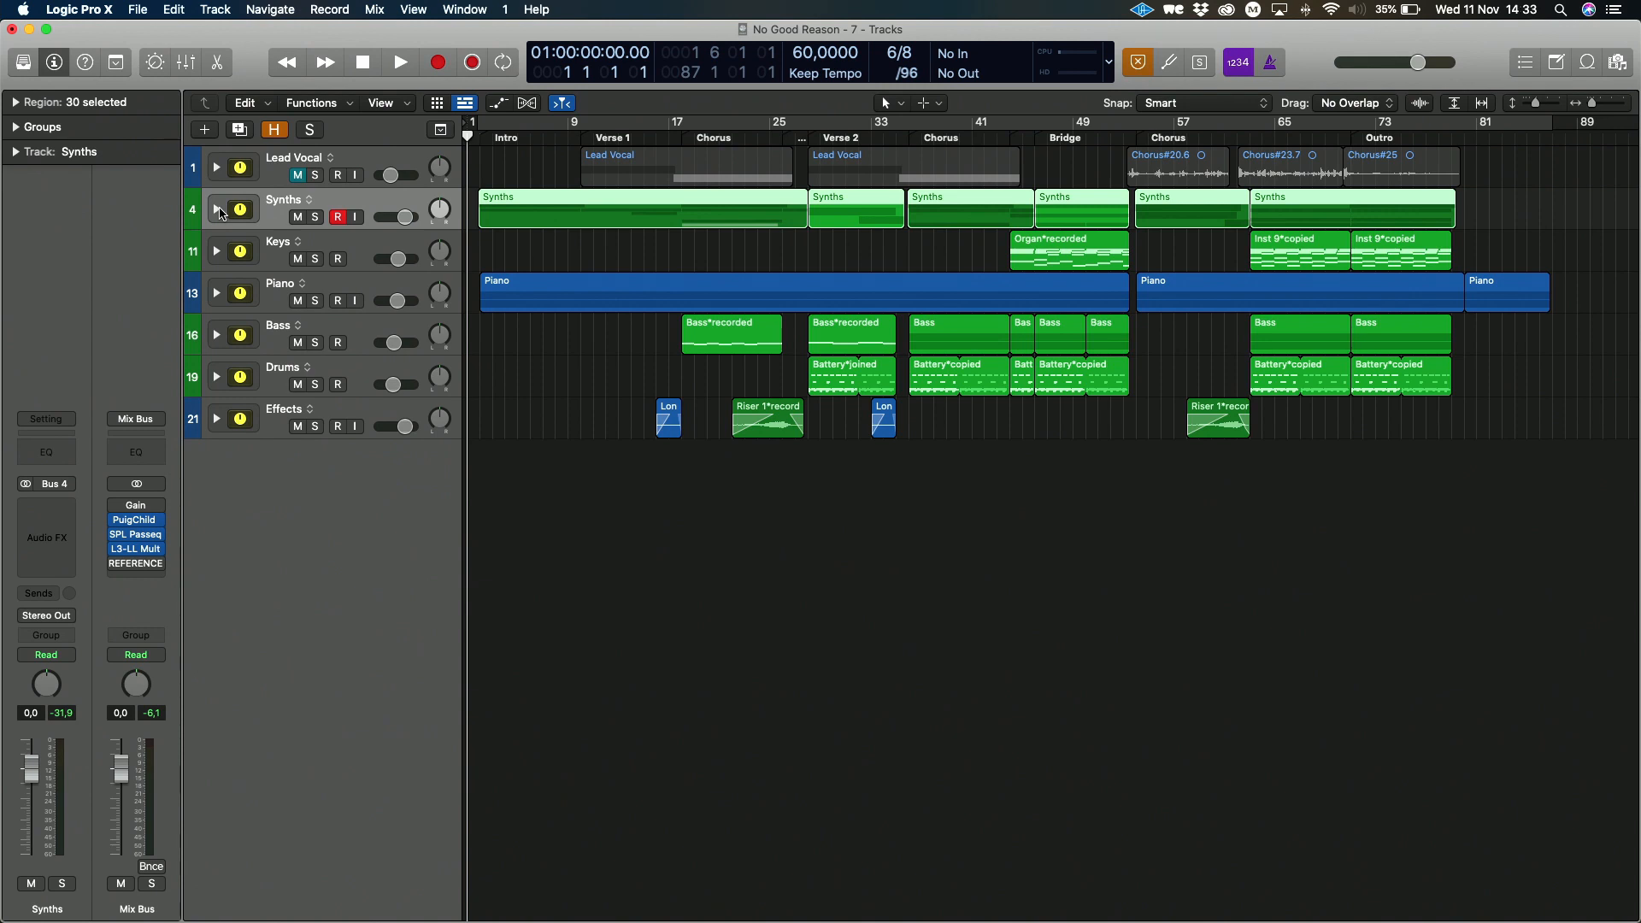
# Select the Drums track and audition the song from bar 28 at Verse 2, then stop
pyautogui.click(337, 216)
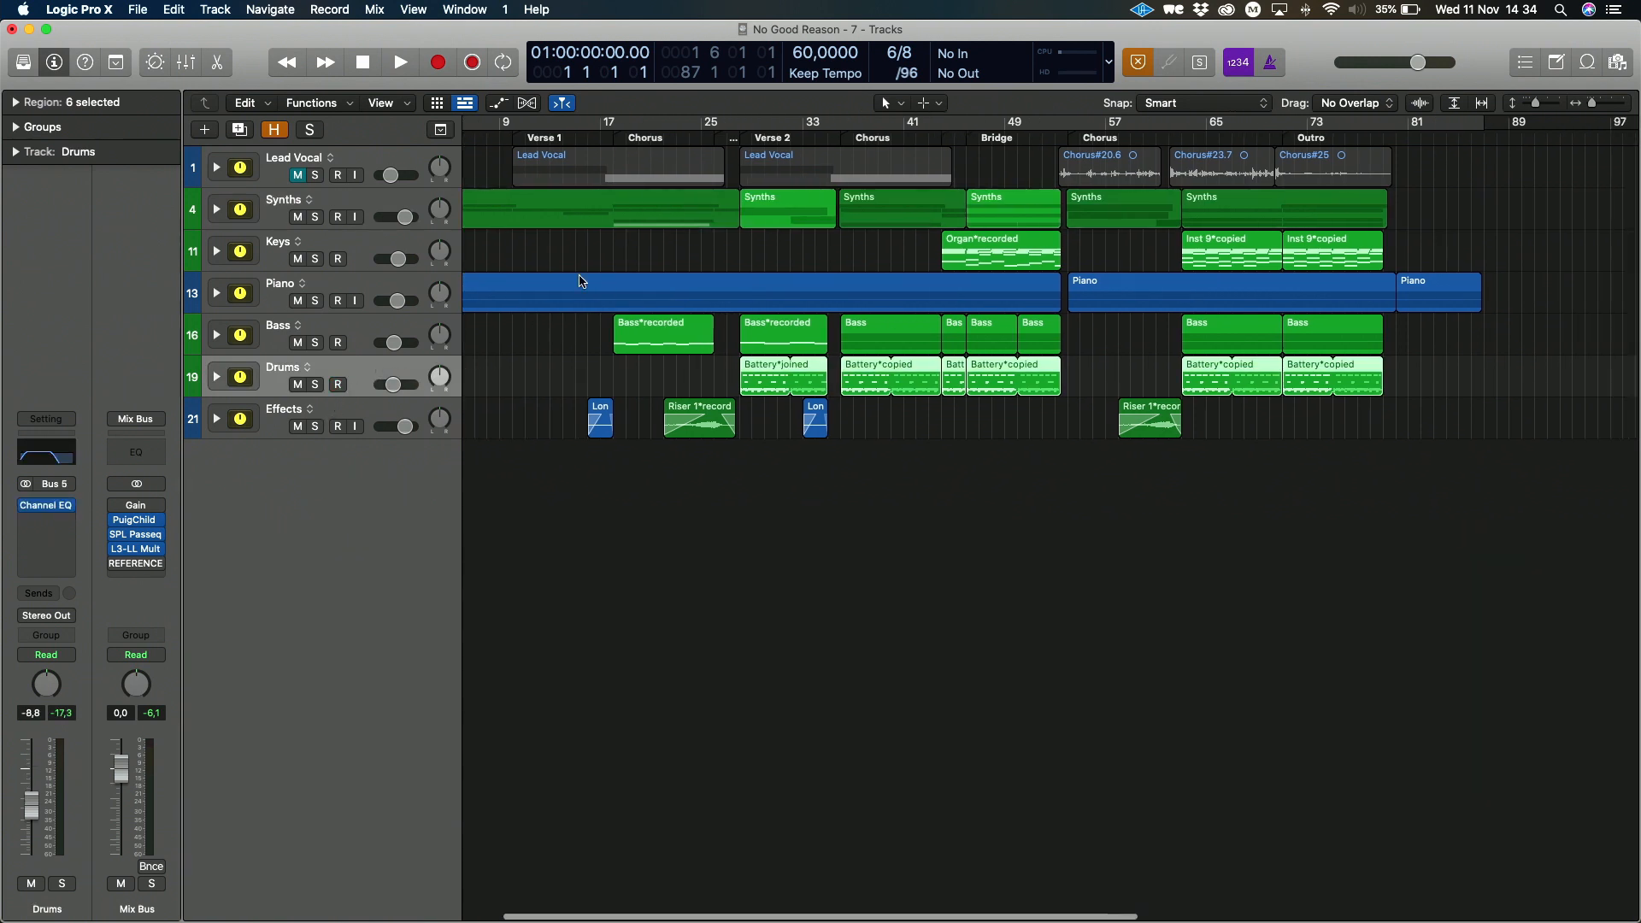
pyautogui.click(737, 122)
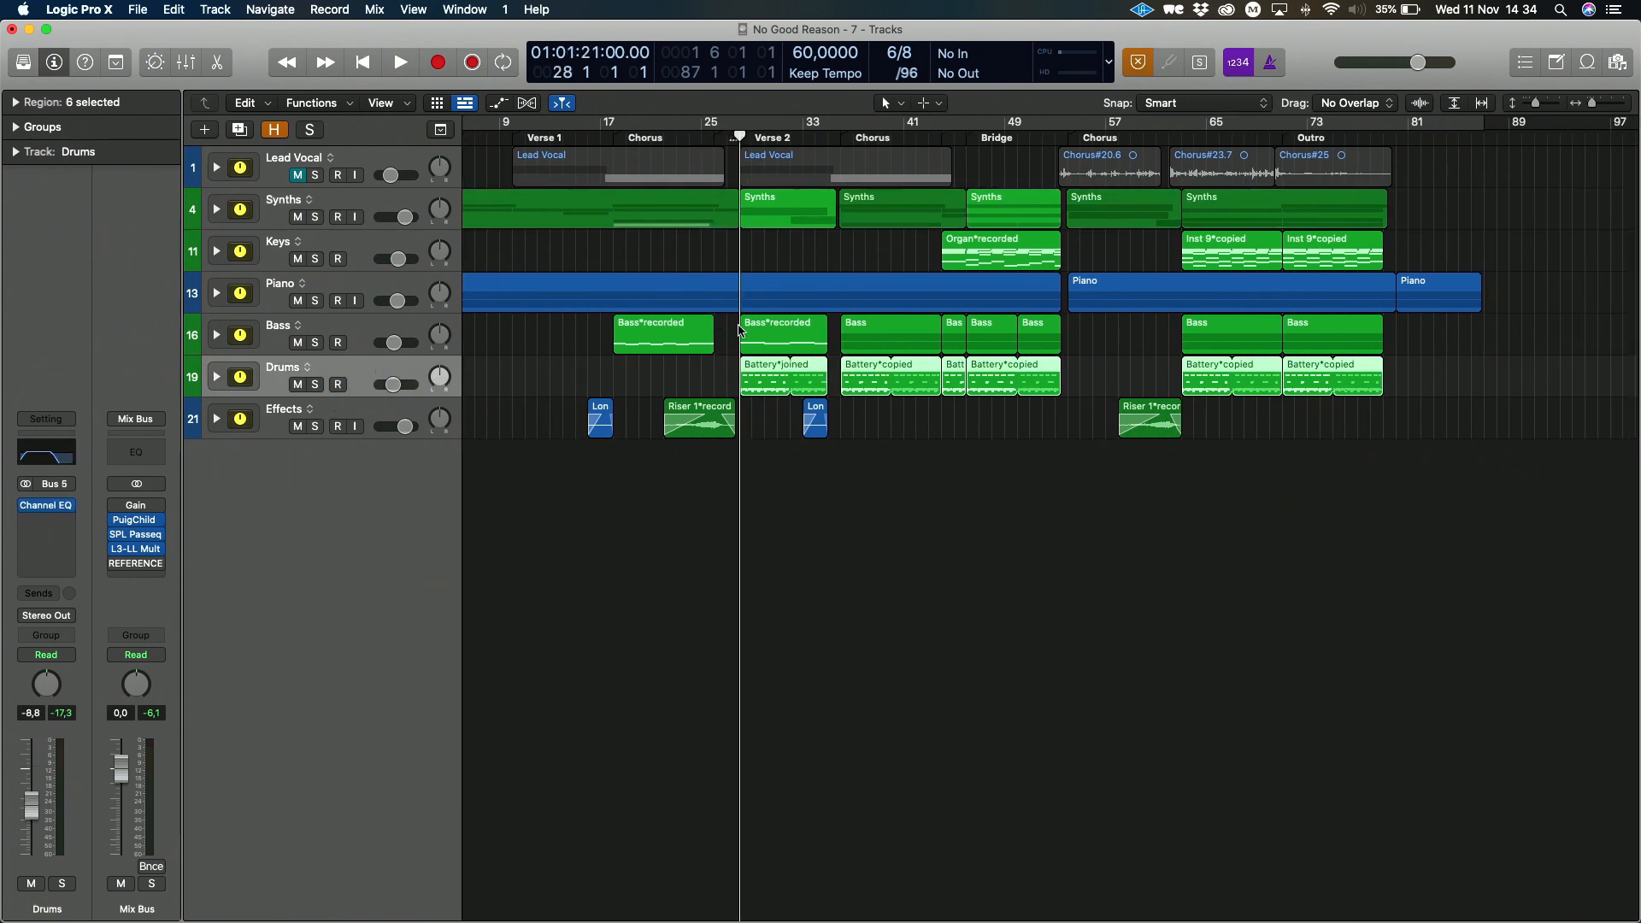
pyautogui.click(400, 61)
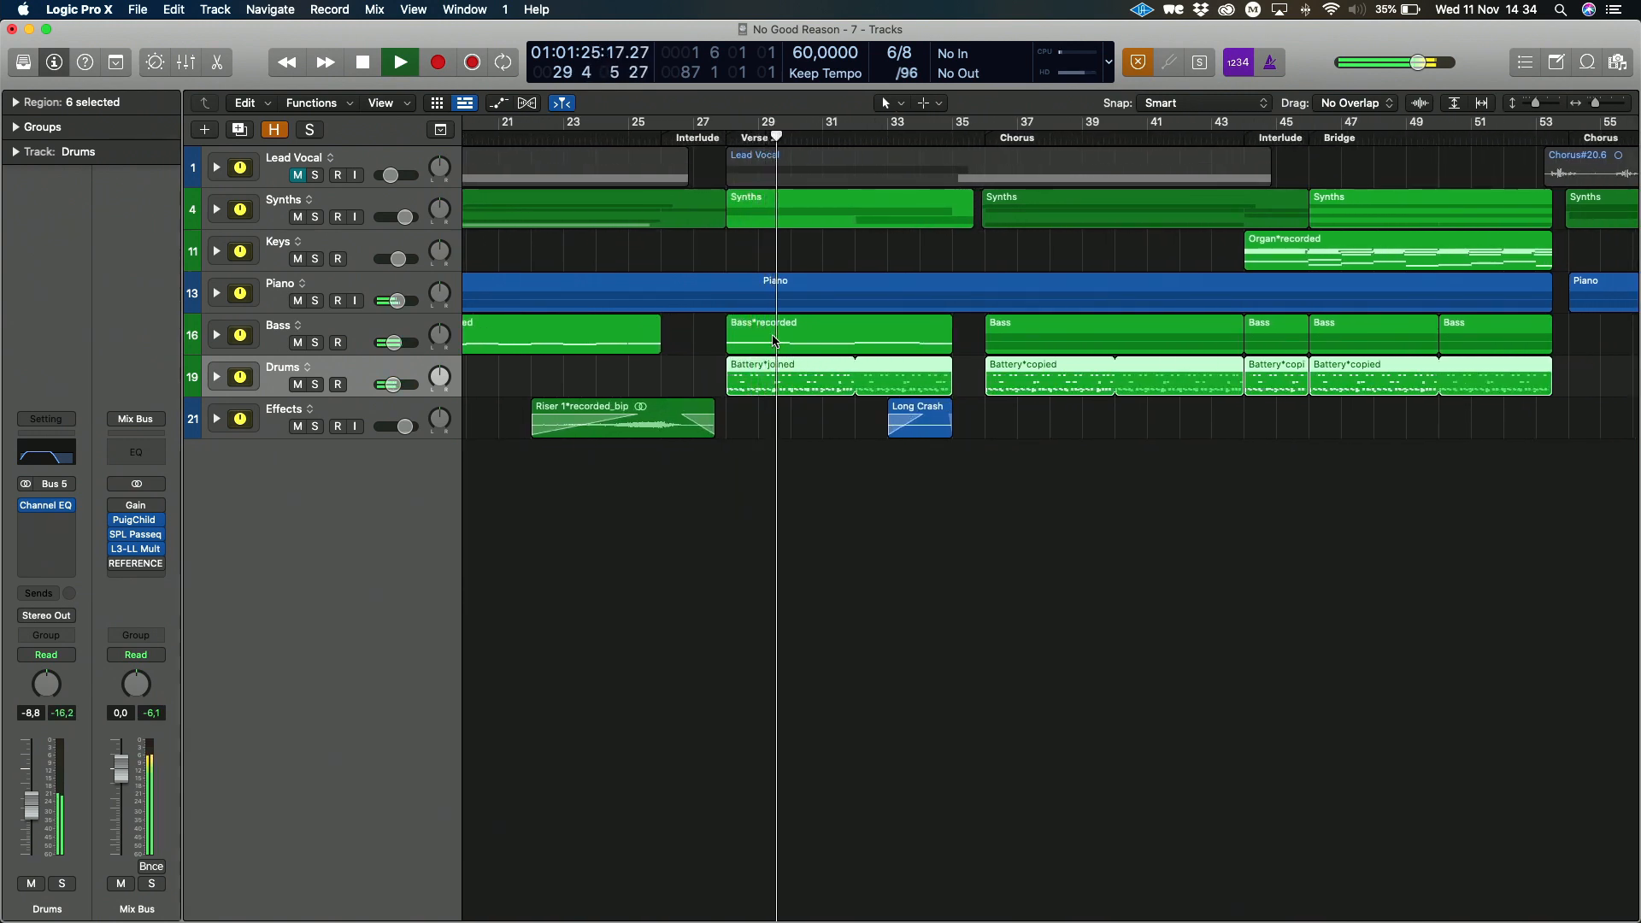
pyautogui.click(399, 62)
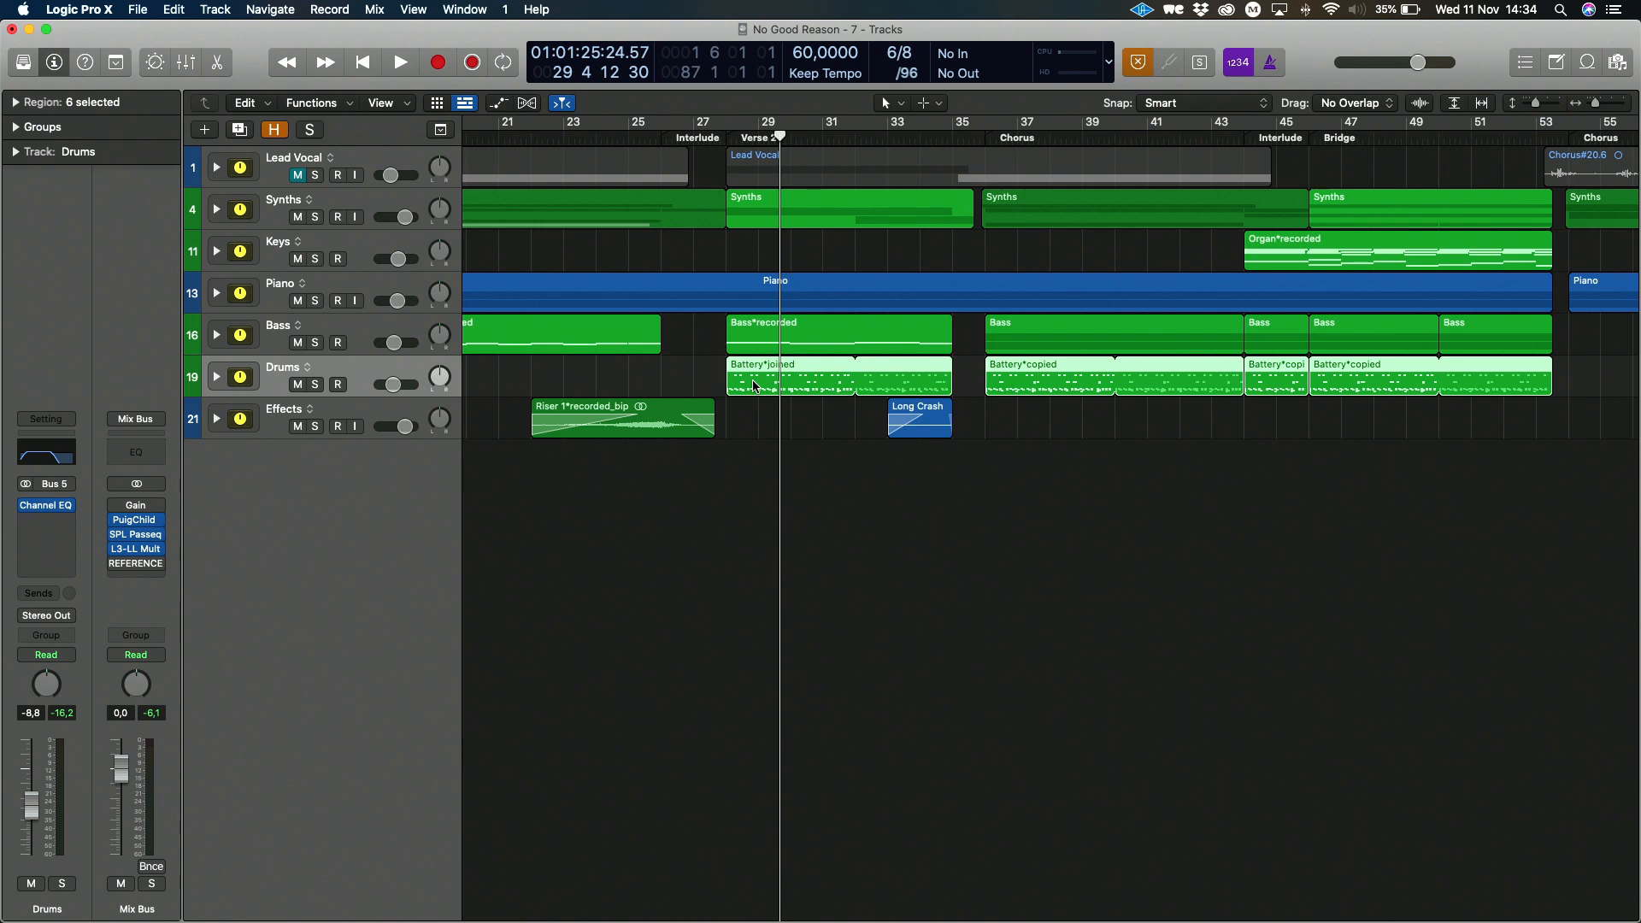
pyautogui.hscroll(-3)
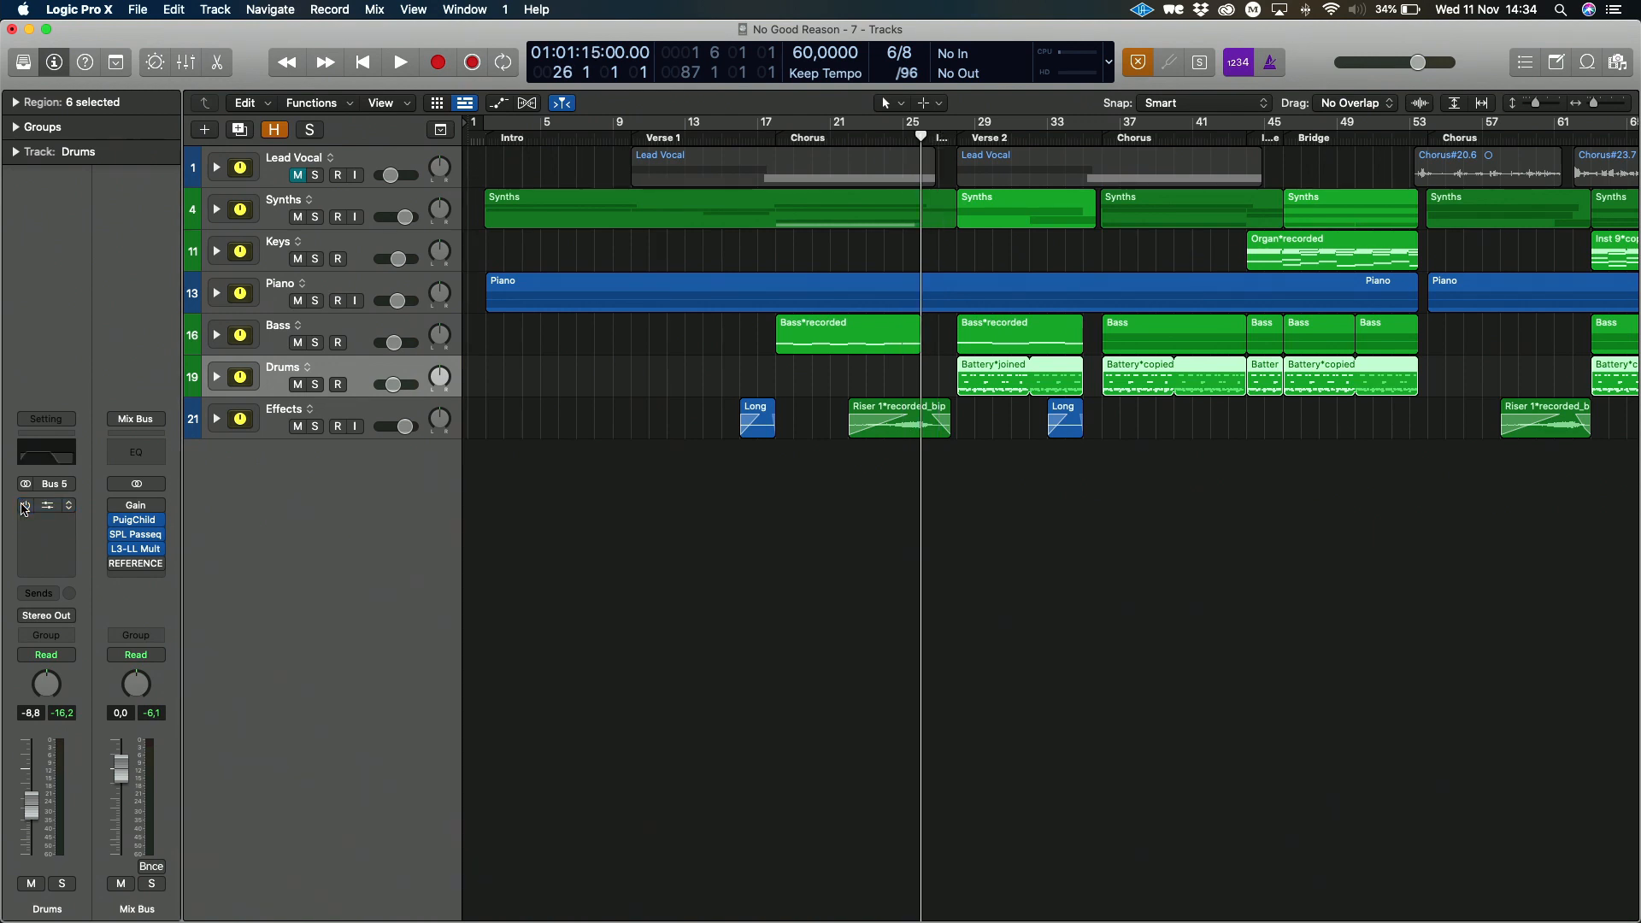
# Reposition near Verse 2 and start playback again with the Drums channel in focus
pyautogui.click(400, 61)
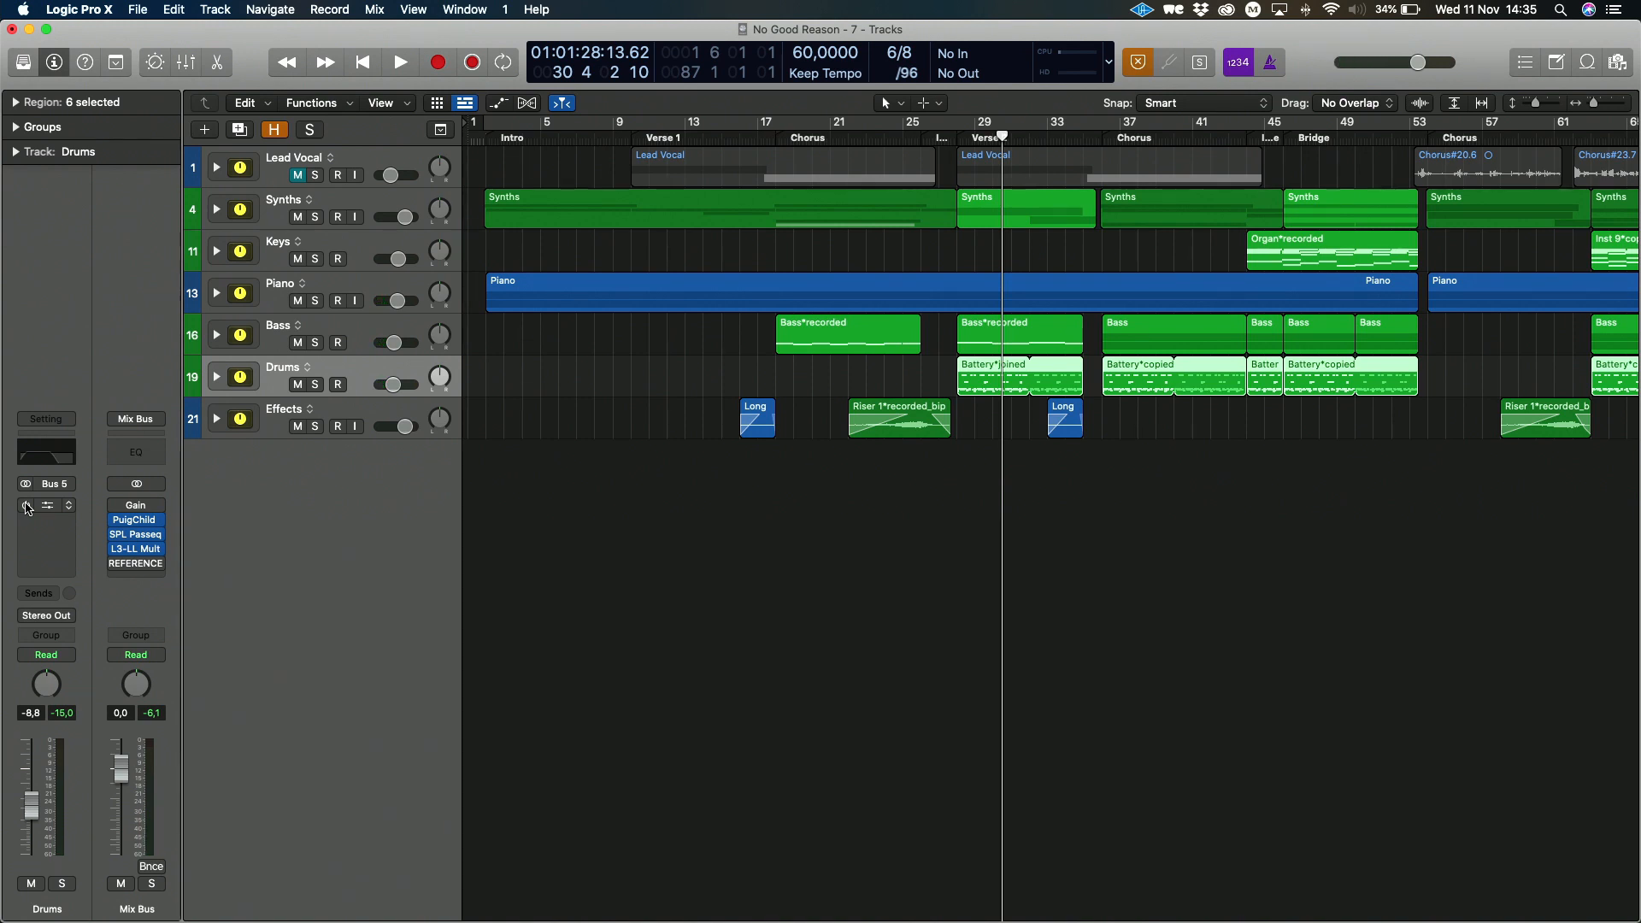
pyautogui.click(45, 505)
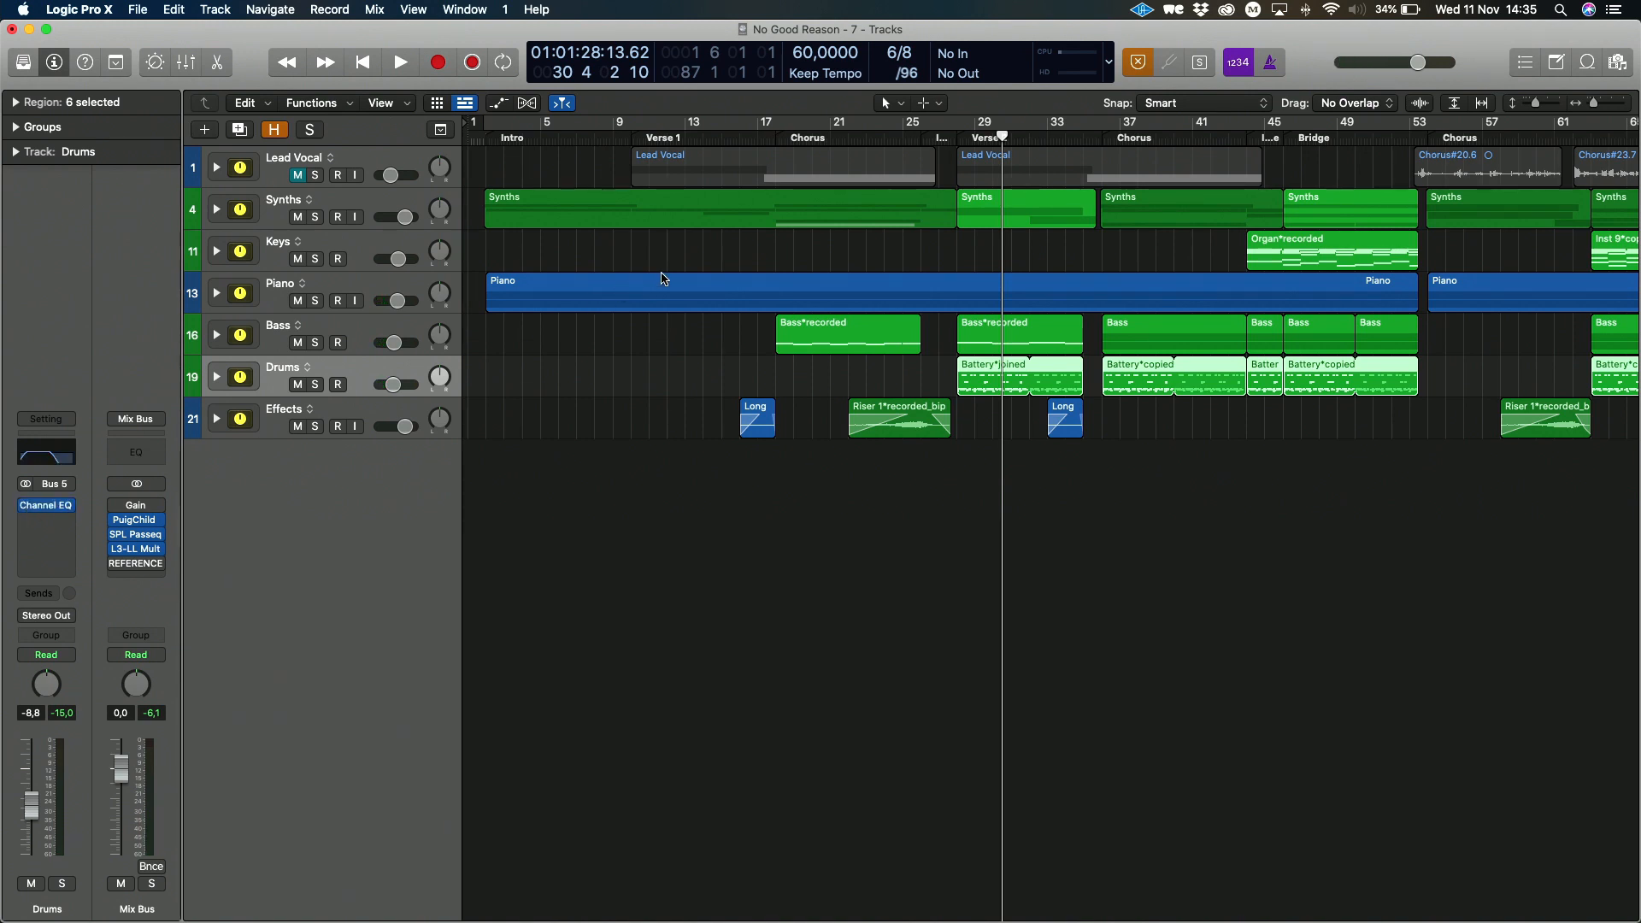
pyautogui.click(399, 62)
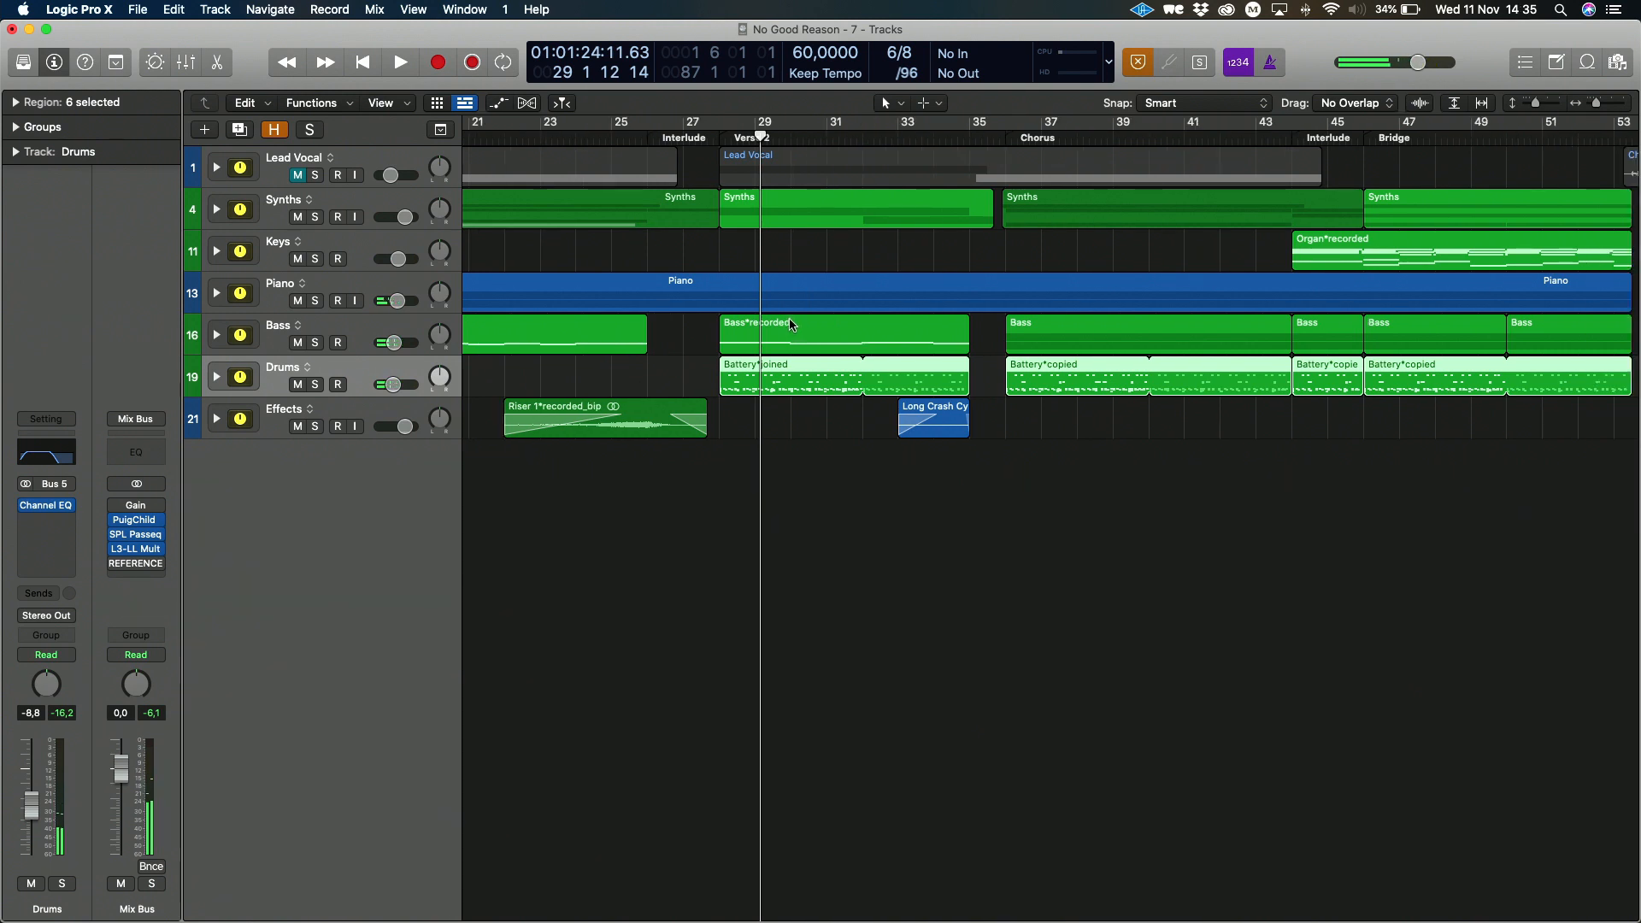
# Inspect the Drums Channel EQ curve and close the plug-in window
pyautogui.hscroll(3)
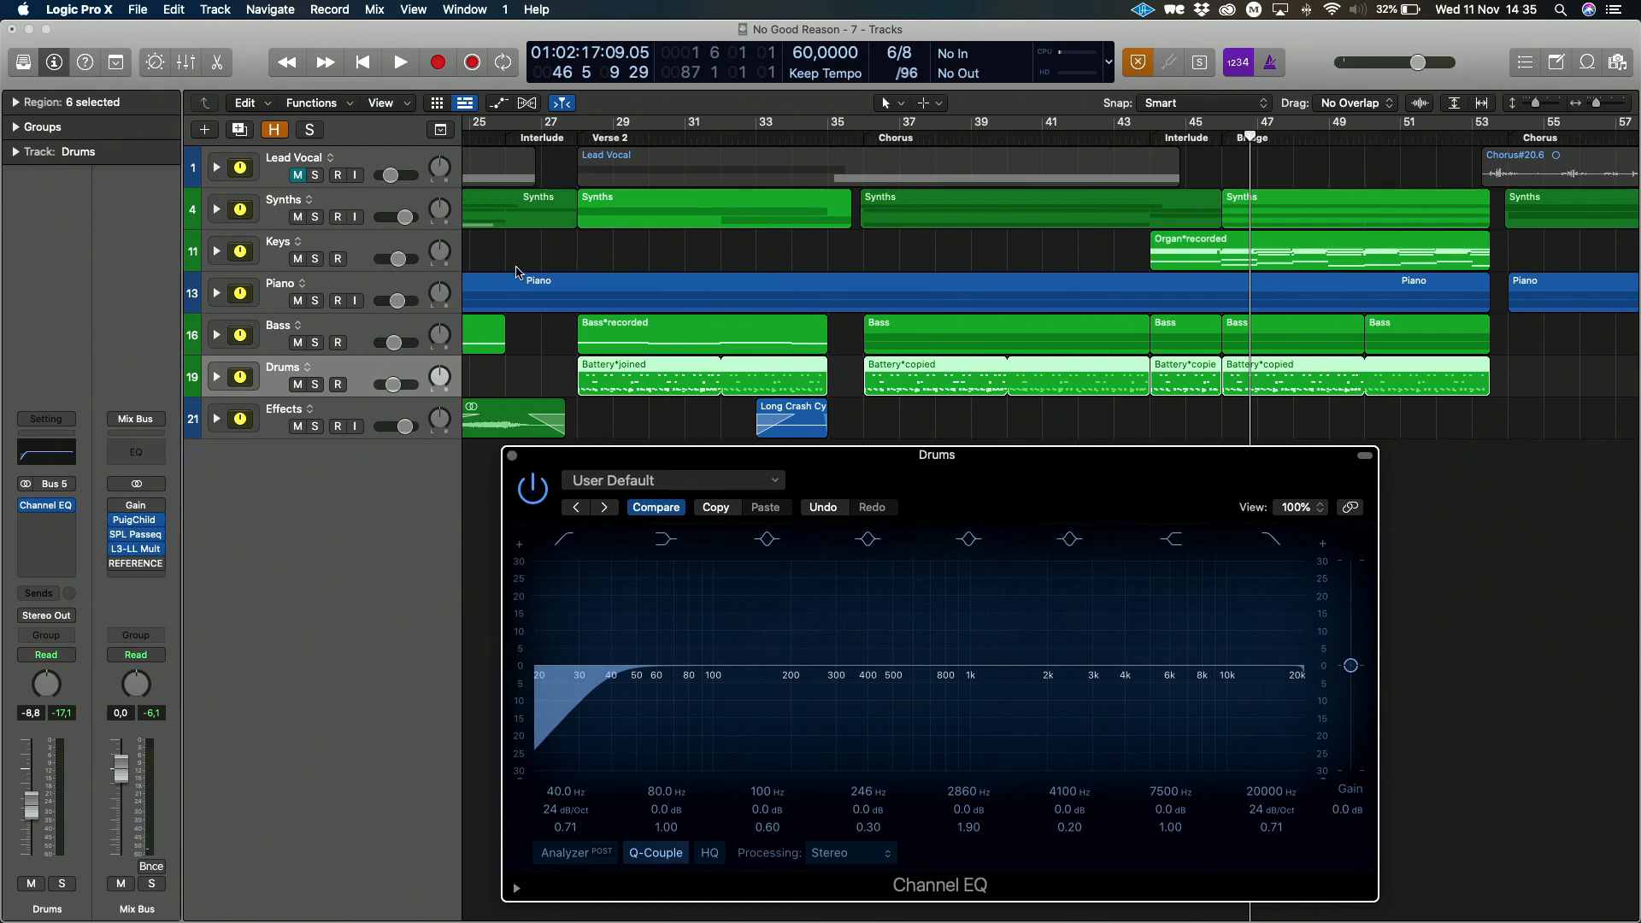
pyautogui.click(500, 102)
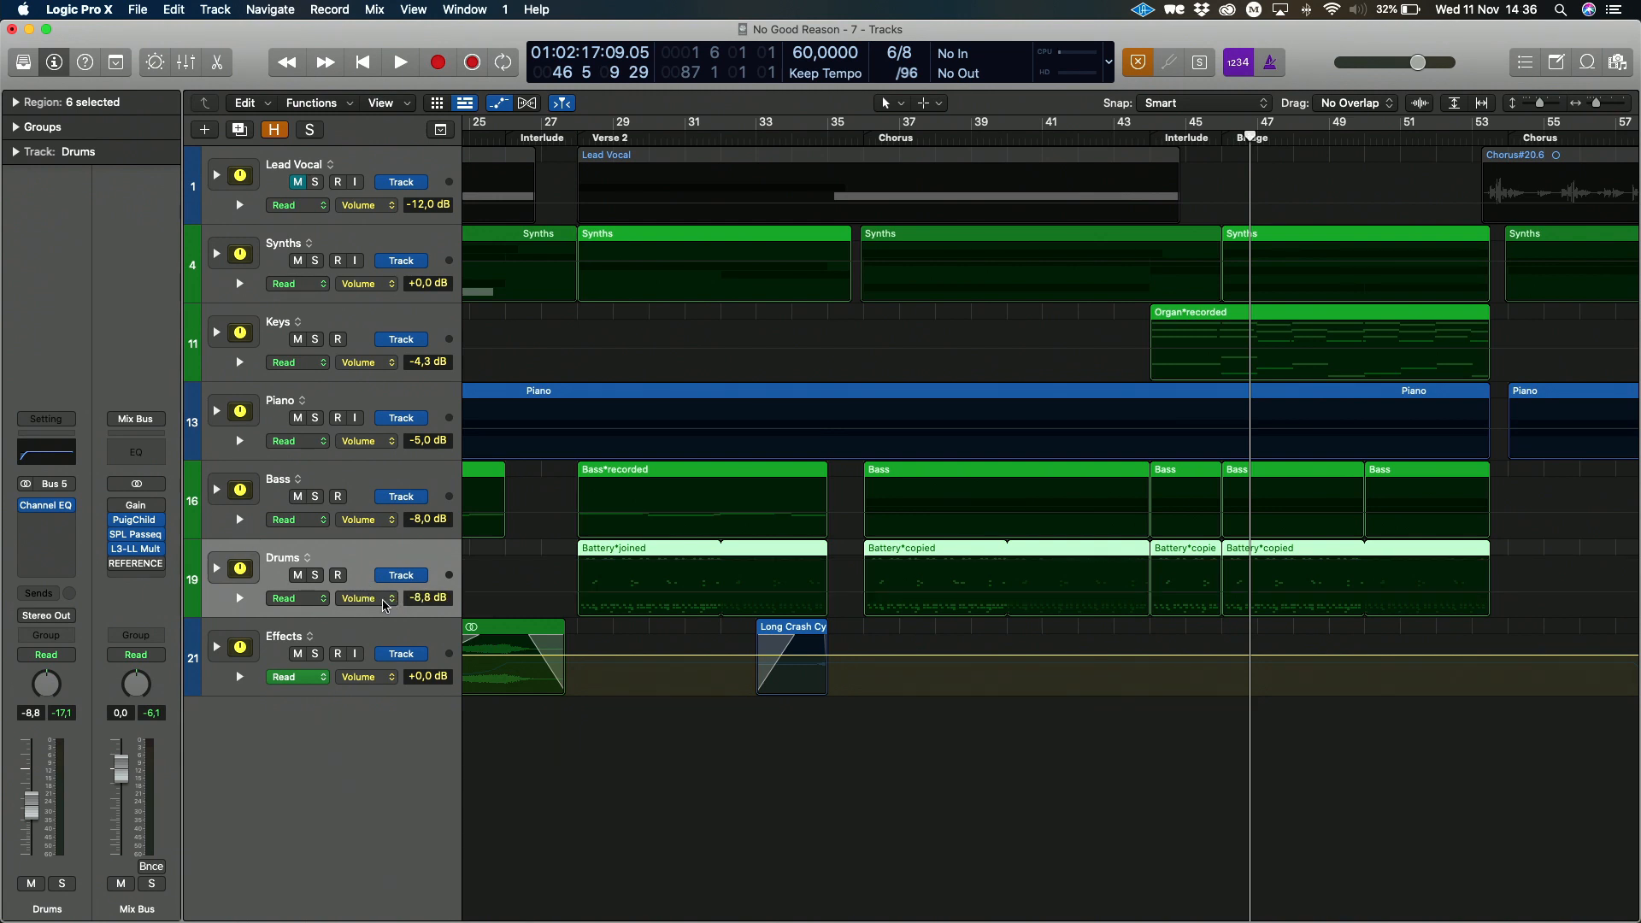
# Browse the Drums automation parameter list offering Volume, Main and Channel EQ
pyautogui.click(365, 600)
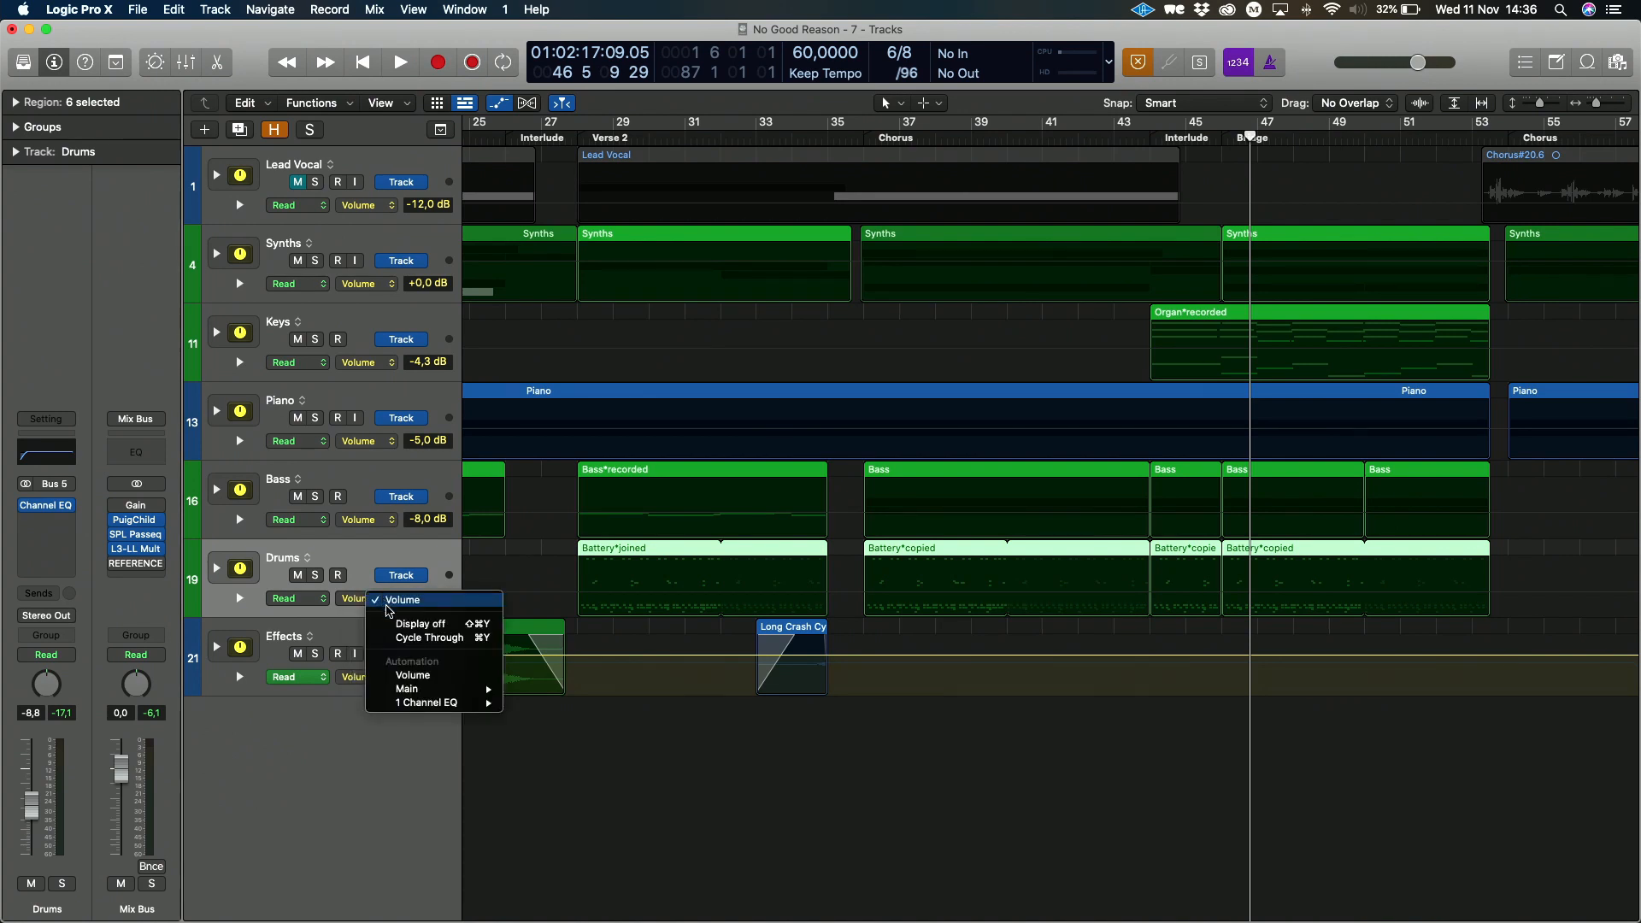
pyautogui.moveTo(439, 678)
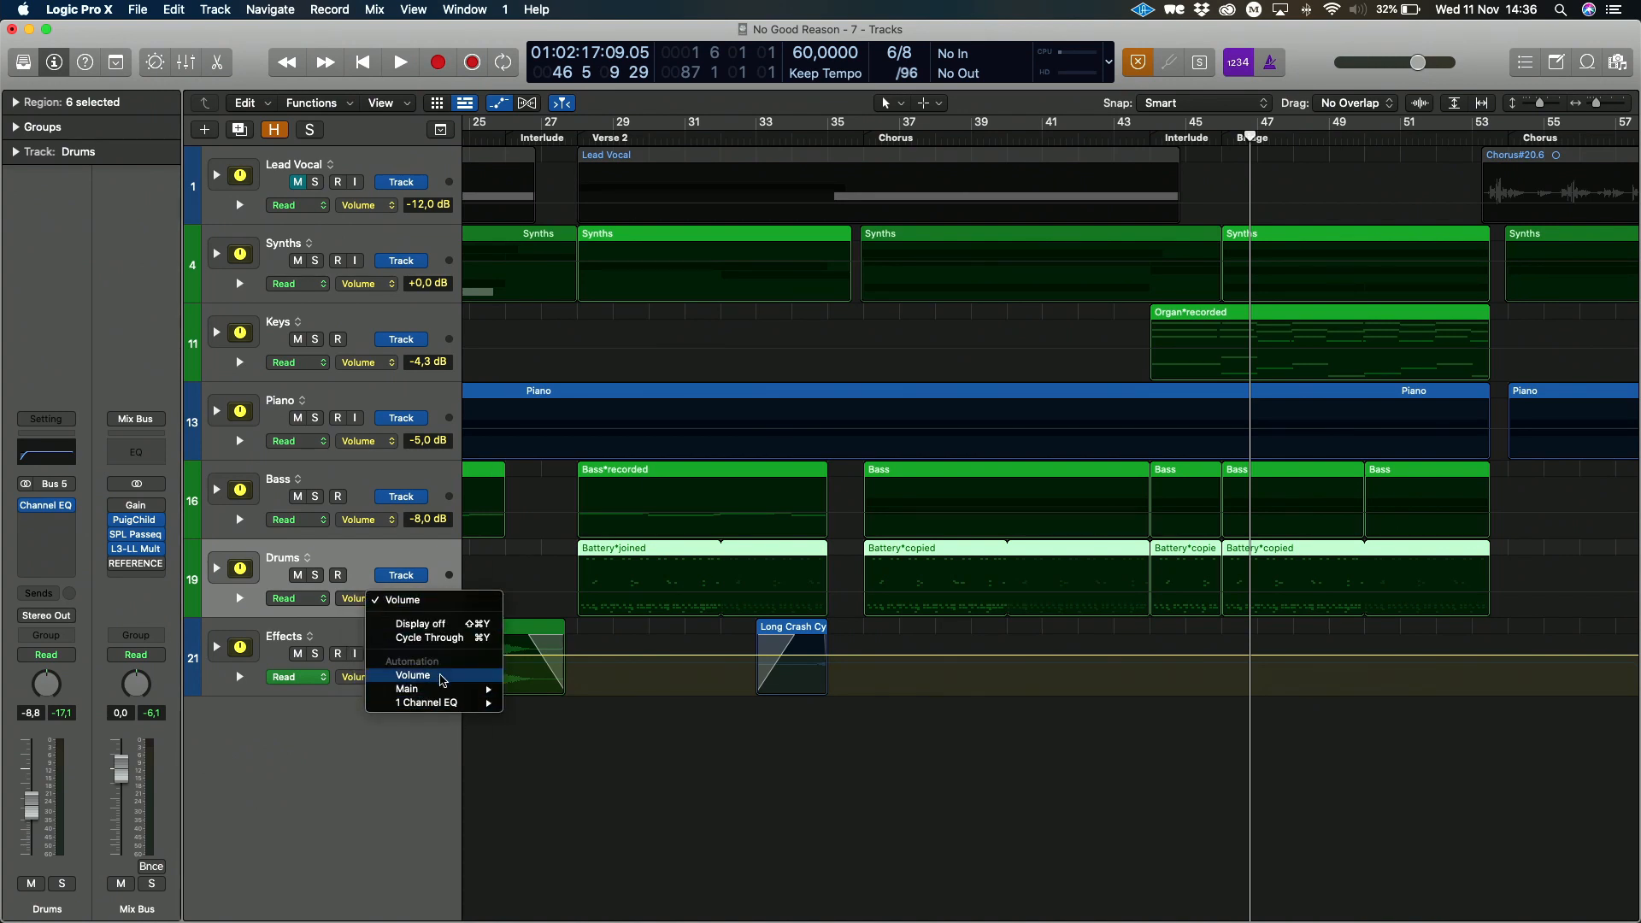
pyautogui.moveTo(407, 689)
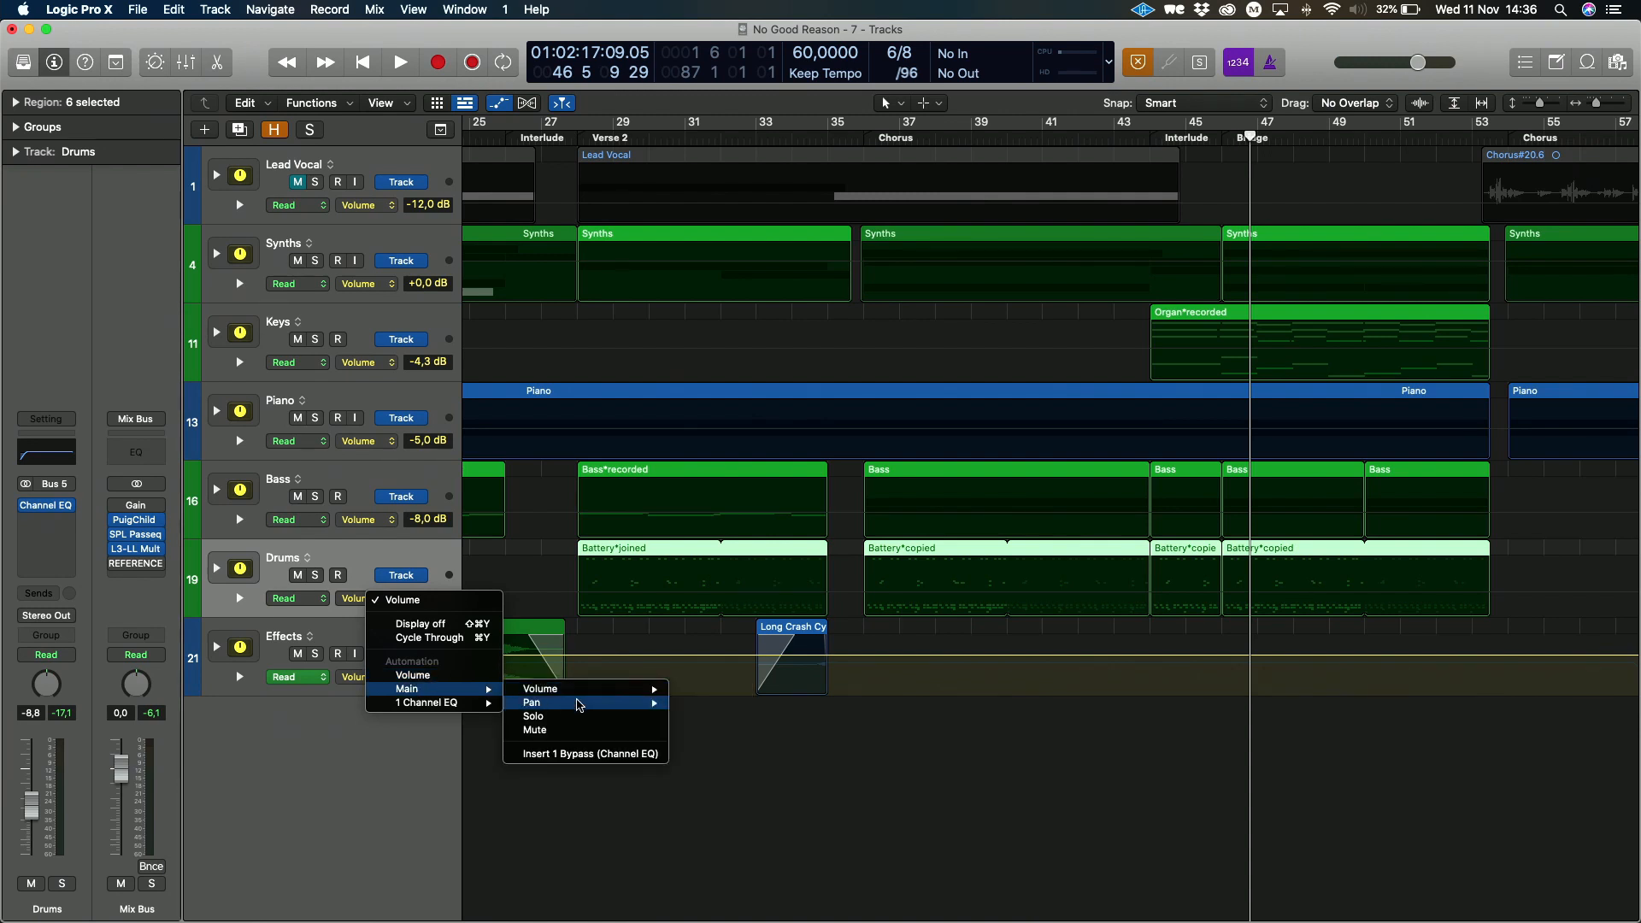
pyautogui.moveTo(406, 689)
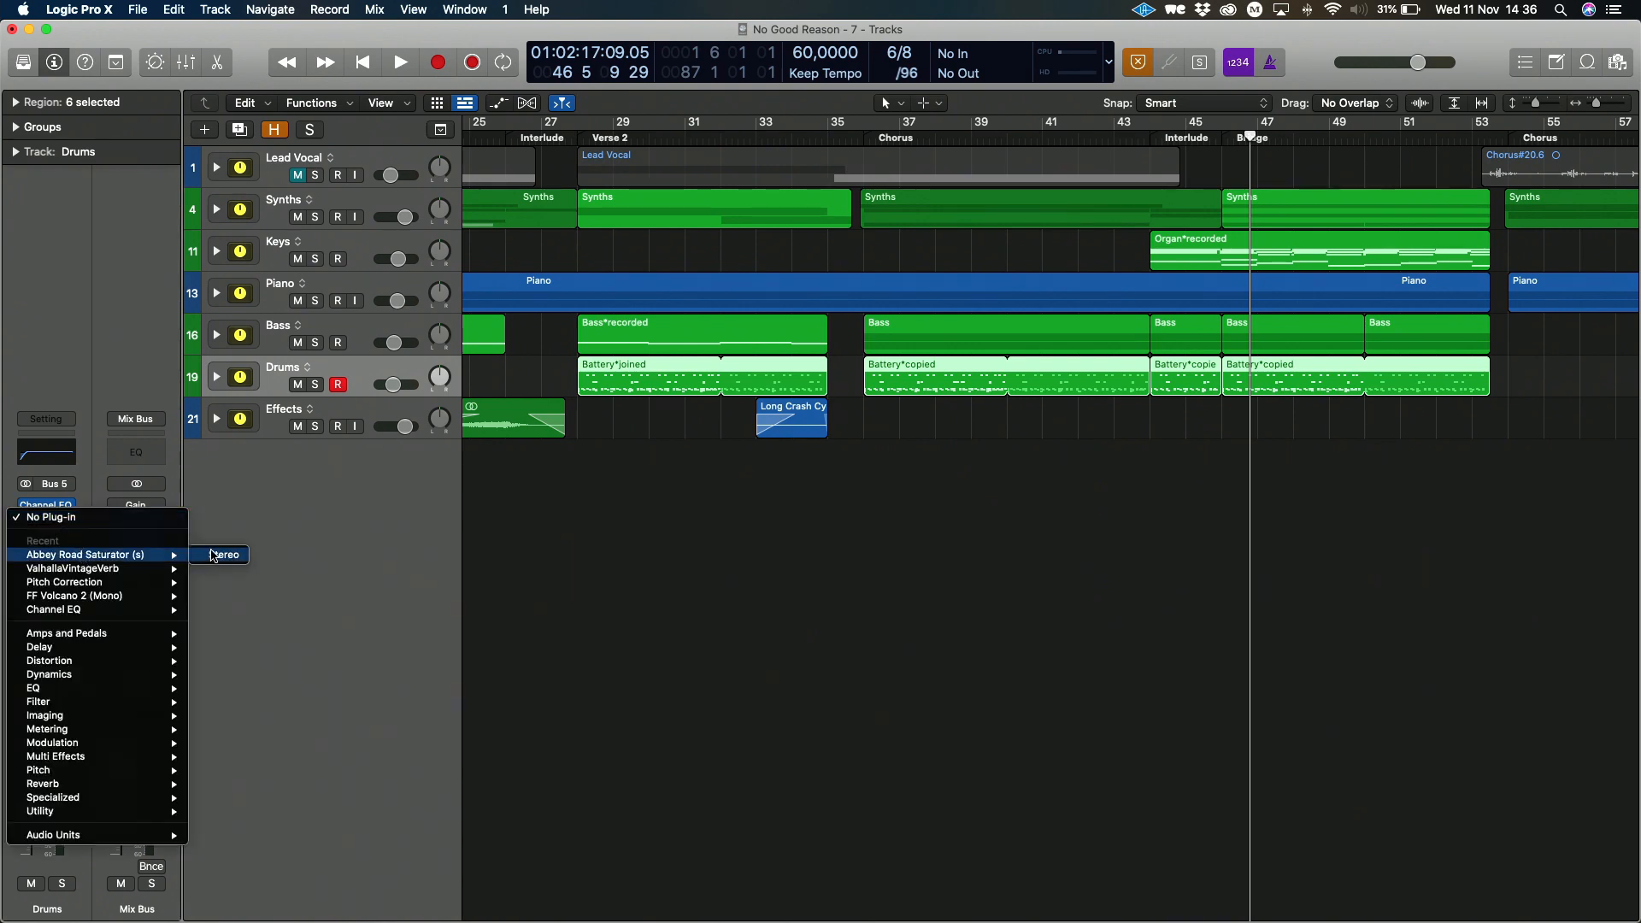
pyautogui.click(222, 555)
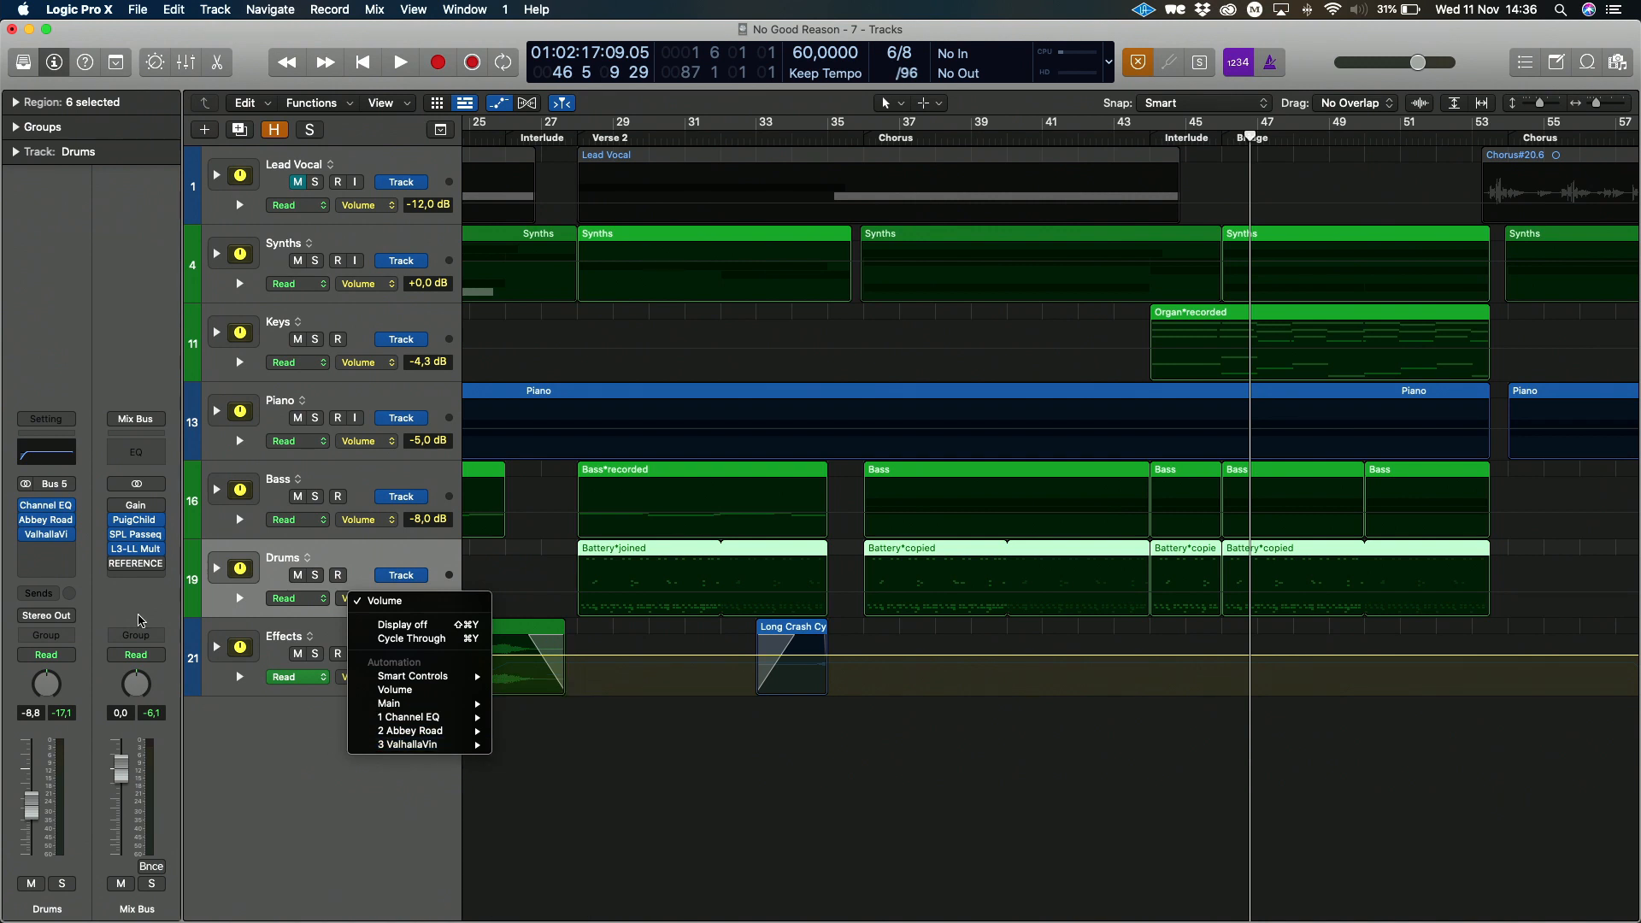
pyautogui.moveTo(68, 533)
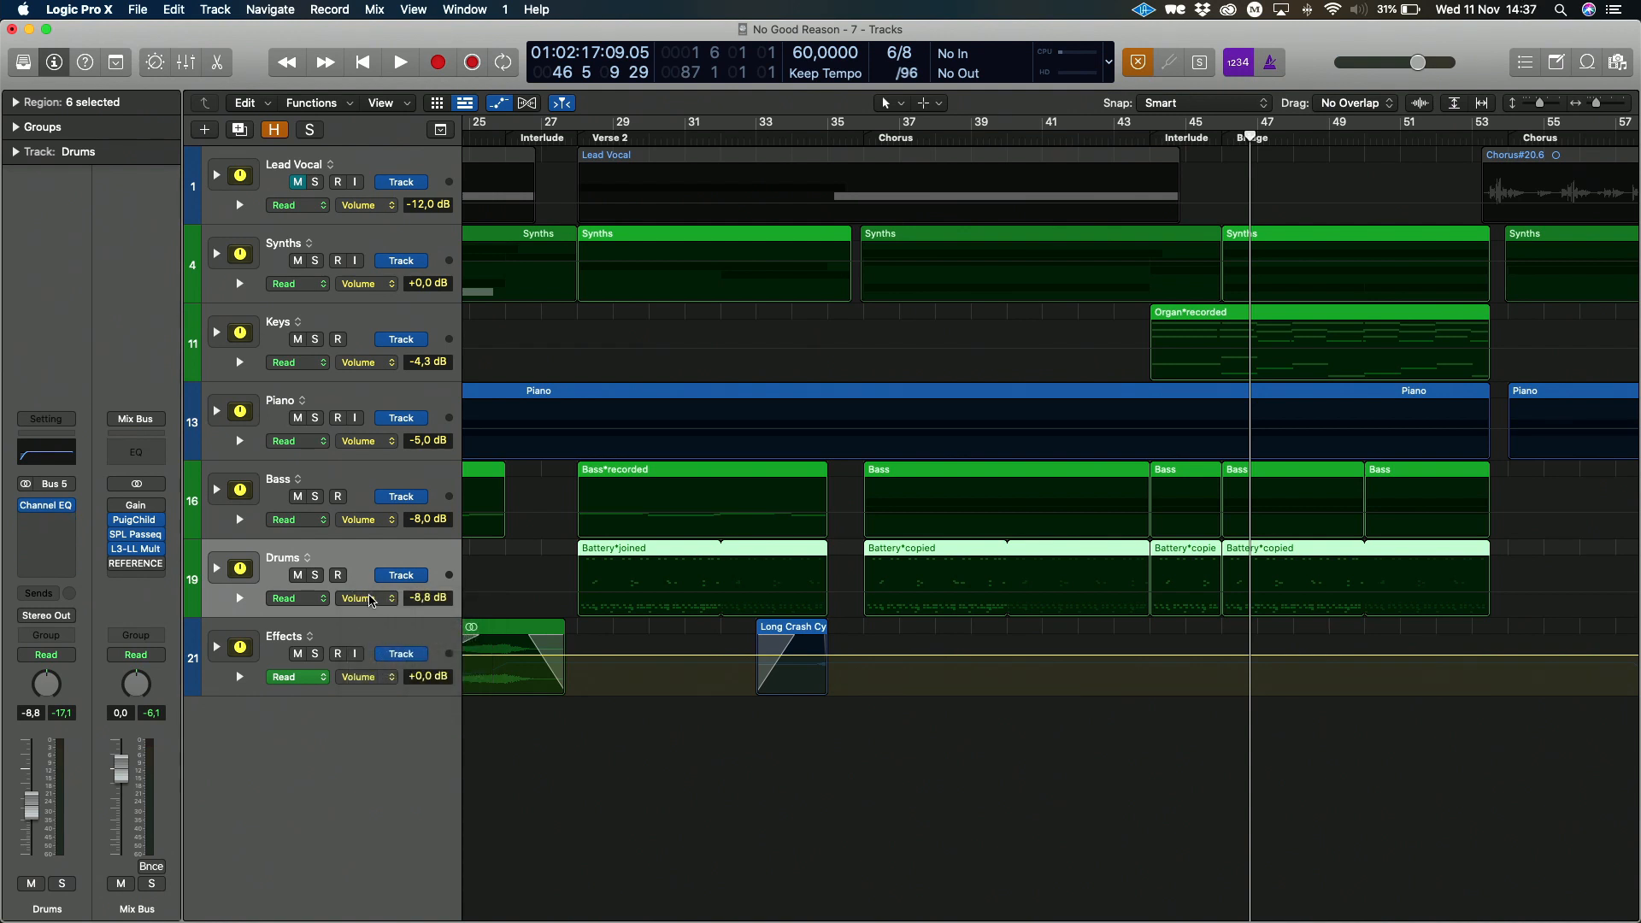
pyautogui.moveTo(366, 598)
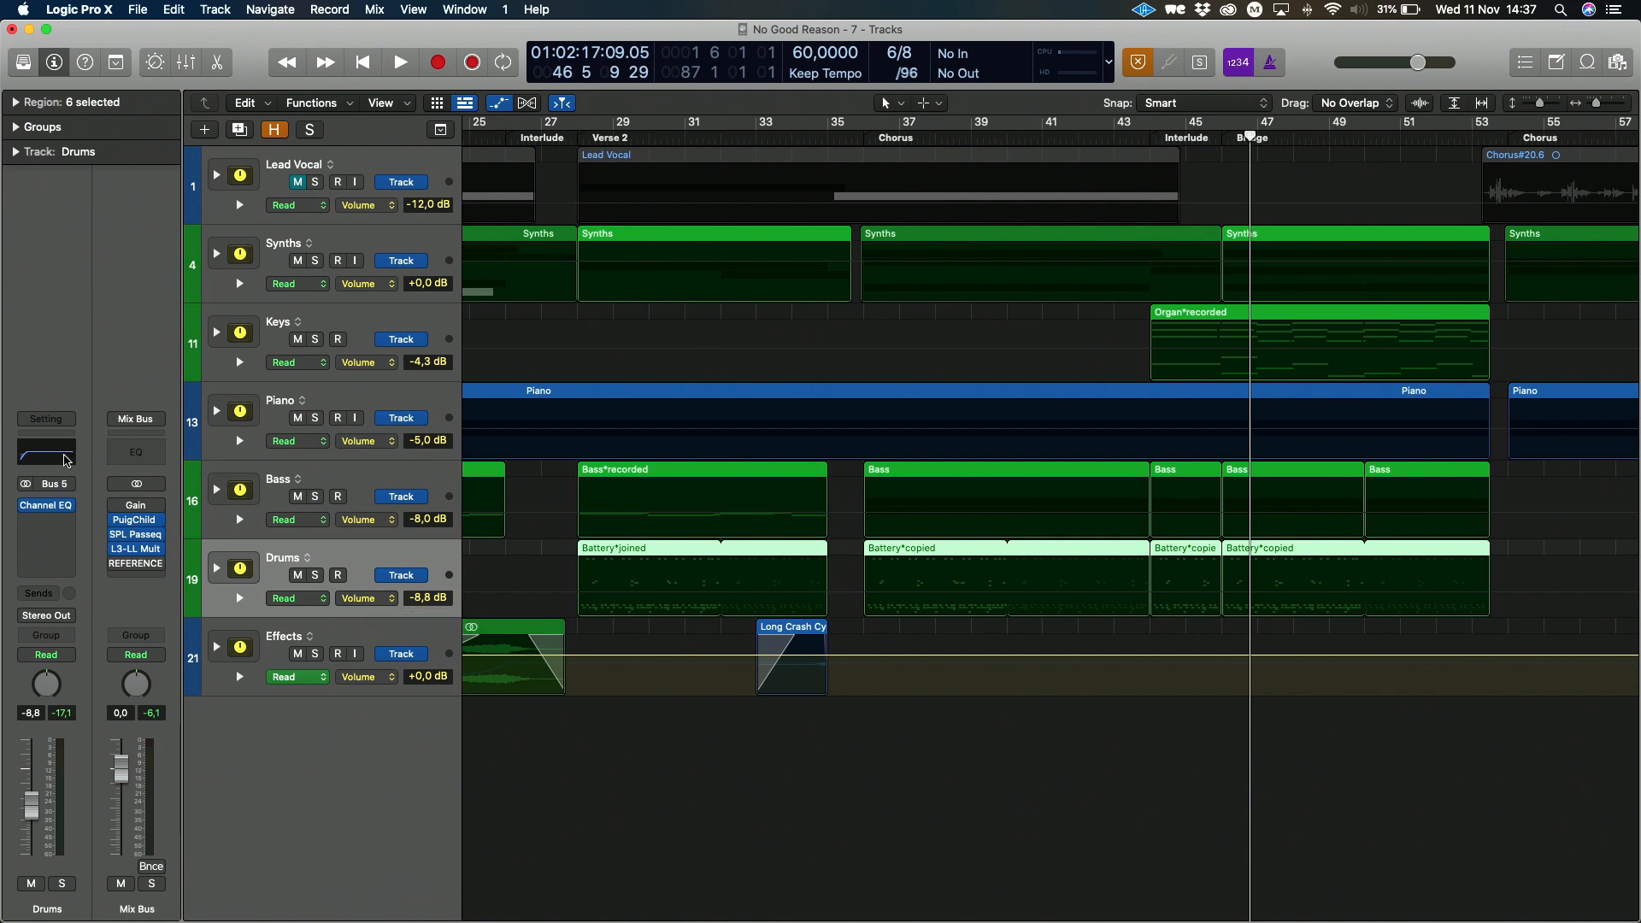
# Touch the Channel EQ High Cut frequency and assign it to the Drums automation lane
pyautogui.click(46, 452)
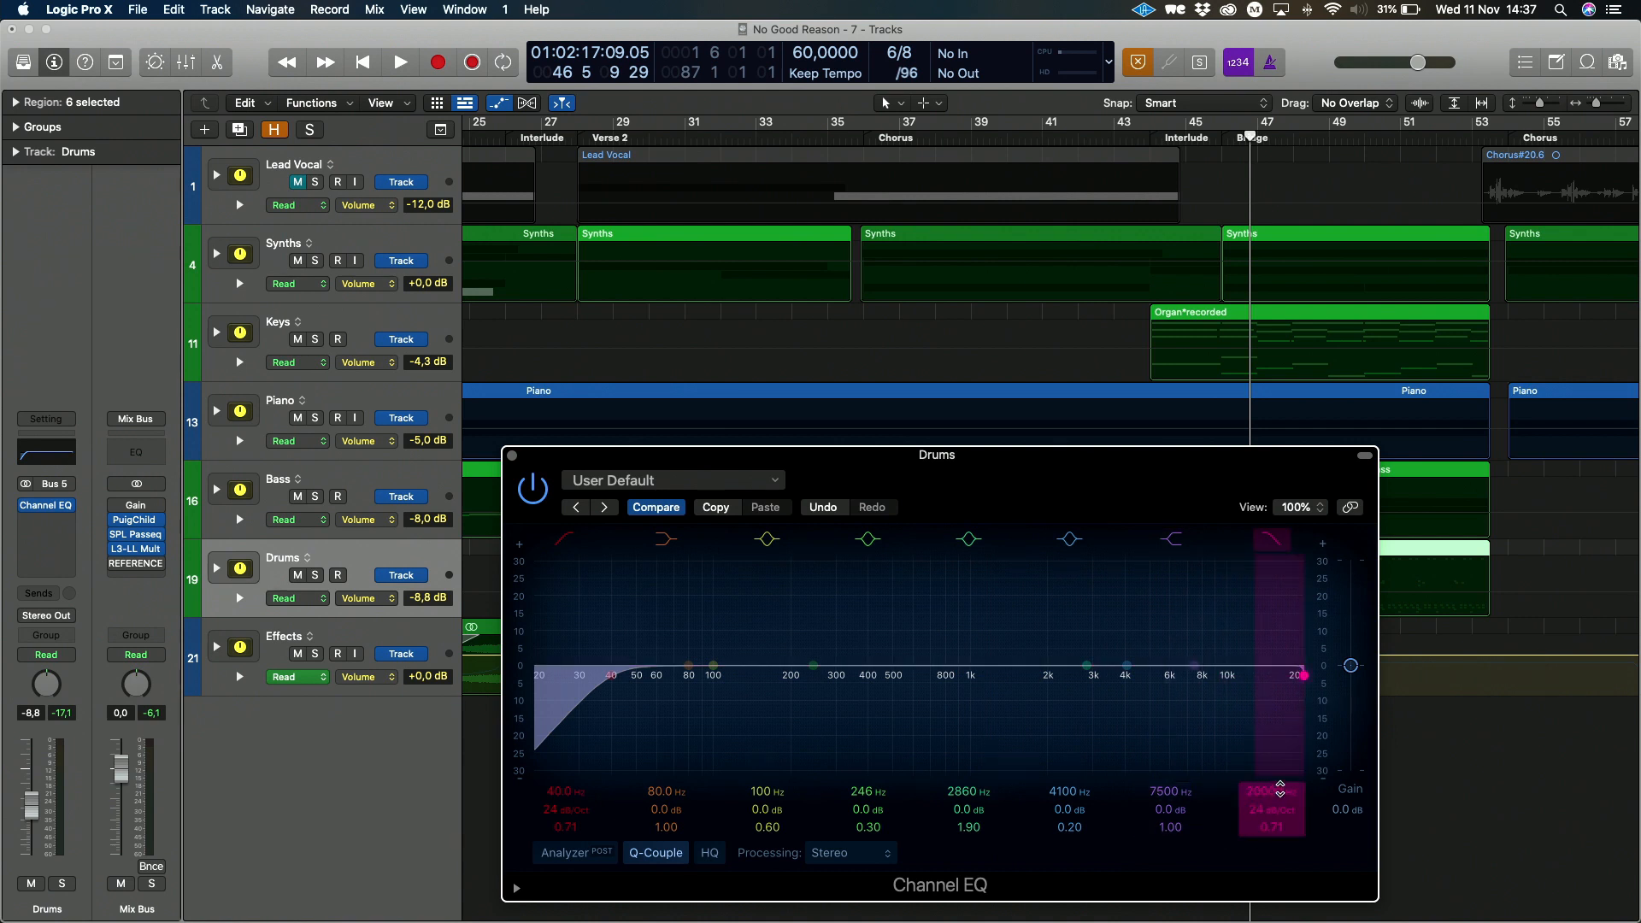
pyautogui.moveTo(1302, 675); pyautogui.dragTo(1169, 675)
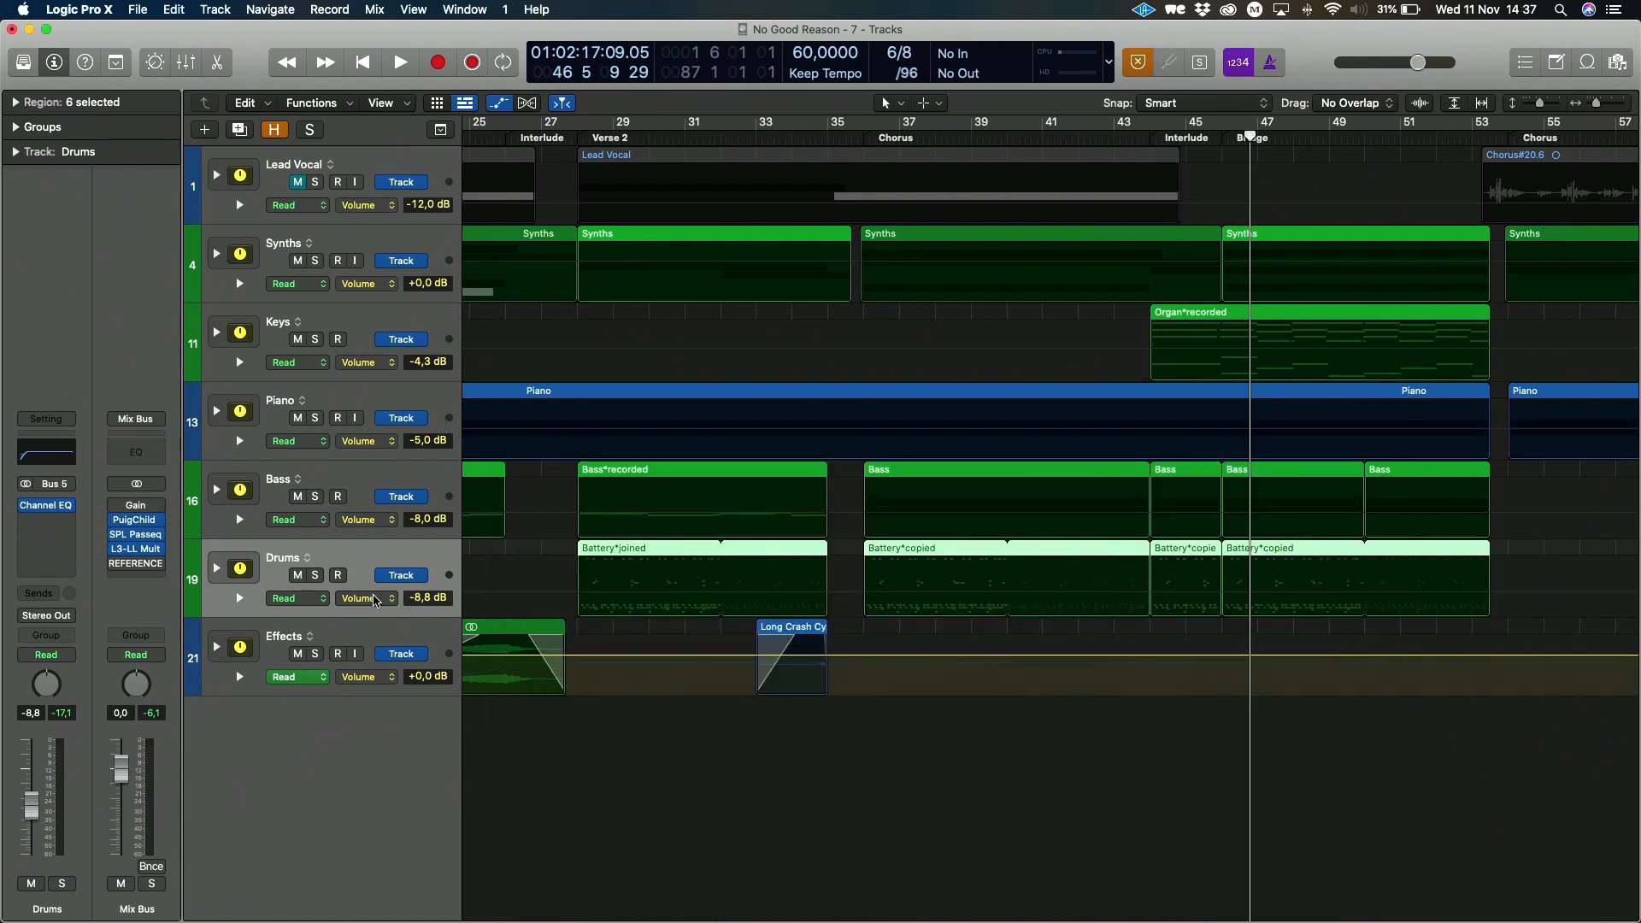
pyautogui.click(361, 598)
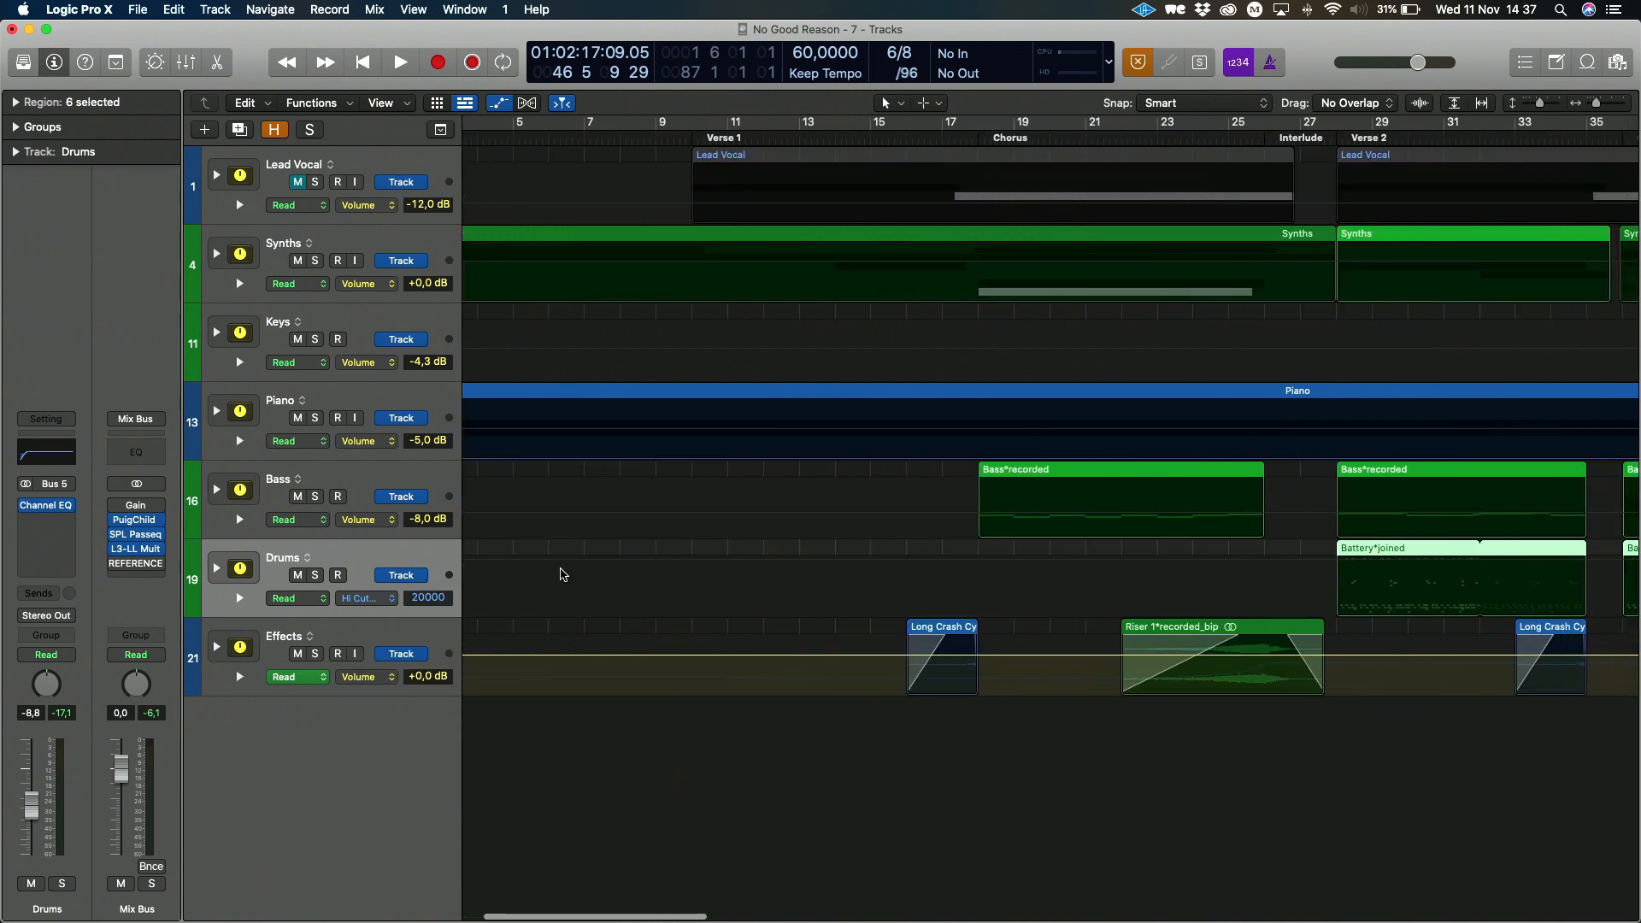
# Pull the Drums high-cut automation line down from 20000 Hz to about 8500 Hz
pyautogui.hscroll(3)
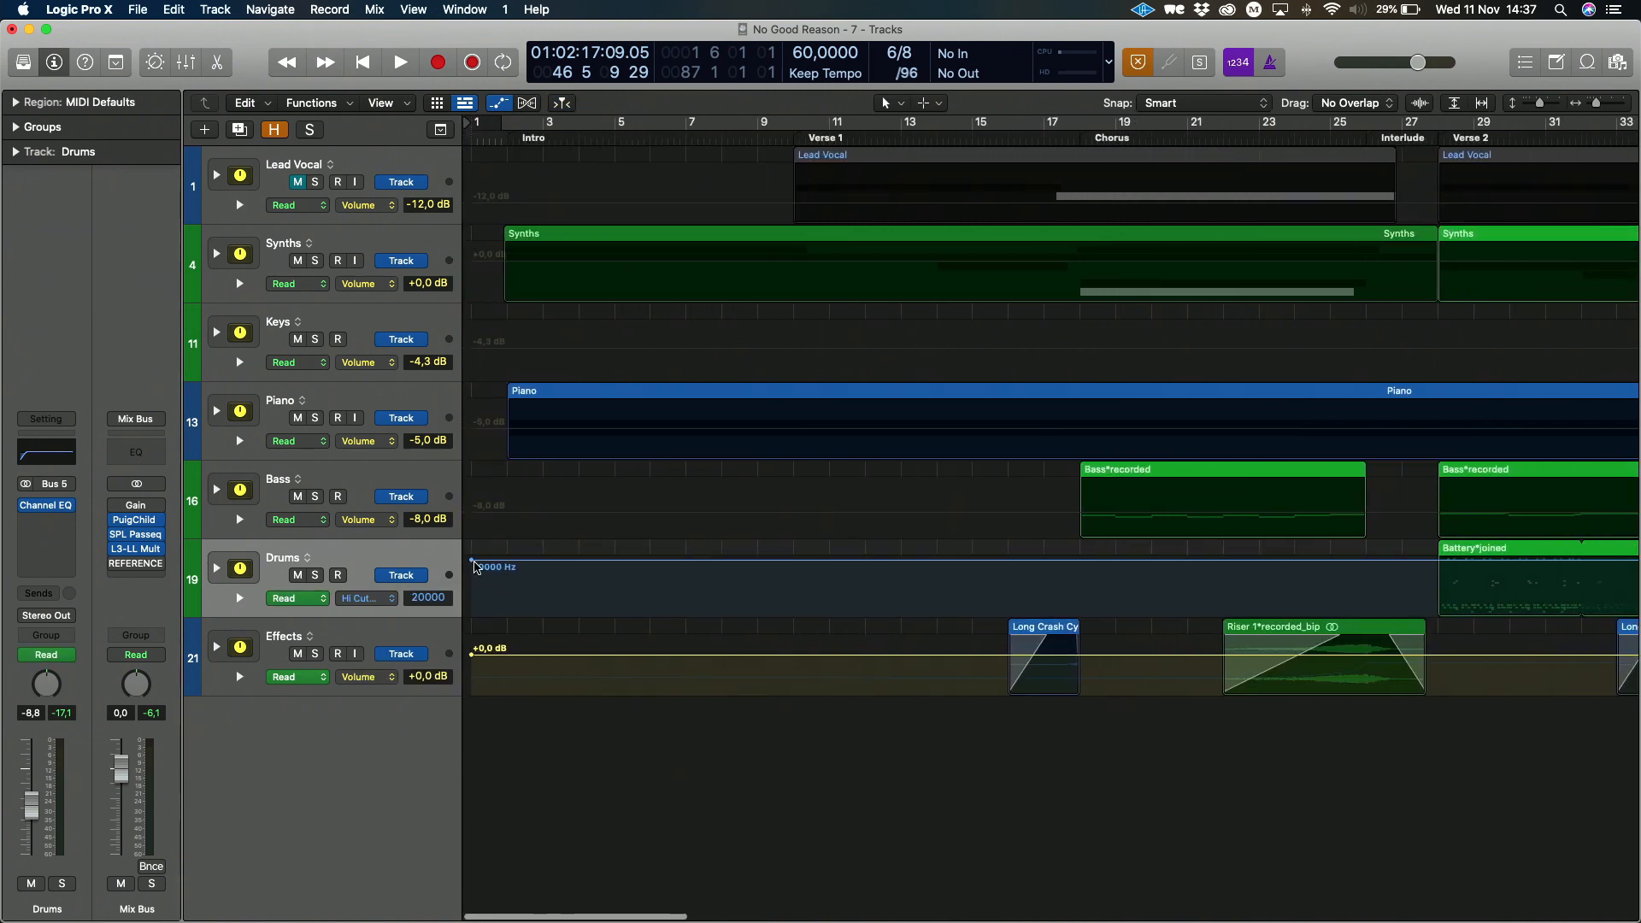
pyautogui.hscroll(3)
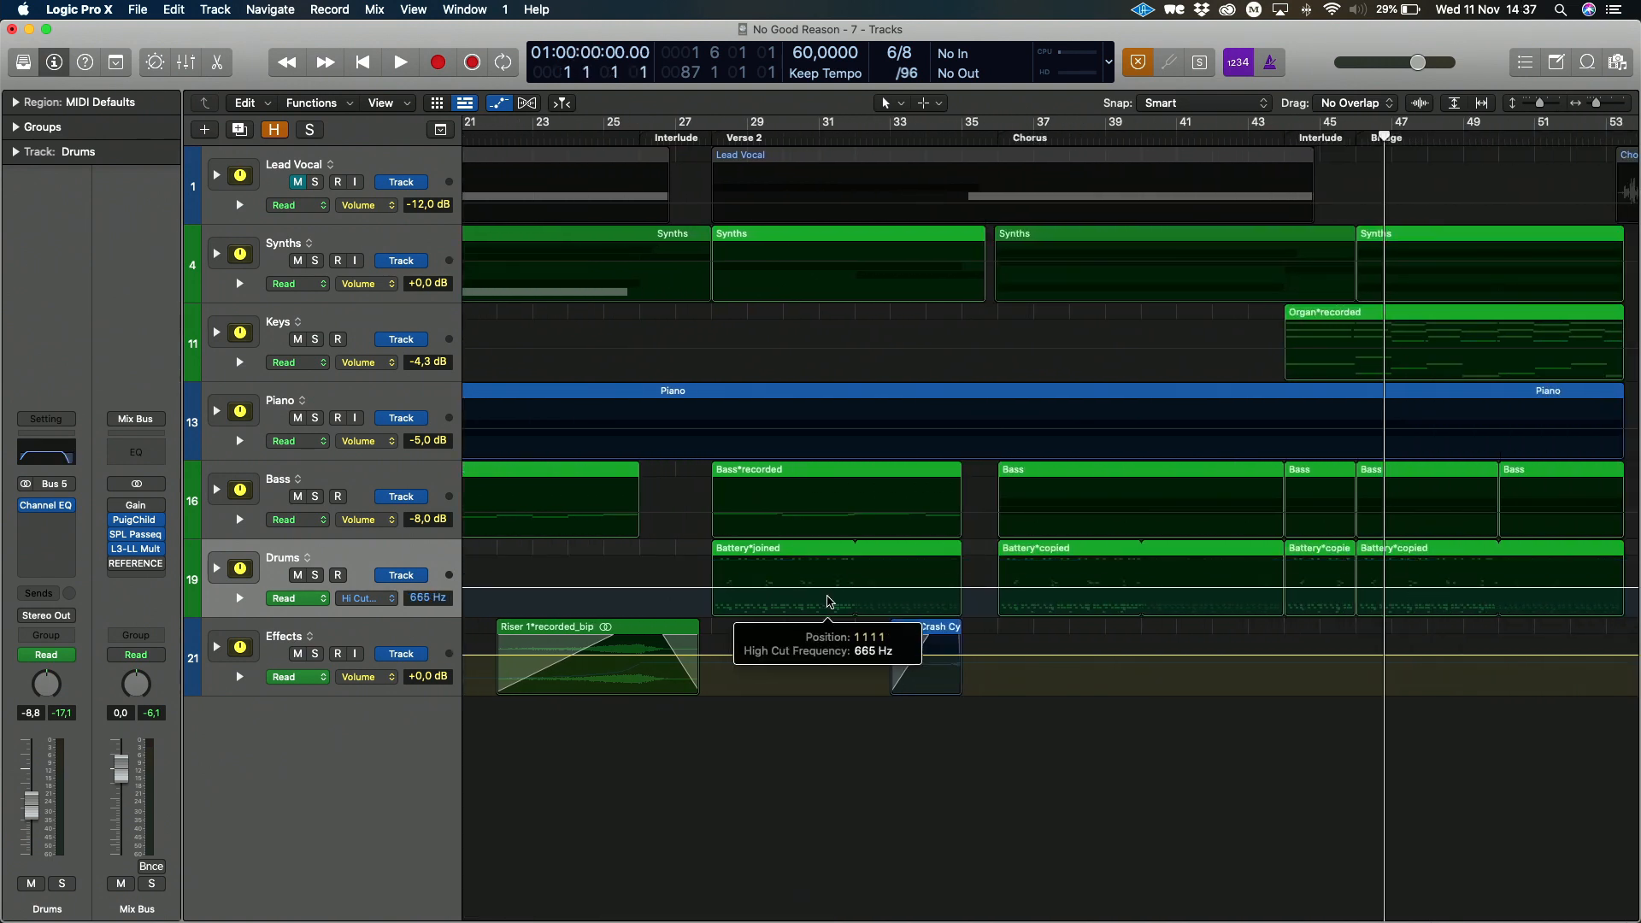
pyautogui.click(46, 450)
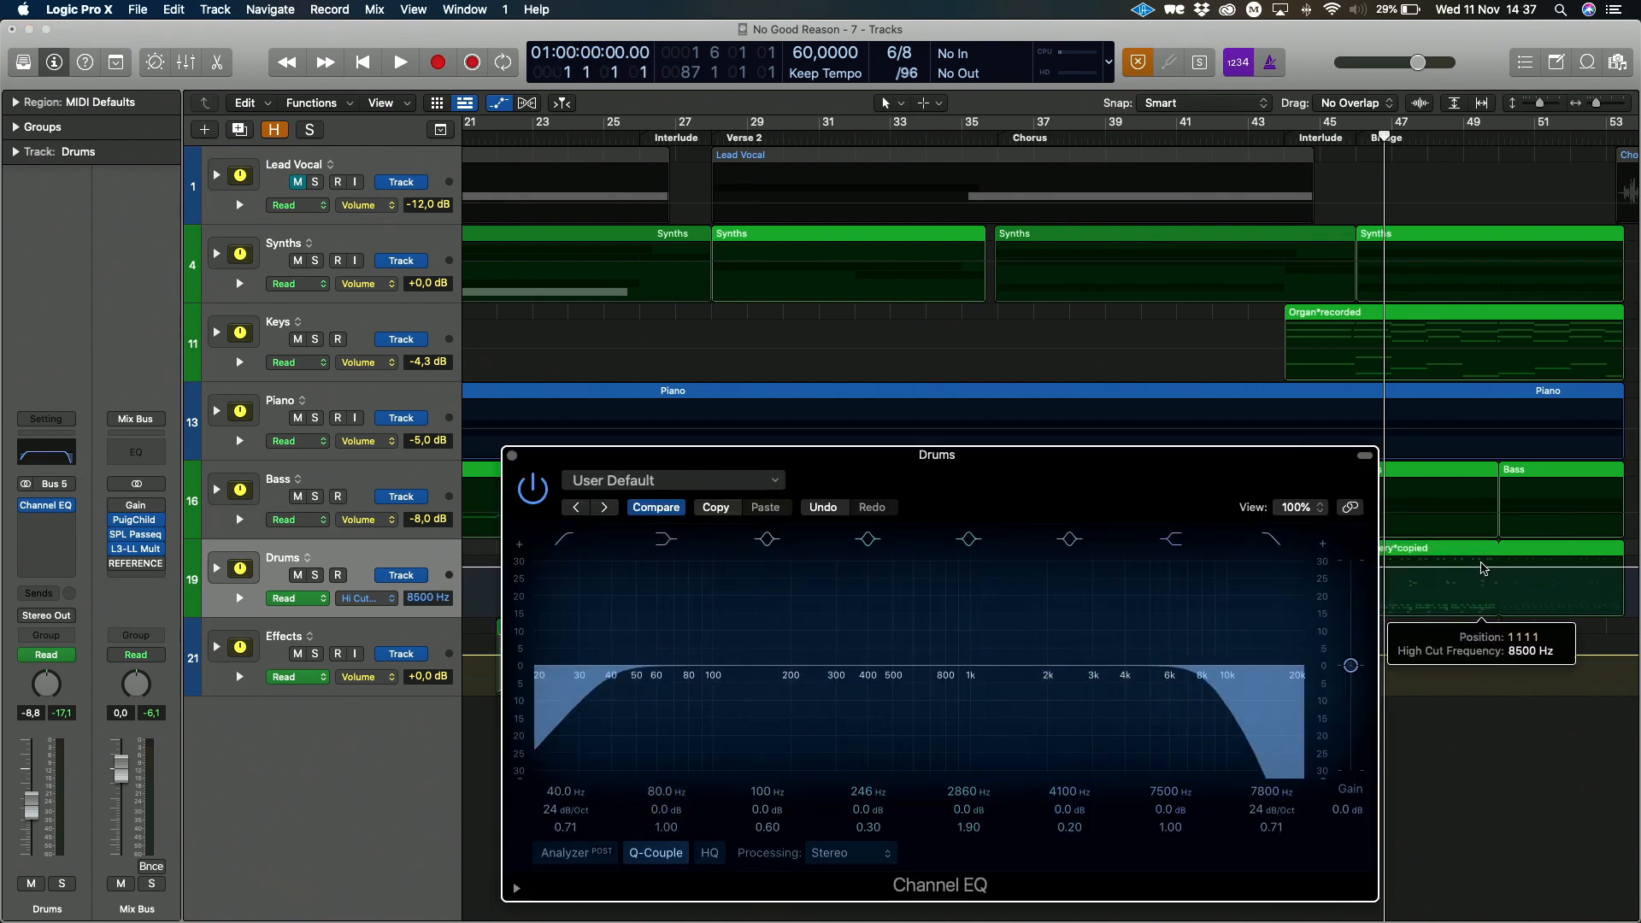
pyautogui.moveTo(1351, 665); pyautogui.dragTo(1351, 665)
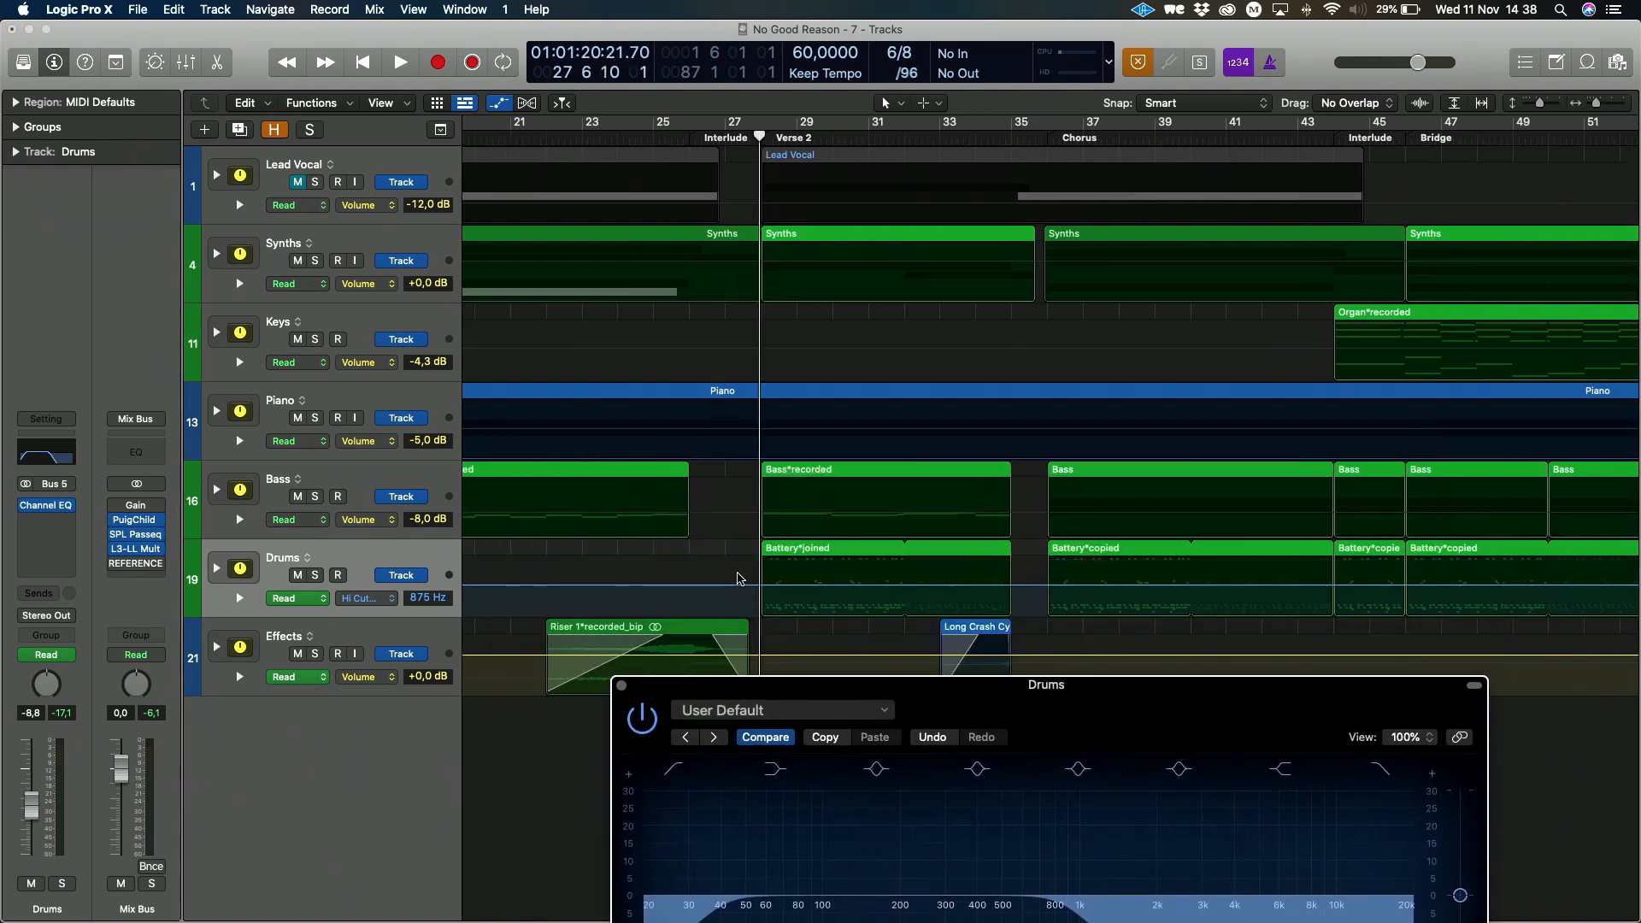
# Add a node at bar 36 raising the high-cut from 1320 Hz to 3800 Hz, then audition the chorus entry
pyautogui.hscroll(3)
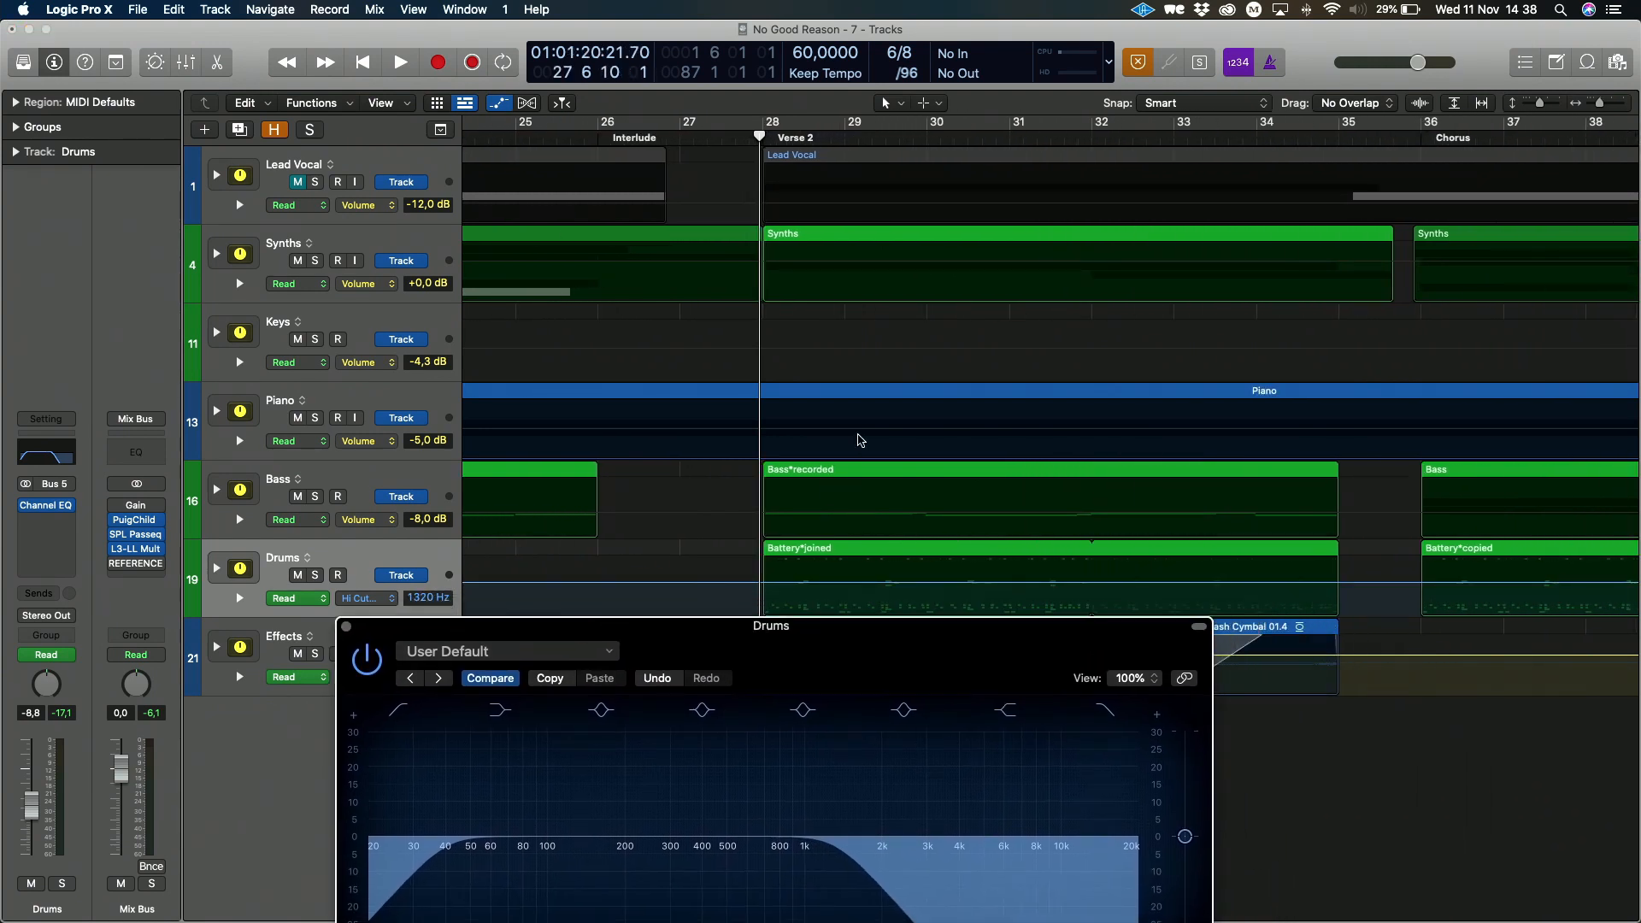
pyautogui.hscroll(3)
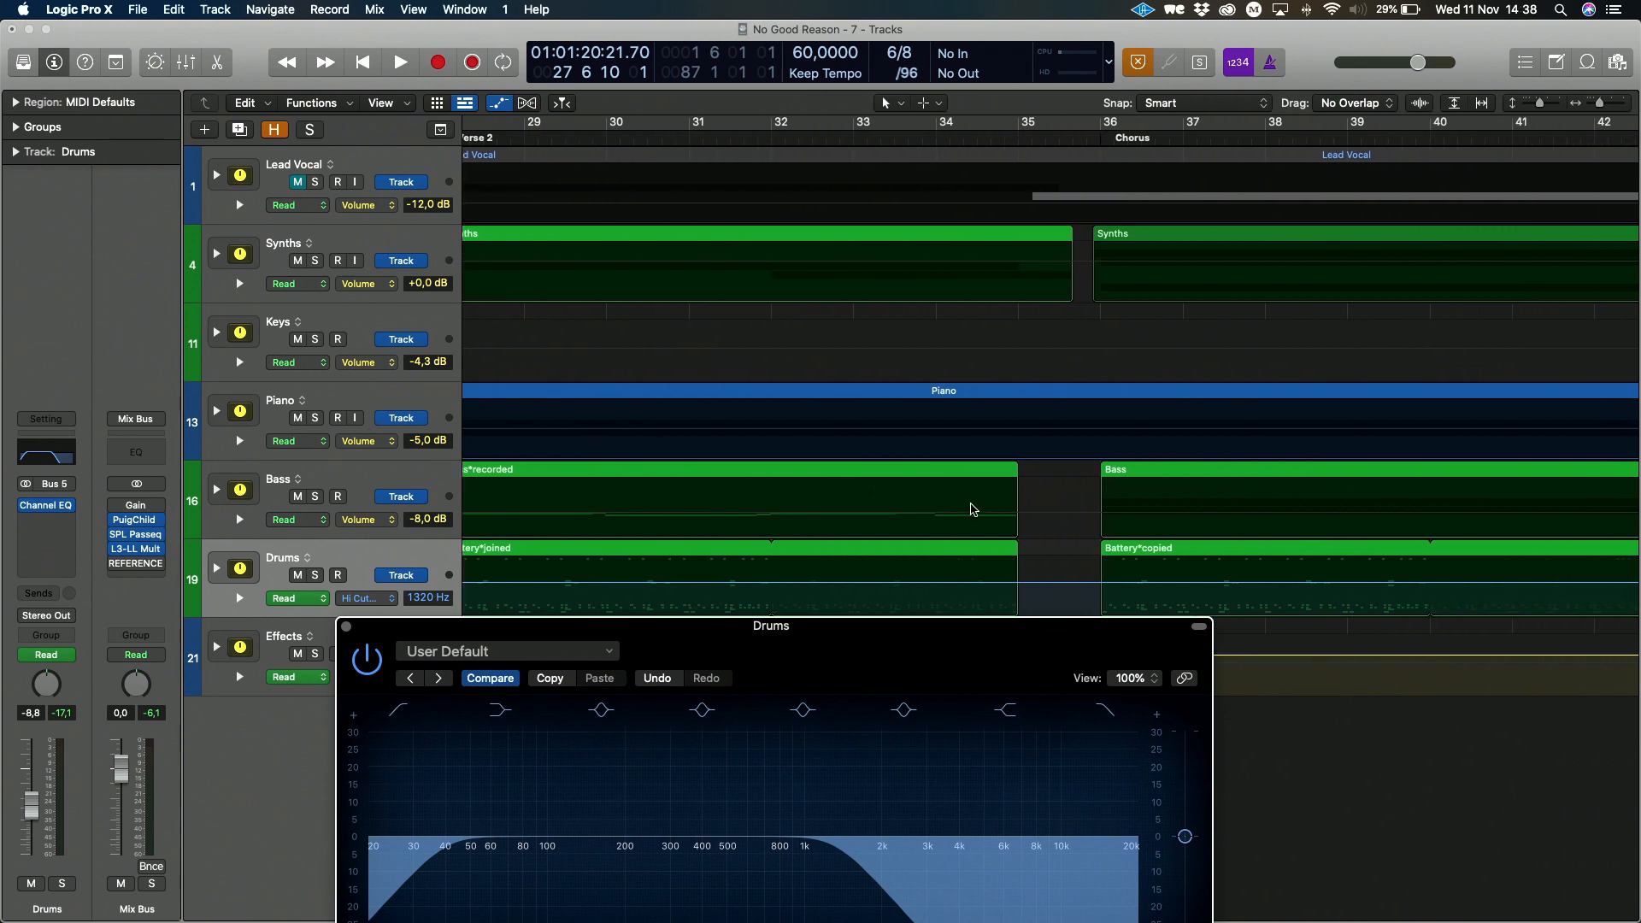
pyautogui.moveTo(1000, 139)
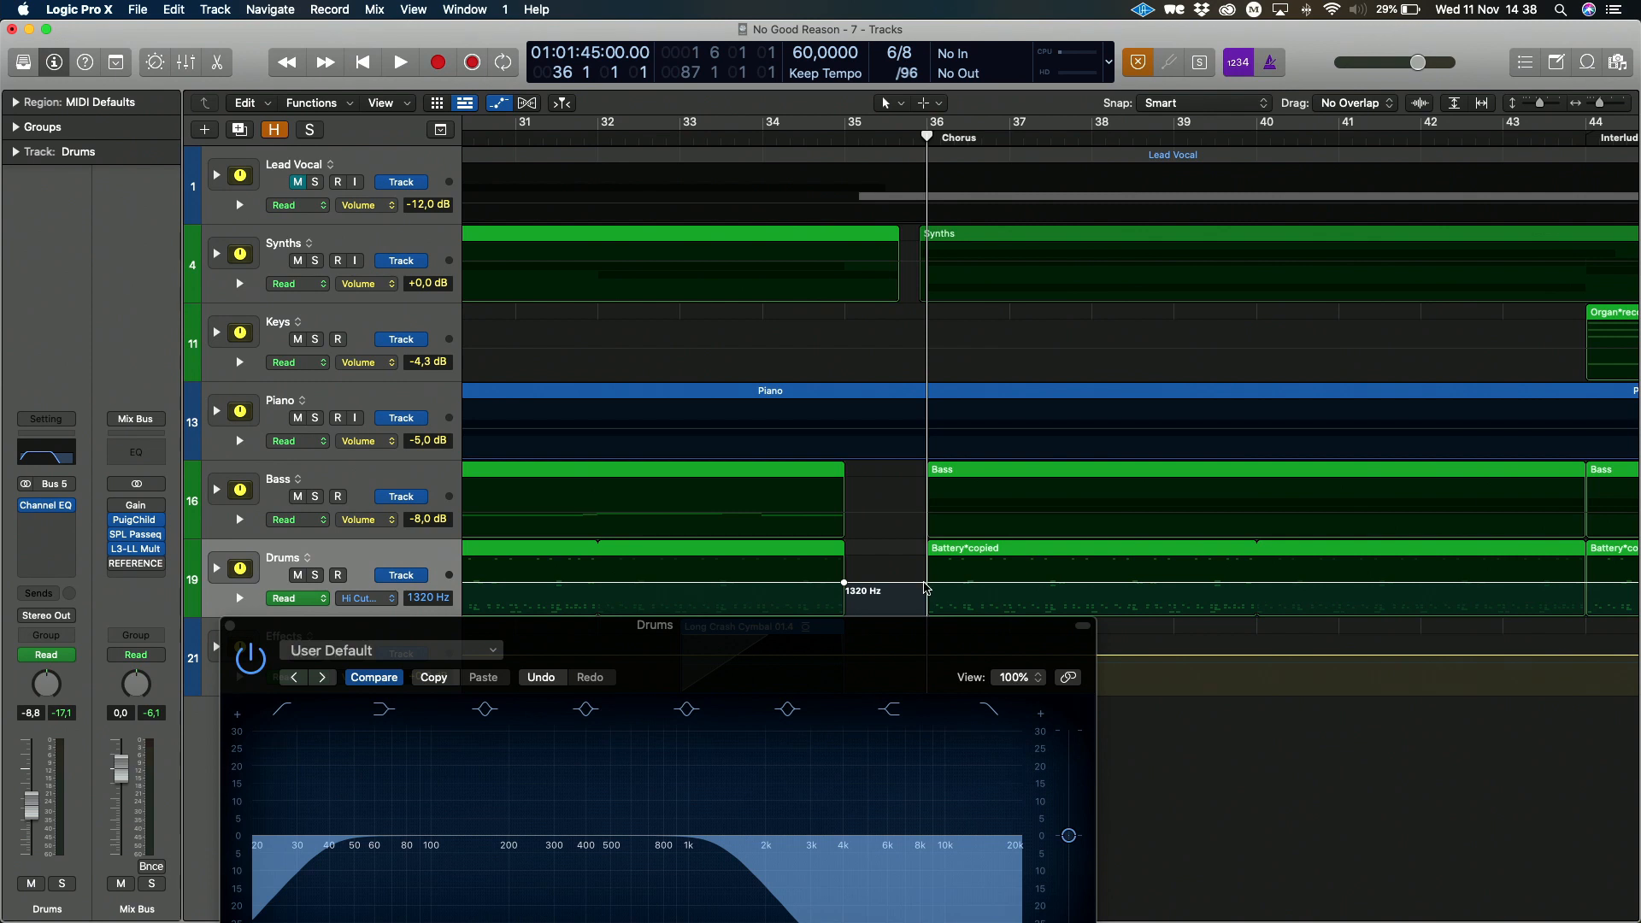
pyautogui.moveTo(845, 584); pyautogui.dragTo(925, 574)
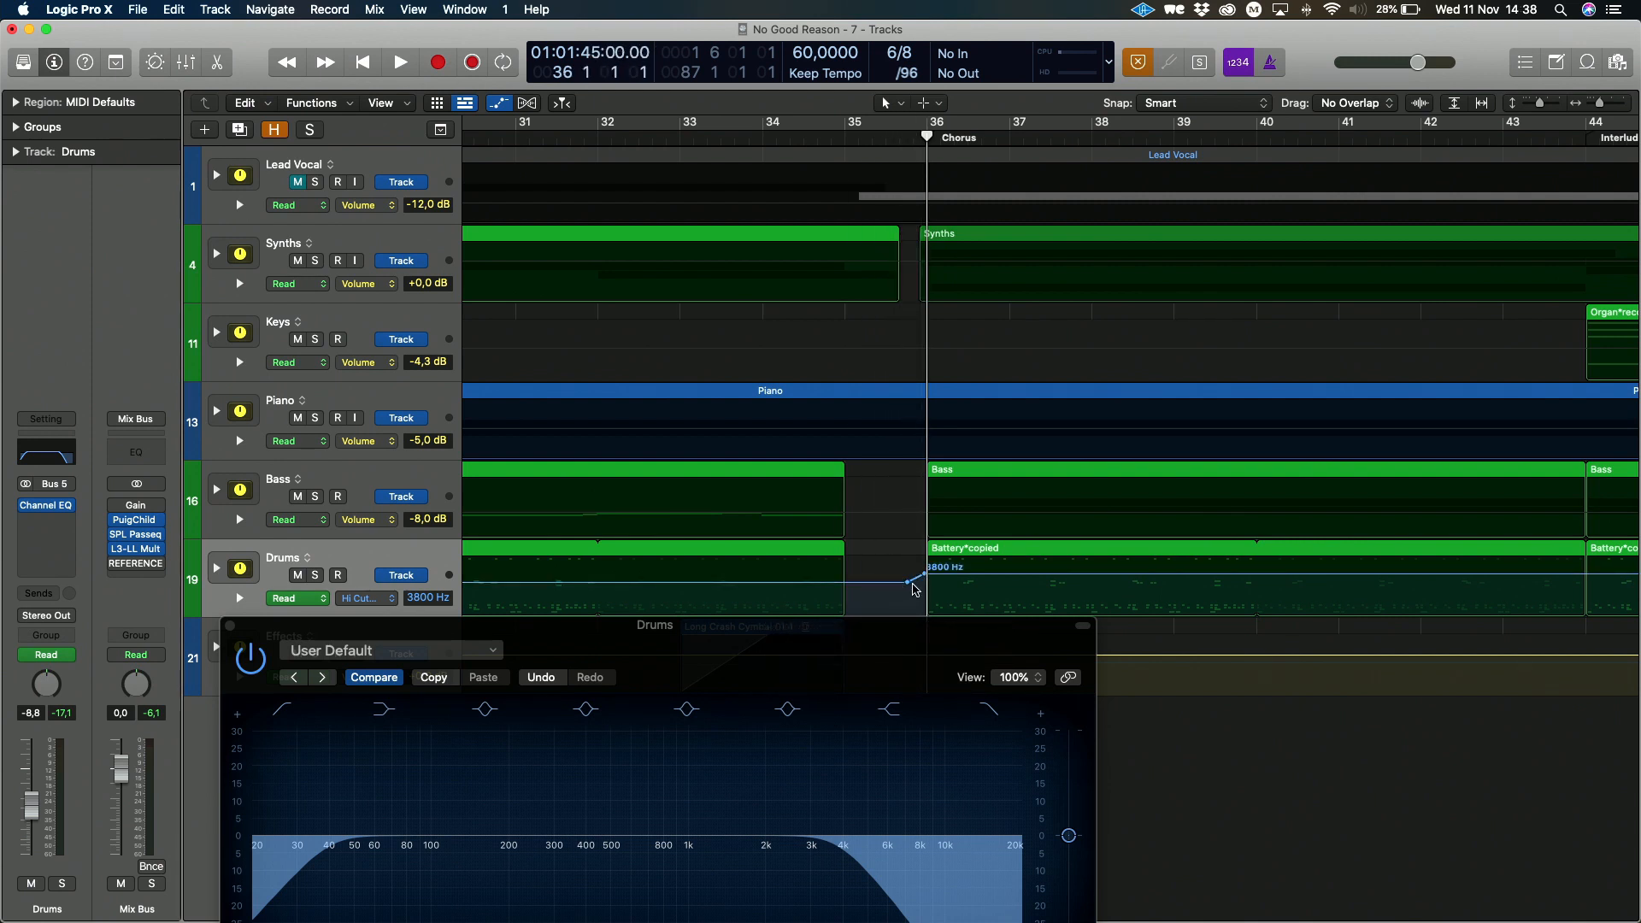
pyautogui.moveTo(843, 597)
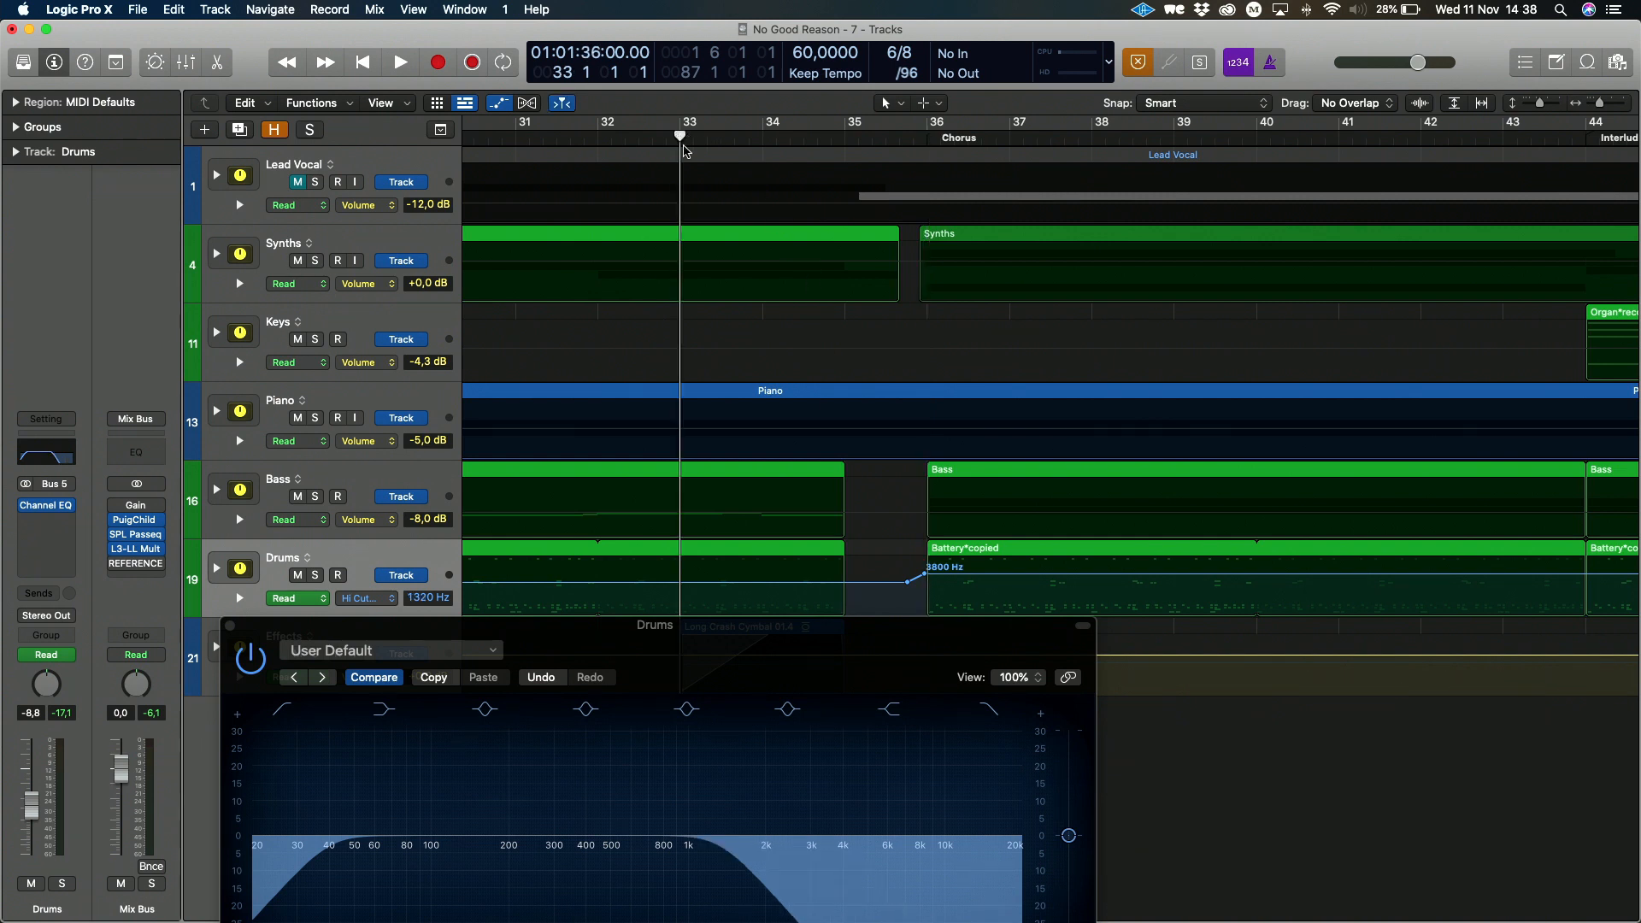
pyautogui.click(400, 62)
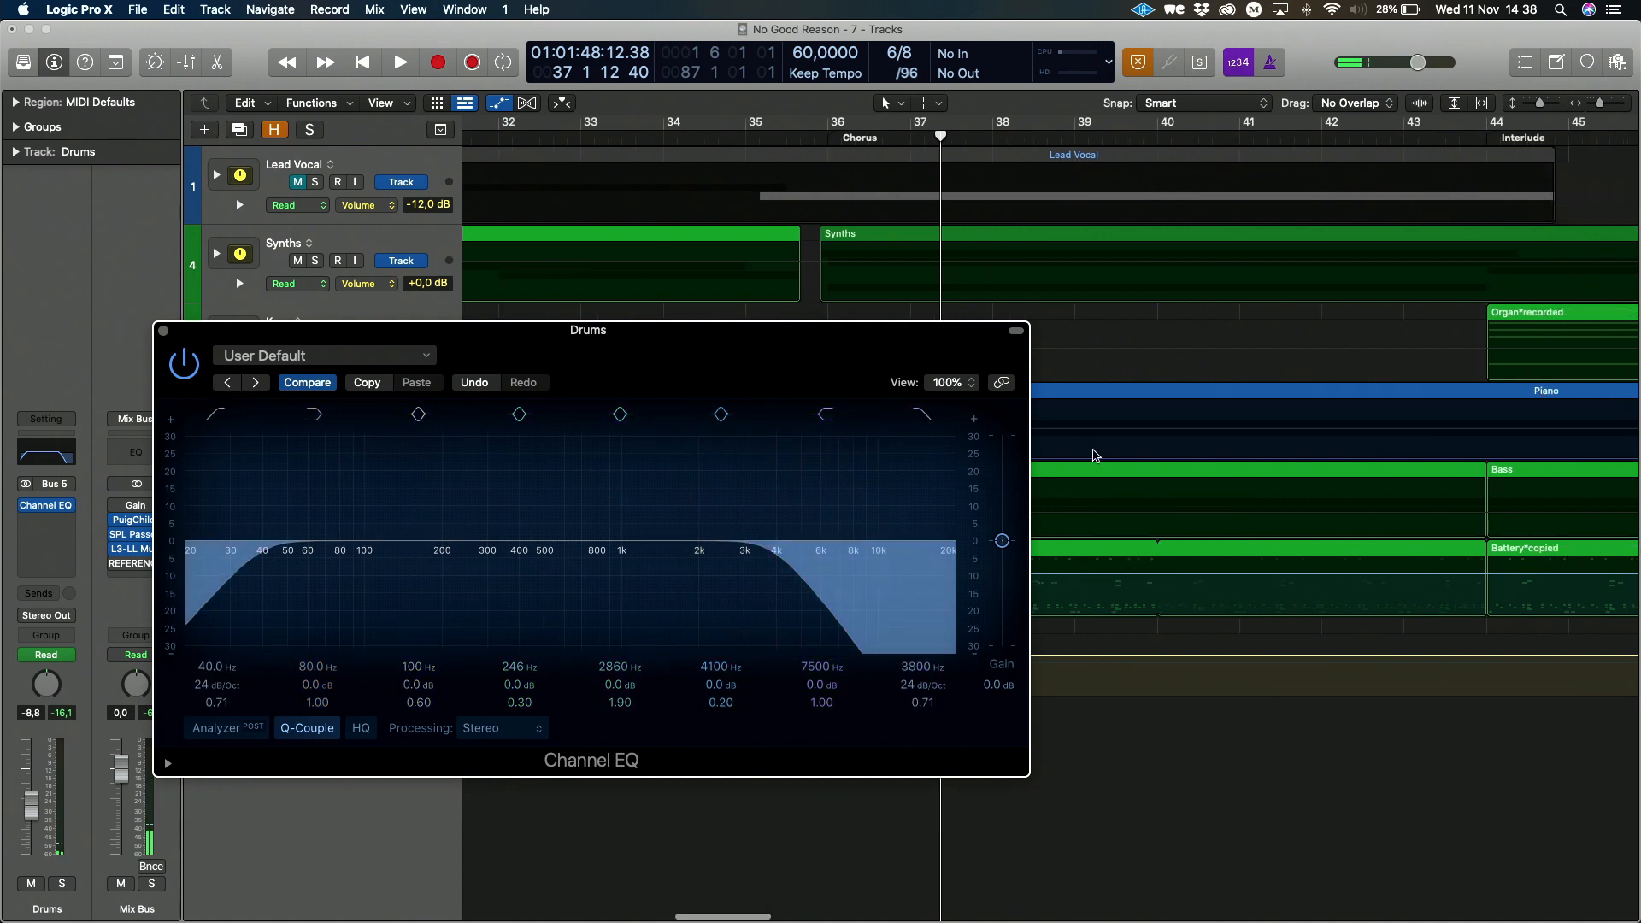
# Hold the Drums high-cut at 1320 Hz across bars 44–45 through the Interlude
pyautogui.hscroll(3)
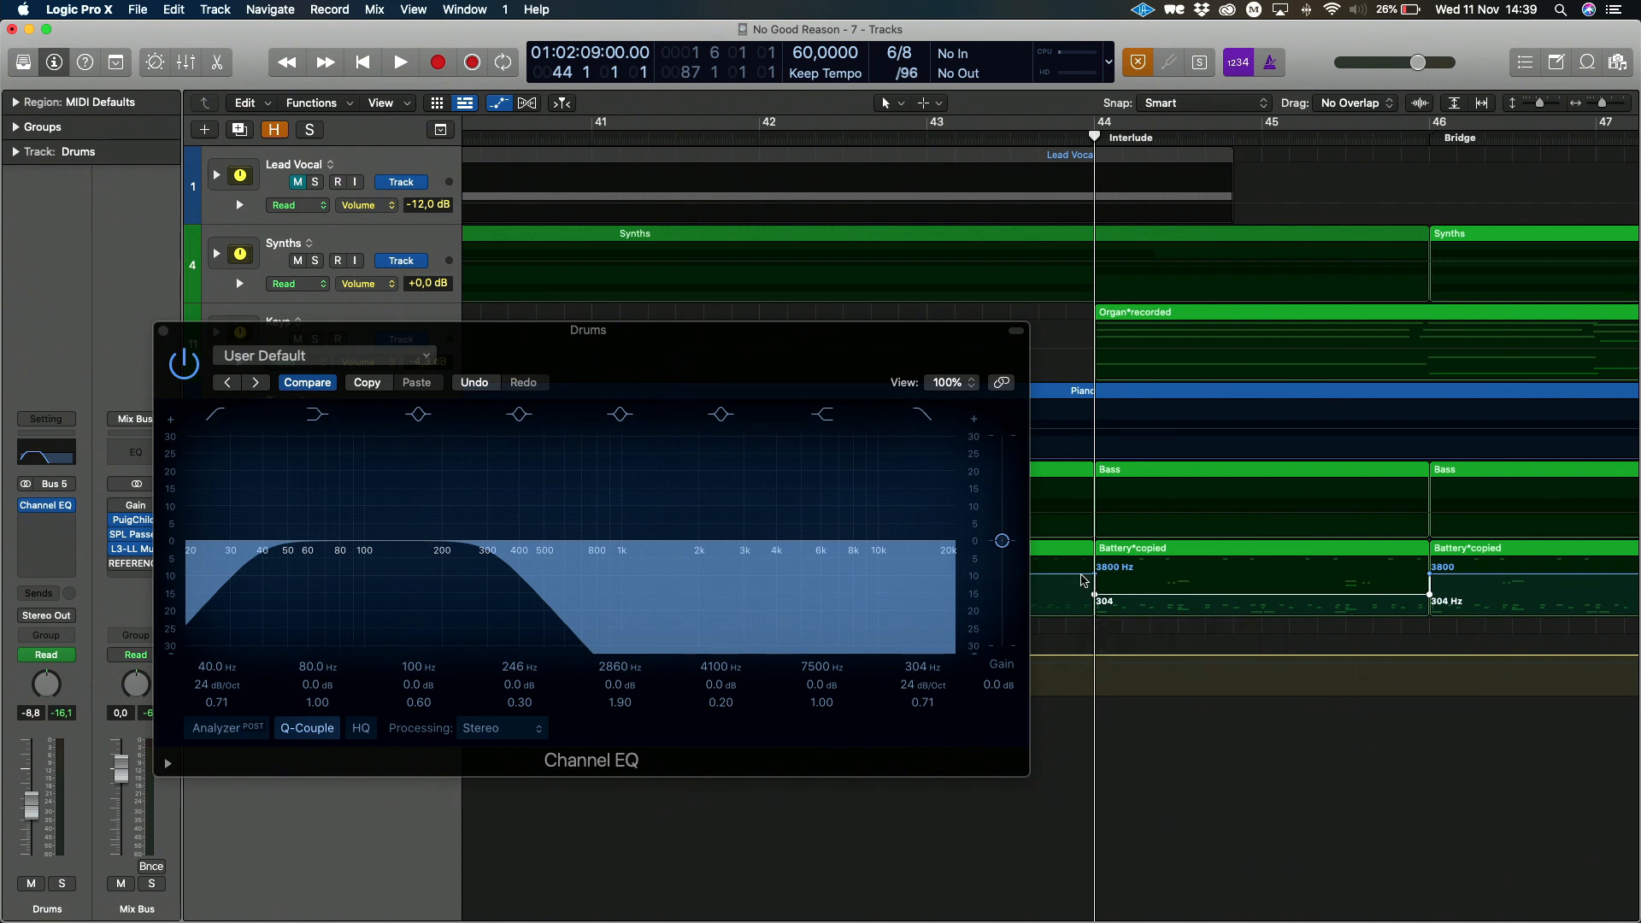
pyautogui.moveTo(1431, 575)
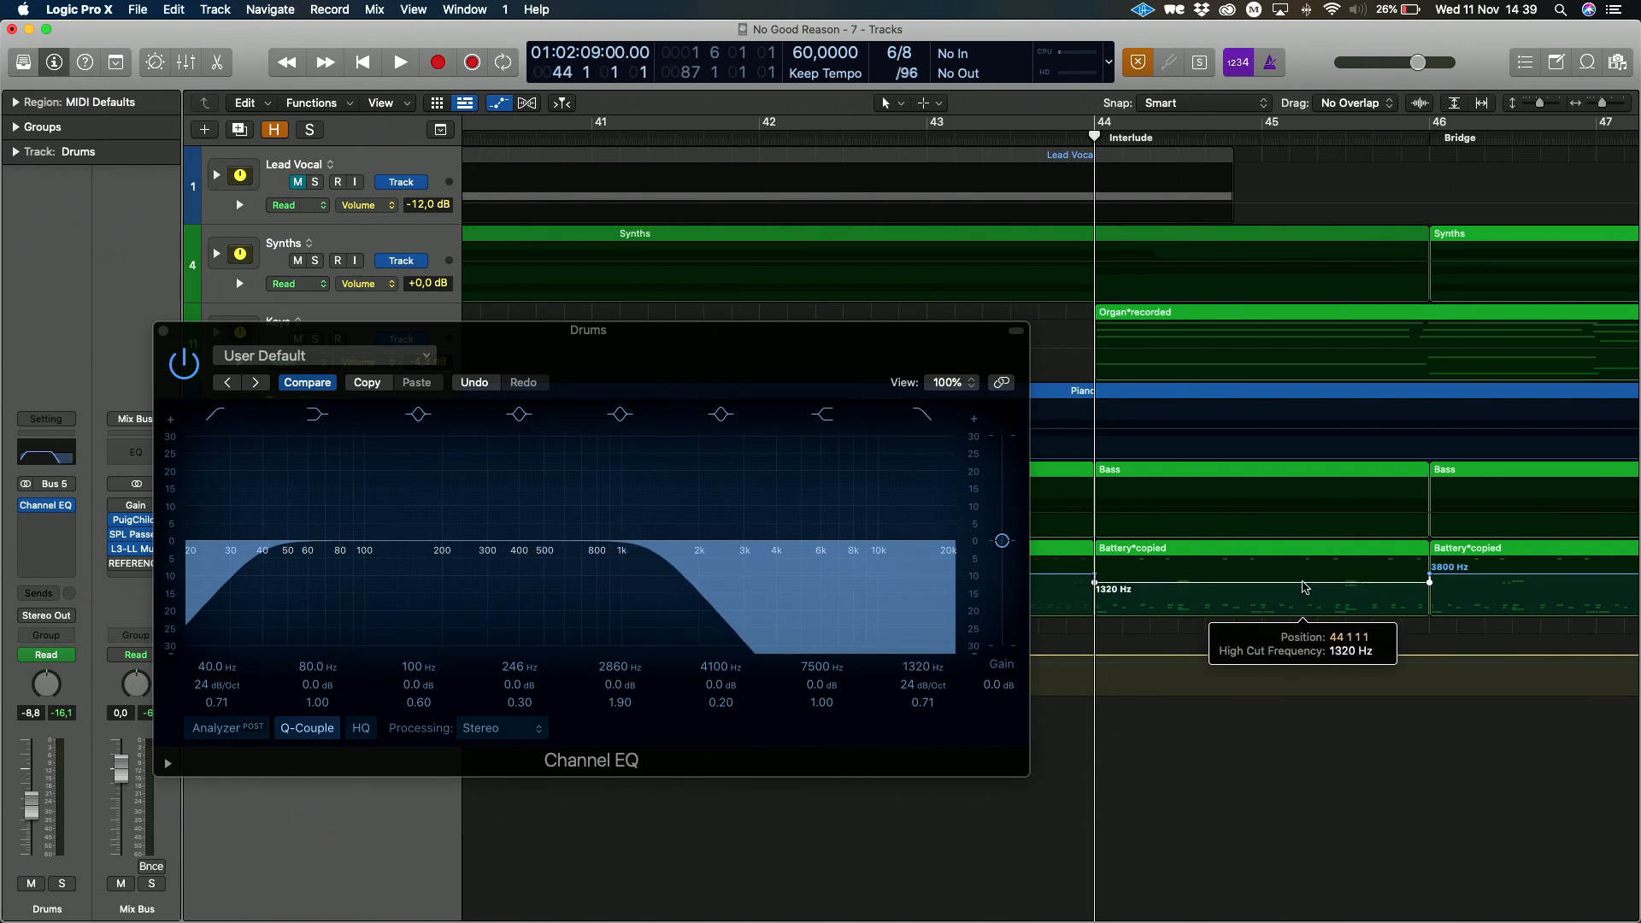
pyautogui.moveTo(1086, 610)
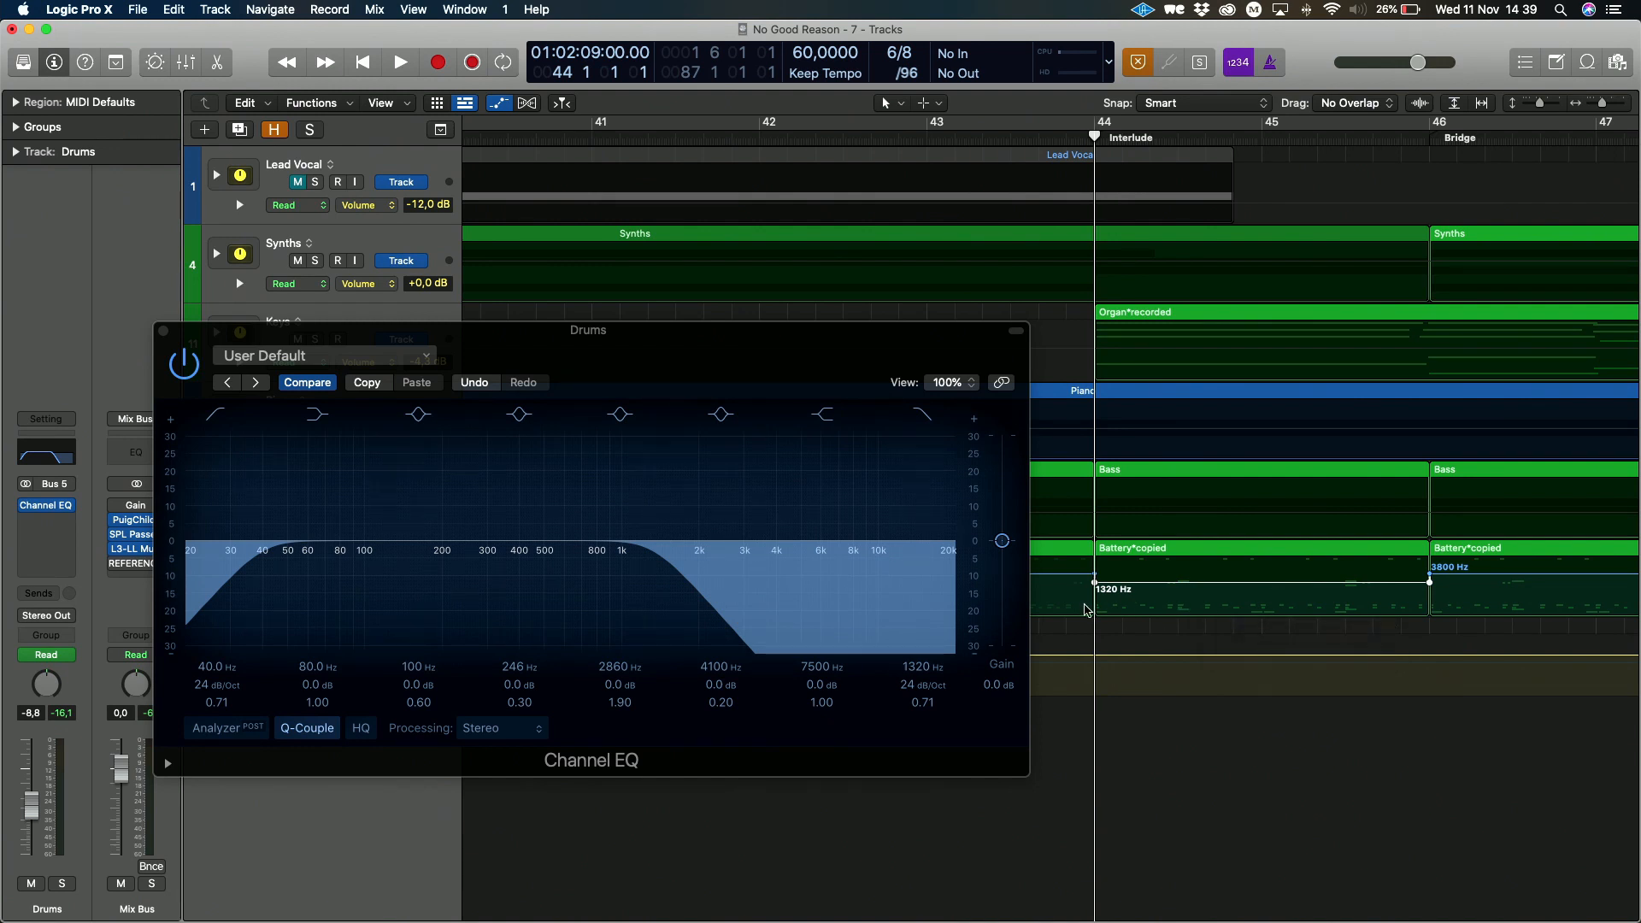
pyautogui.moveTo(1149, 591)
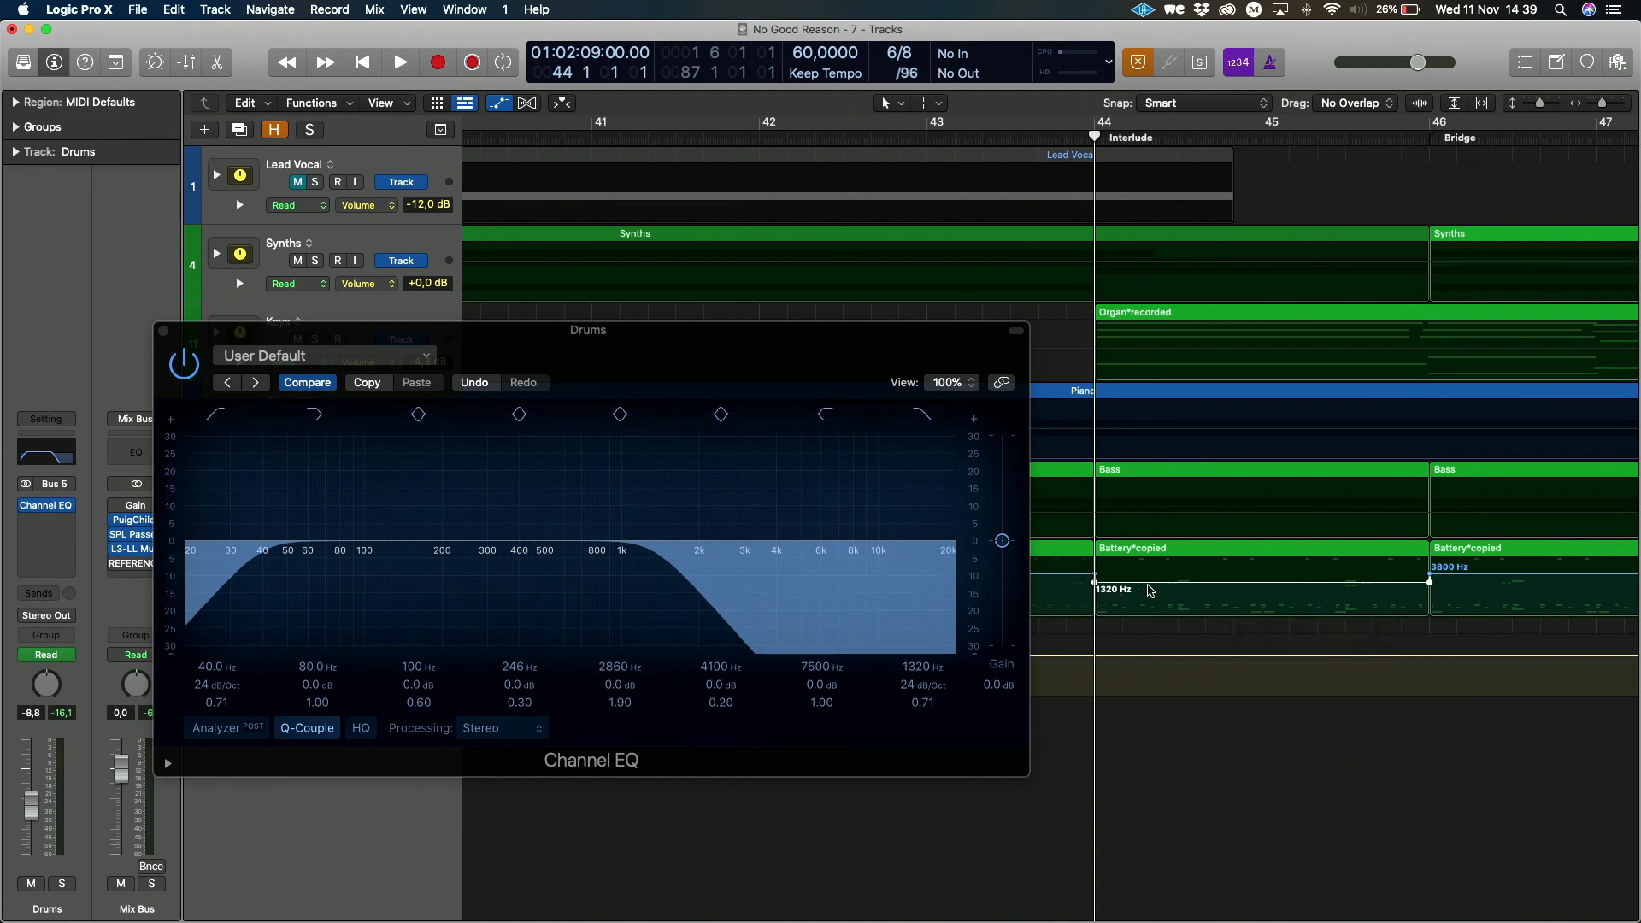
pyautogui.moveTo(1141, 592); pyautogui.dragTo(1151, 589)
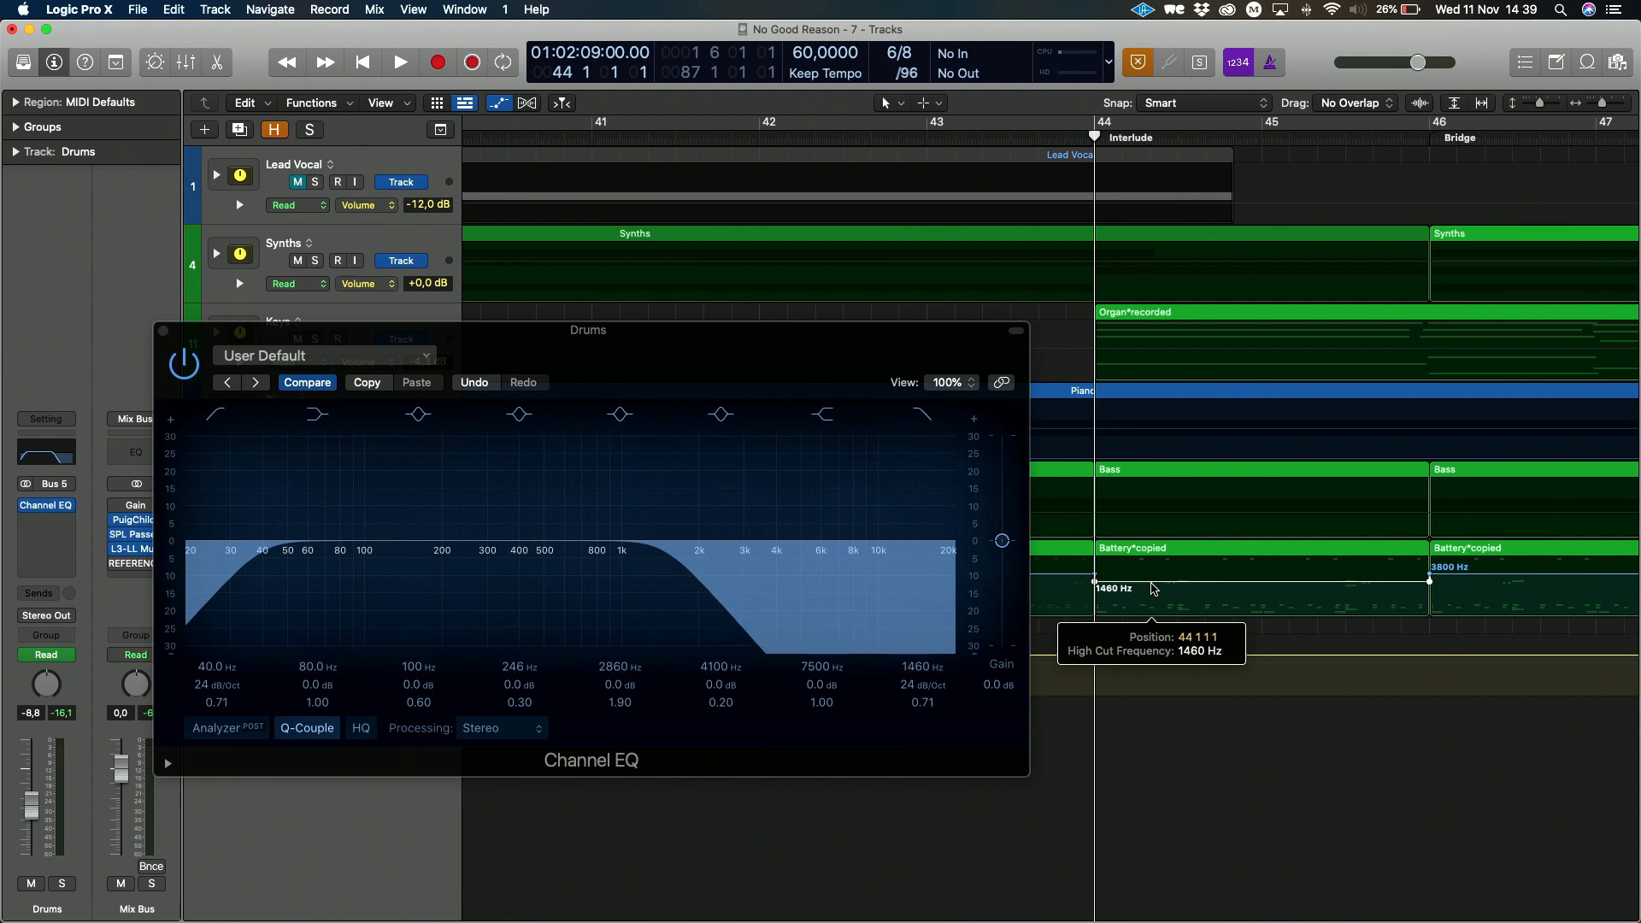
pyautogui.moveTo(922, 555); pyautogui.dragTo(880, 555)
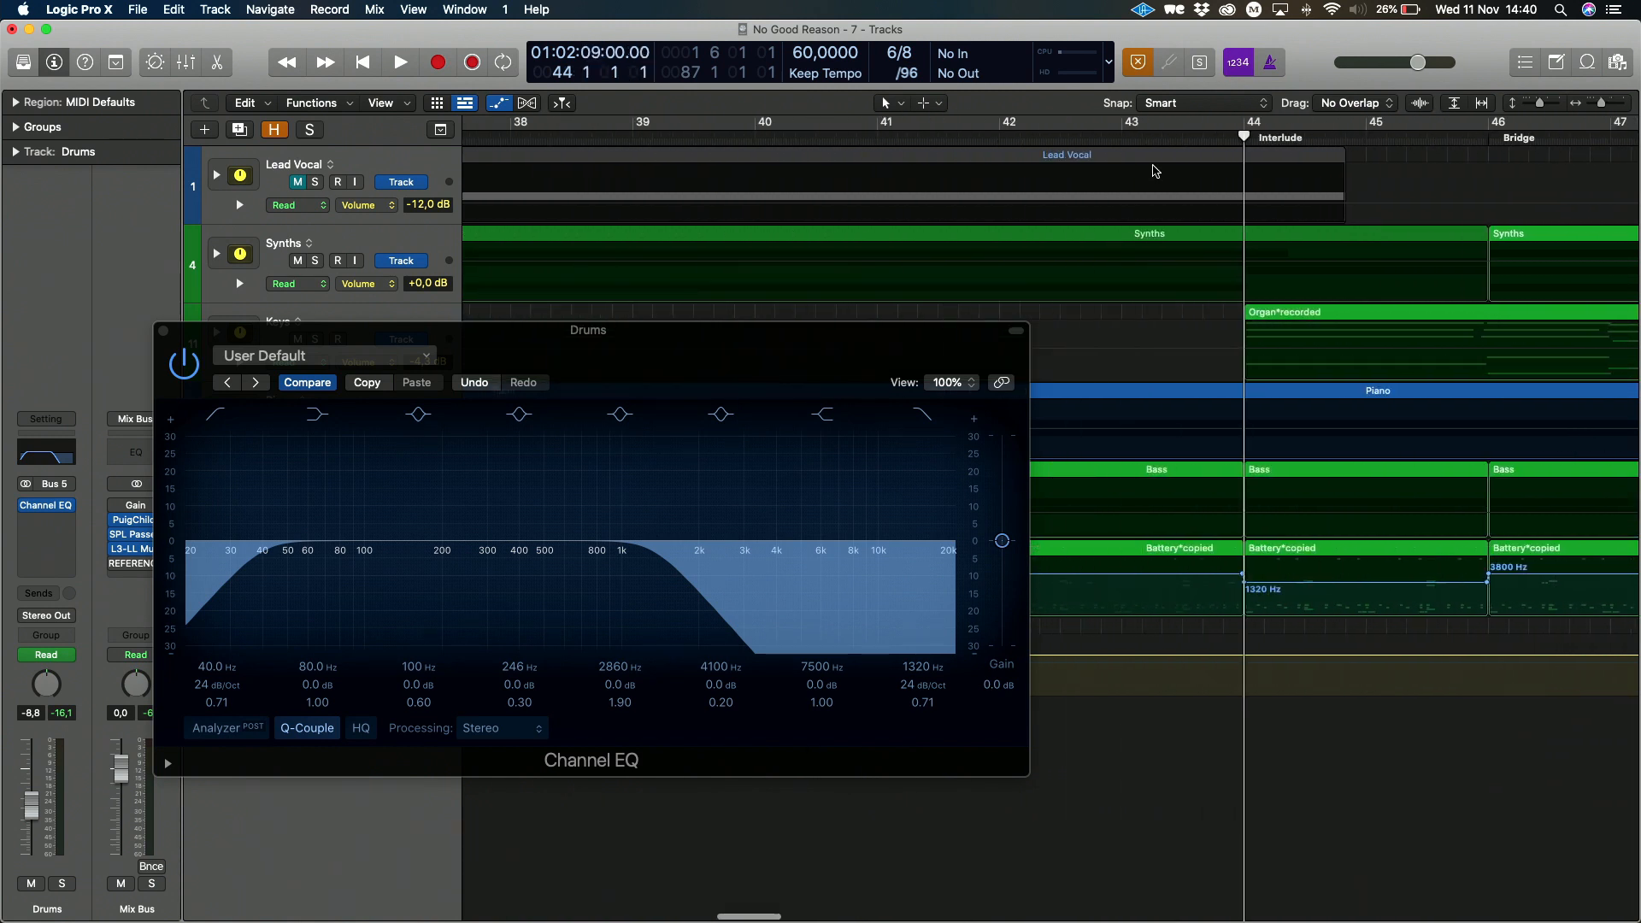
# Ramp the bridge node at bar 46 up to 20000 Hz and audition the transition
pyautogui.click(736, 542)
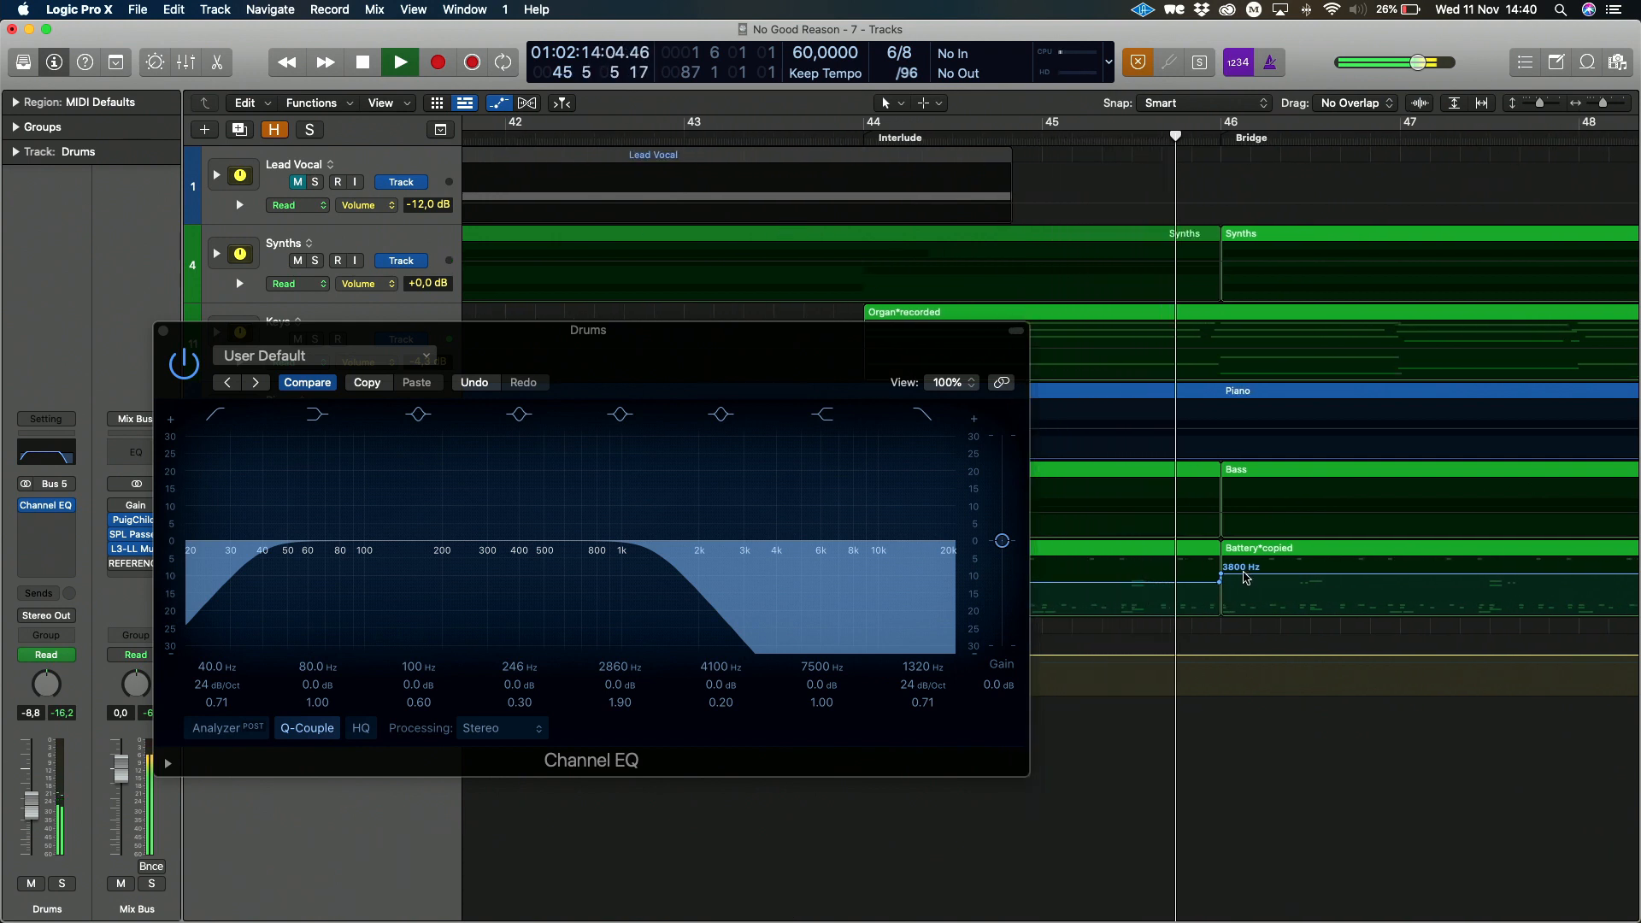
pyautogui.click(361, 62)
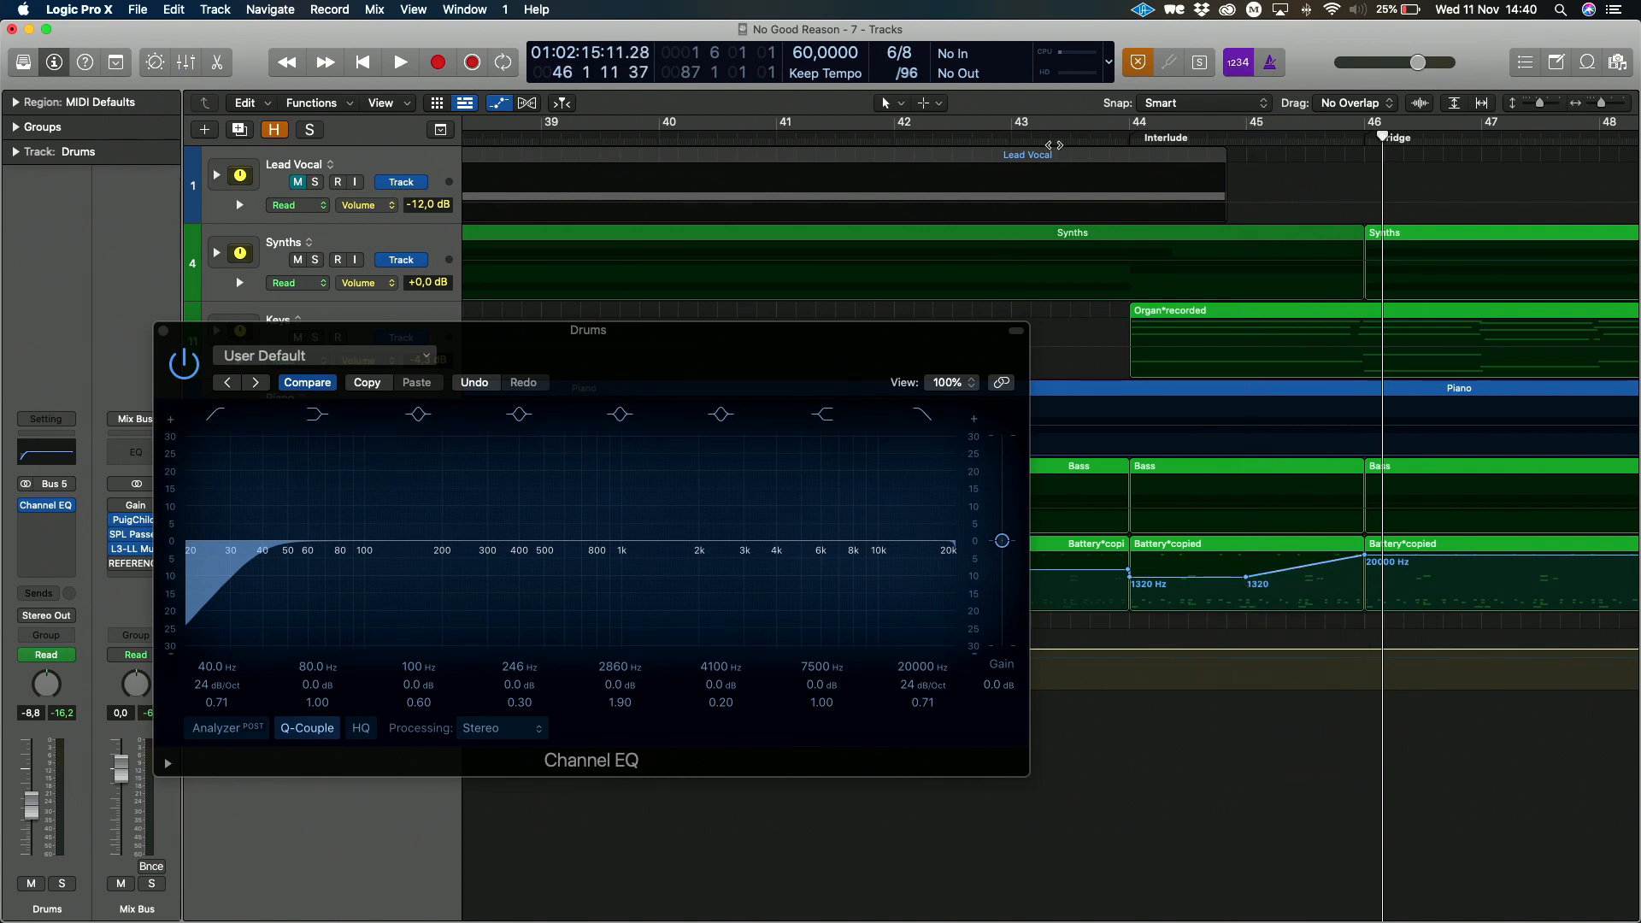
pyautogui.click(399, 61)
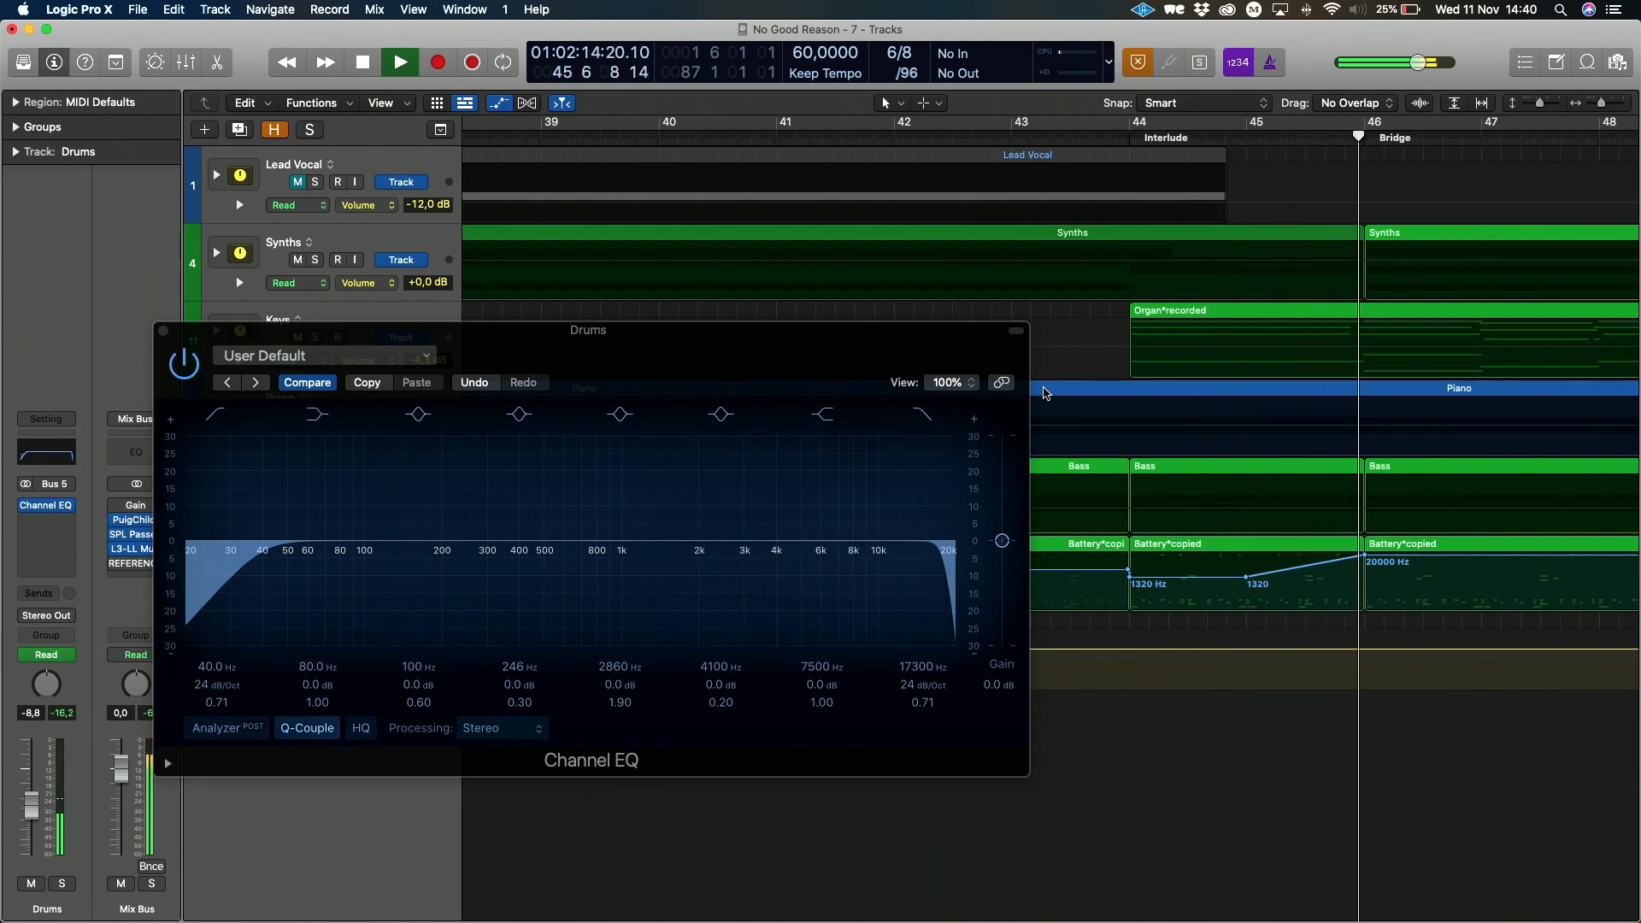
pyautogui.click(361, 61)
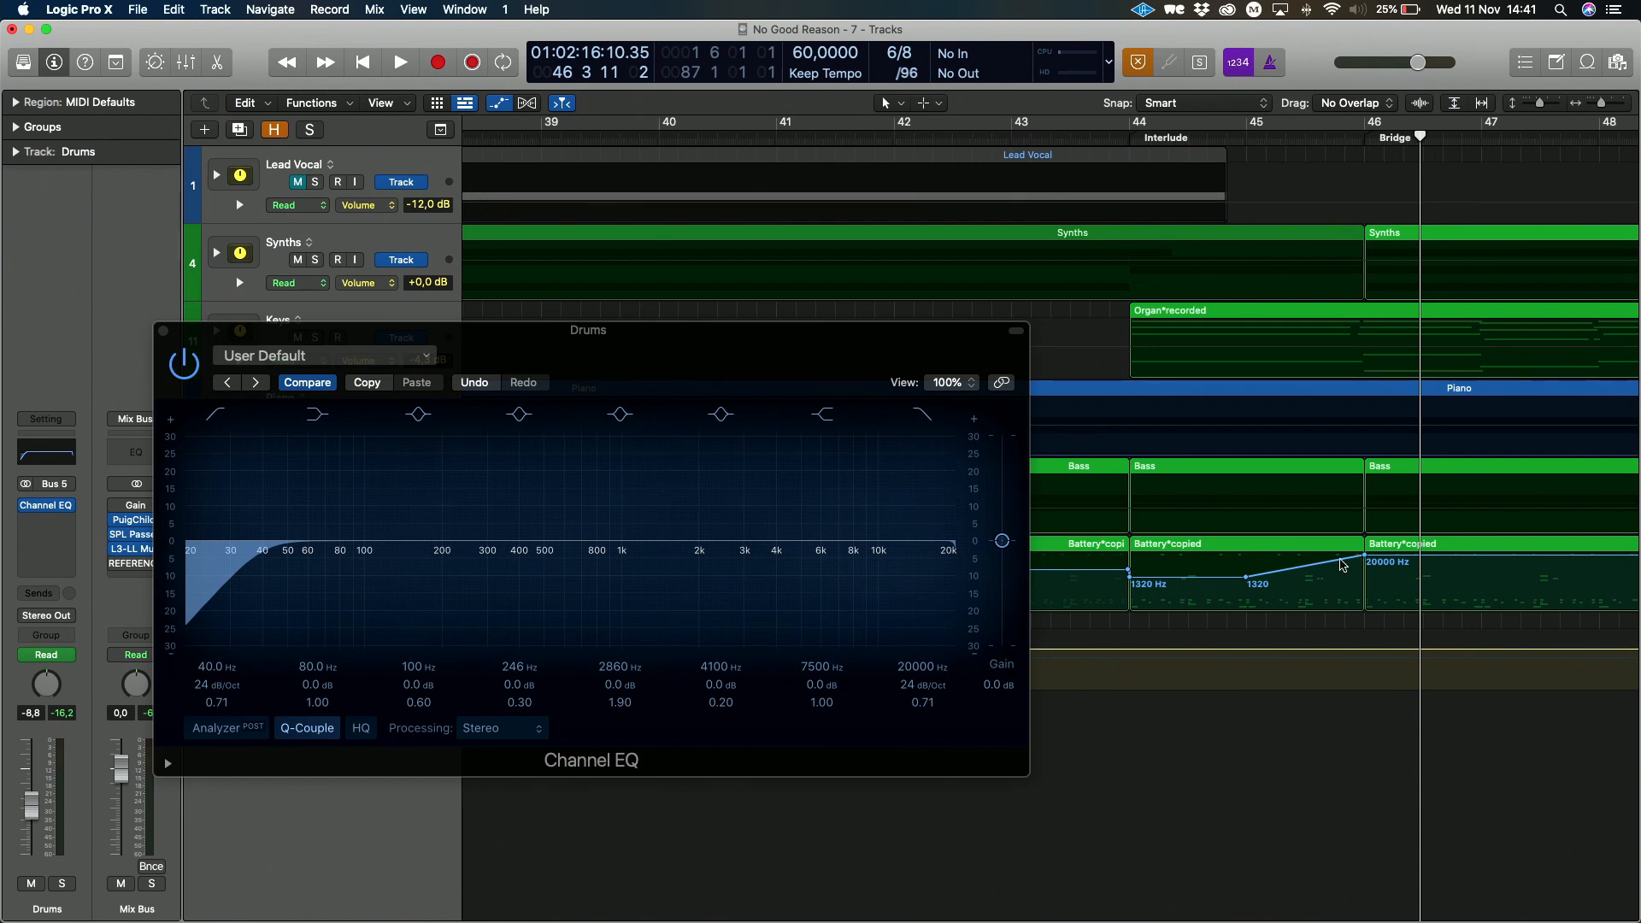
# Bend the high-cut ramp before bar 46 with the Automation Curve Tool, then return to the Pointer Tool
pyautogui.click(886, 102)
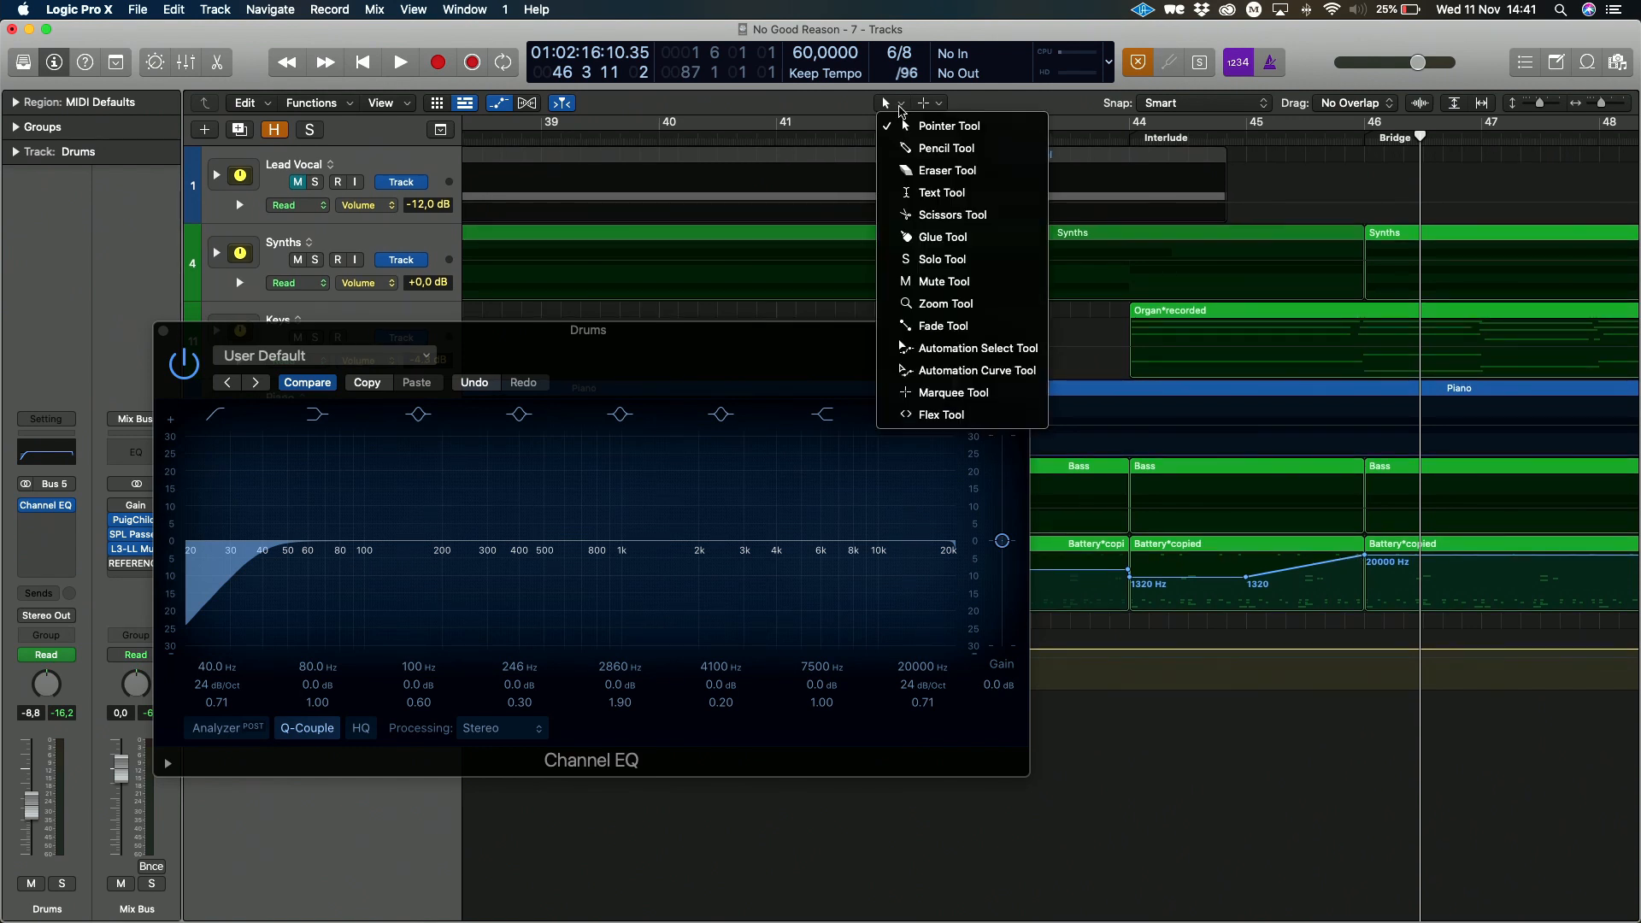
pyautogui.moveTo(974, 369)
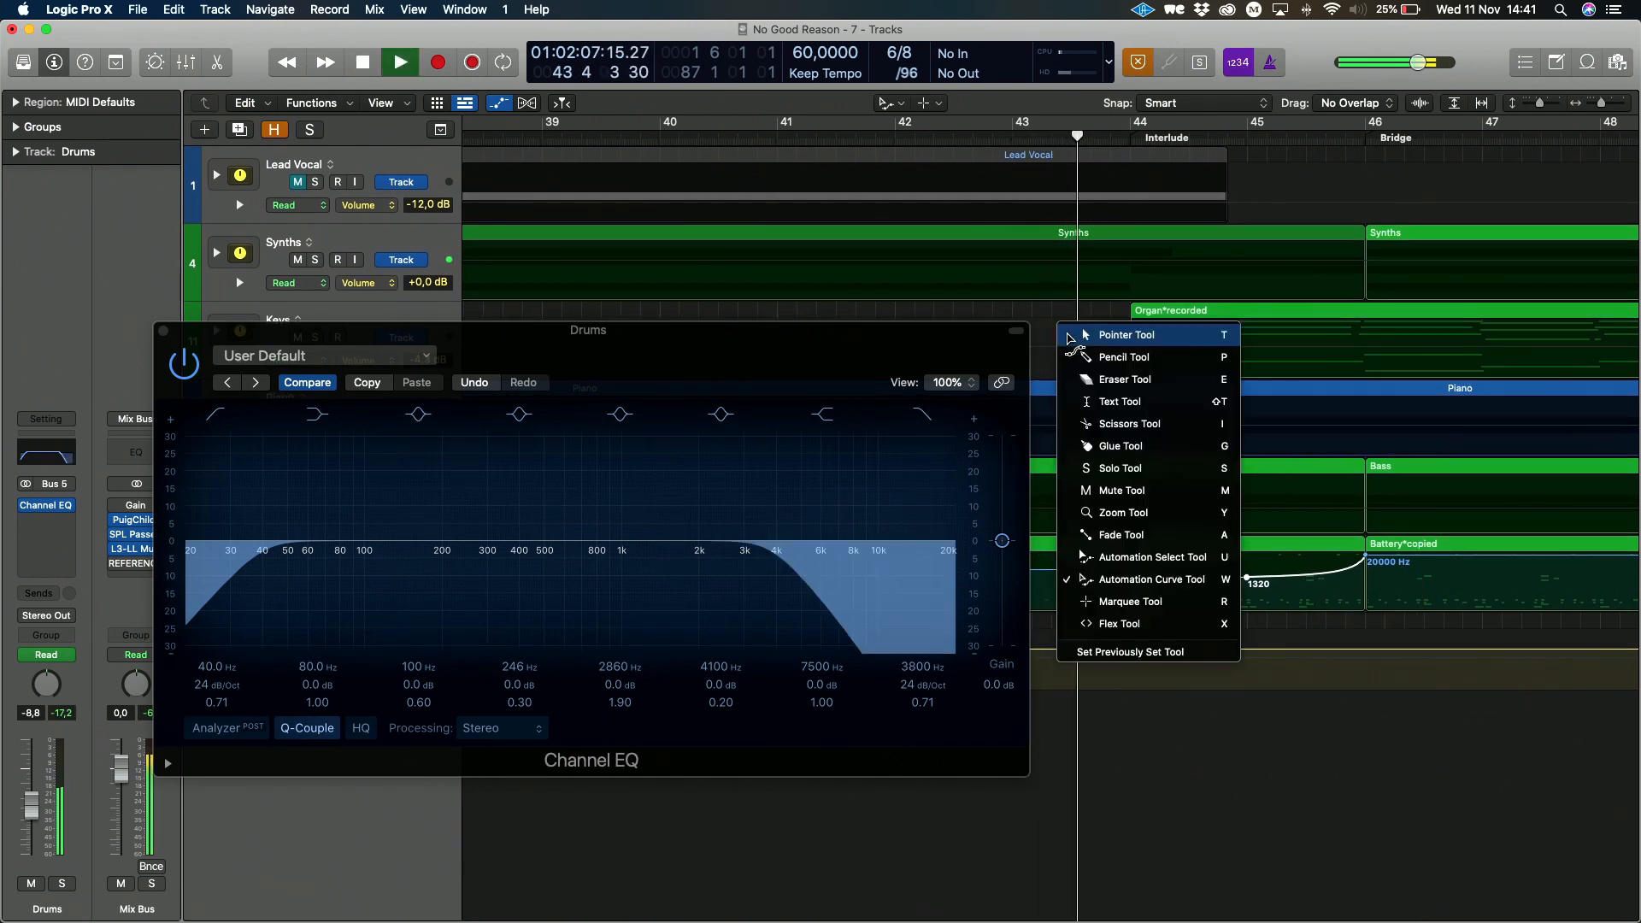
pyautogui.click(1125, 334)
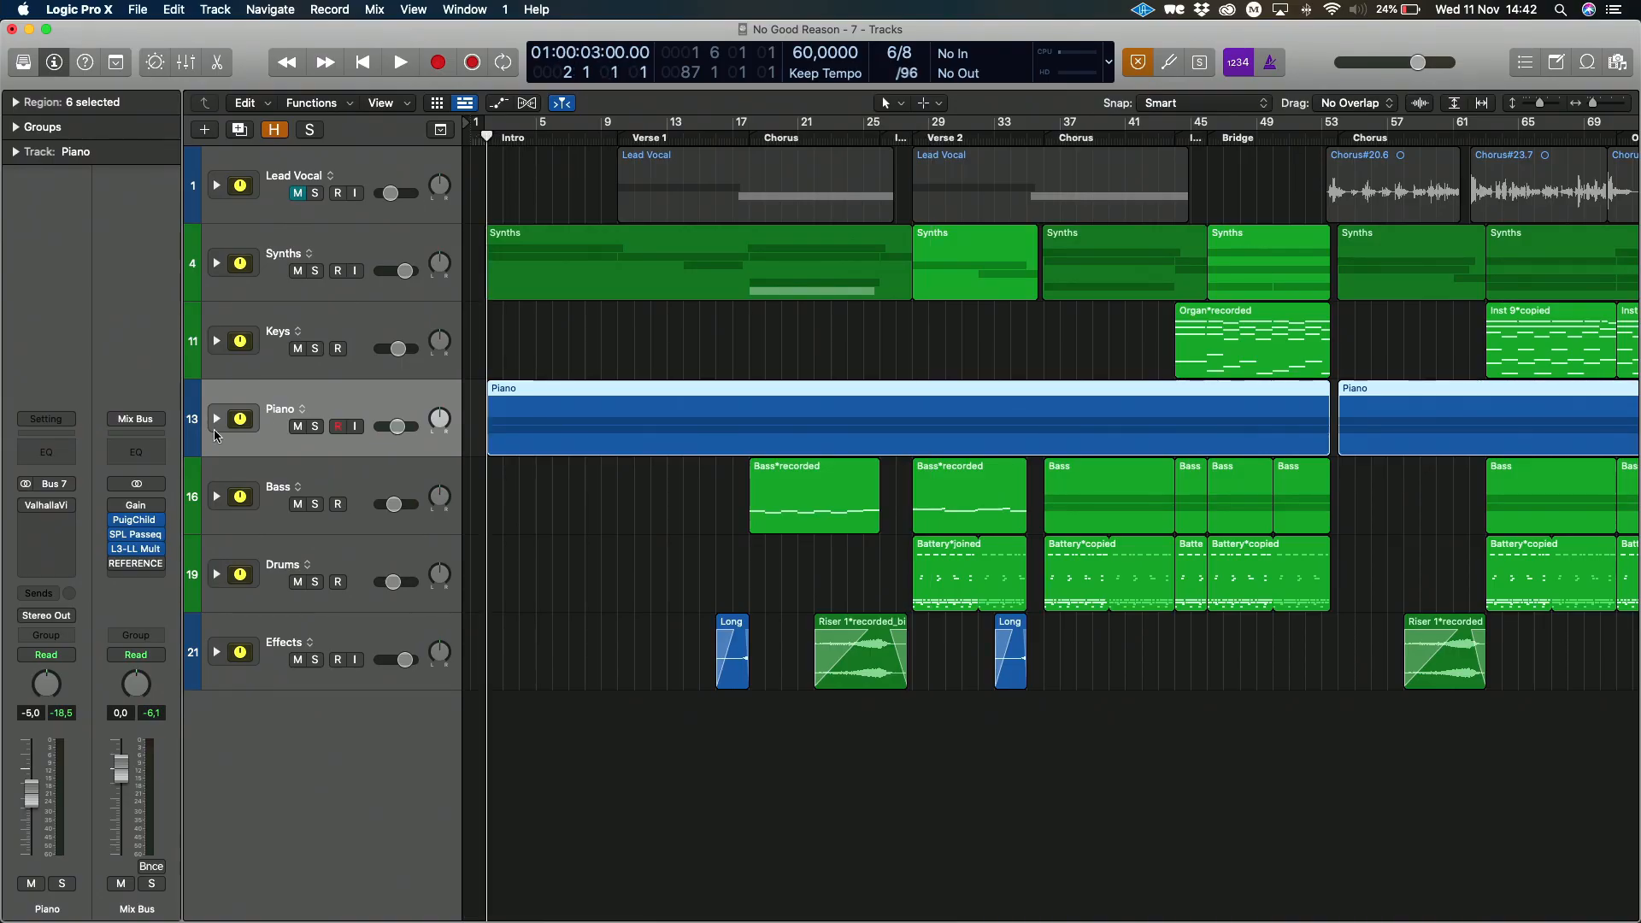
# Select the Piano track and set its ValhallaVintageVerb Mix to 0% with automation lanes shown
pyautogui.click(400, 62)
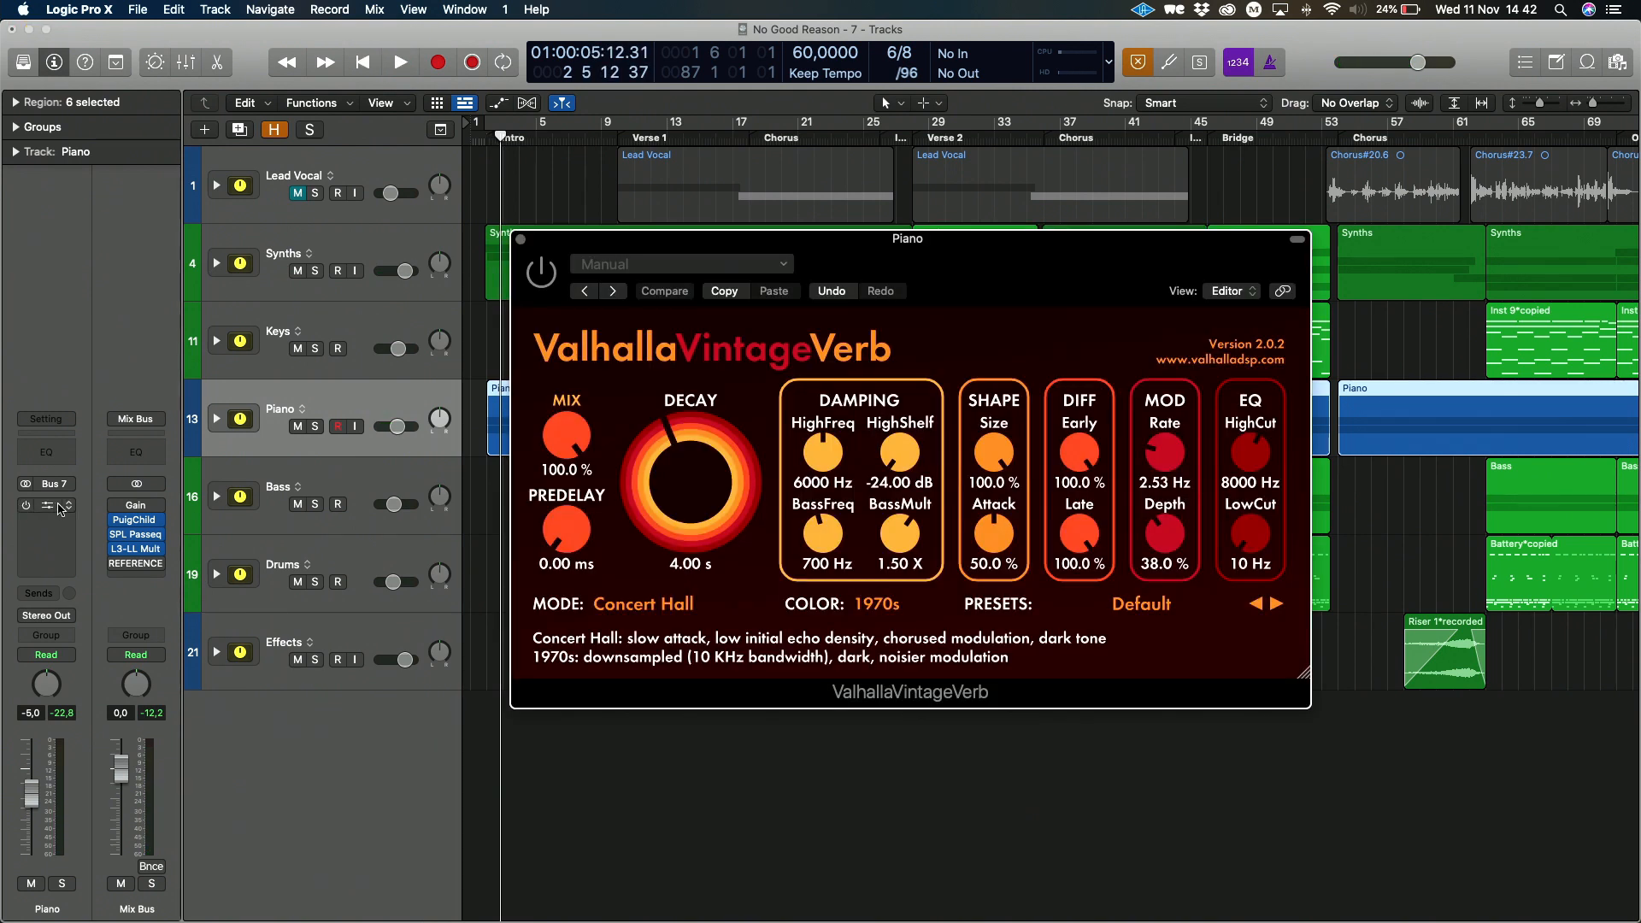
pyautogui.moveTo(34, 510)
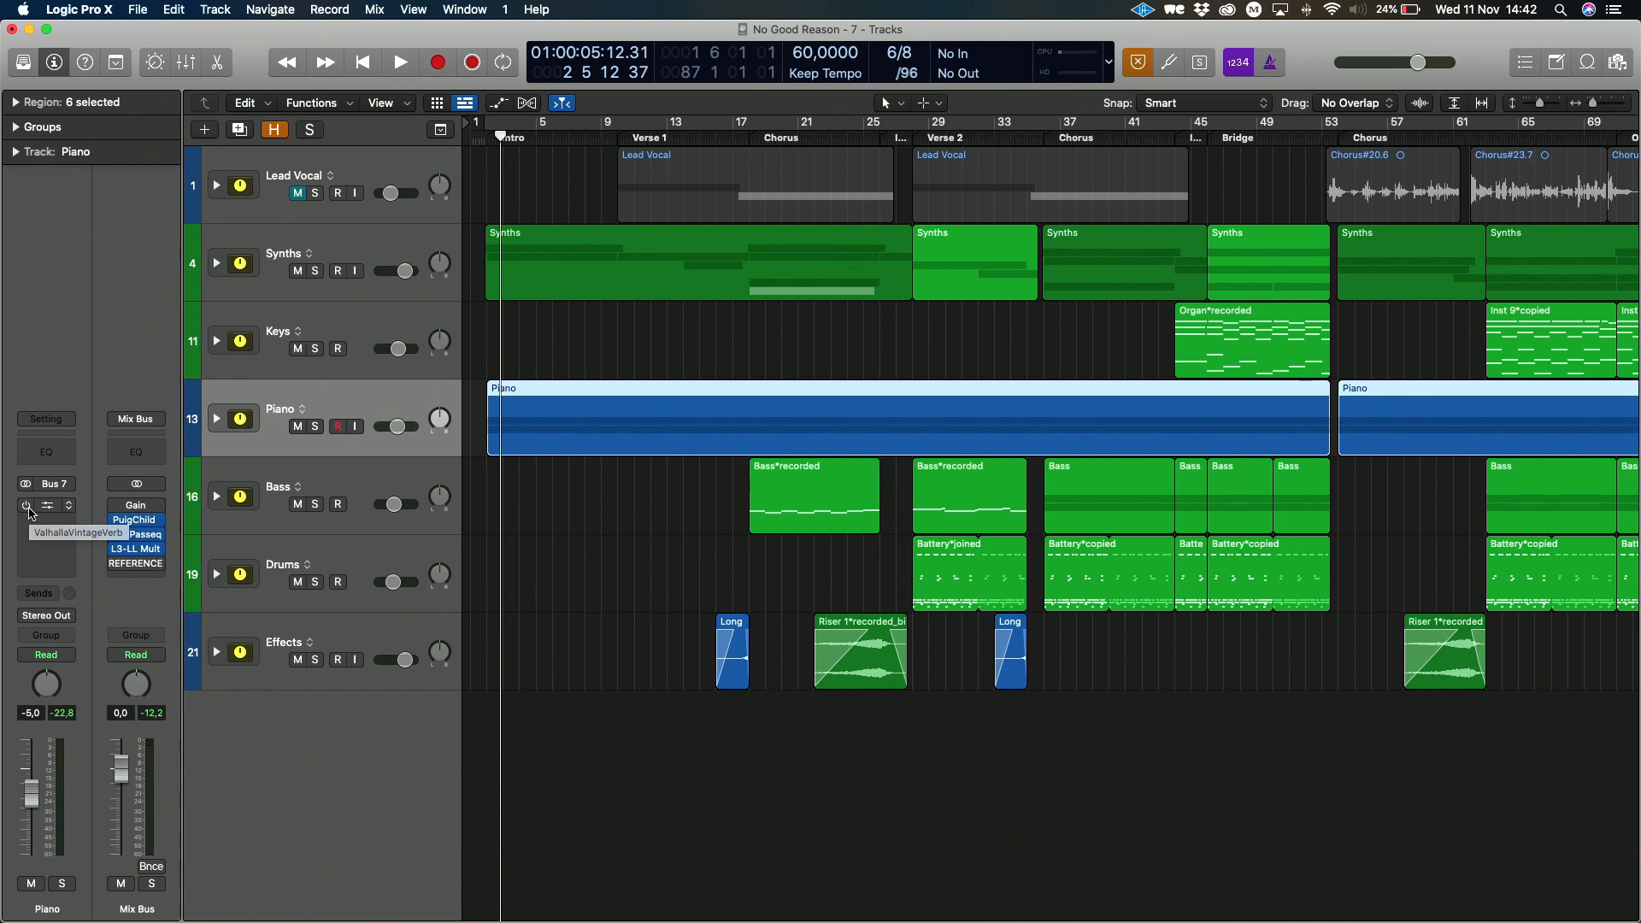
pyautogui.click(400, 61)
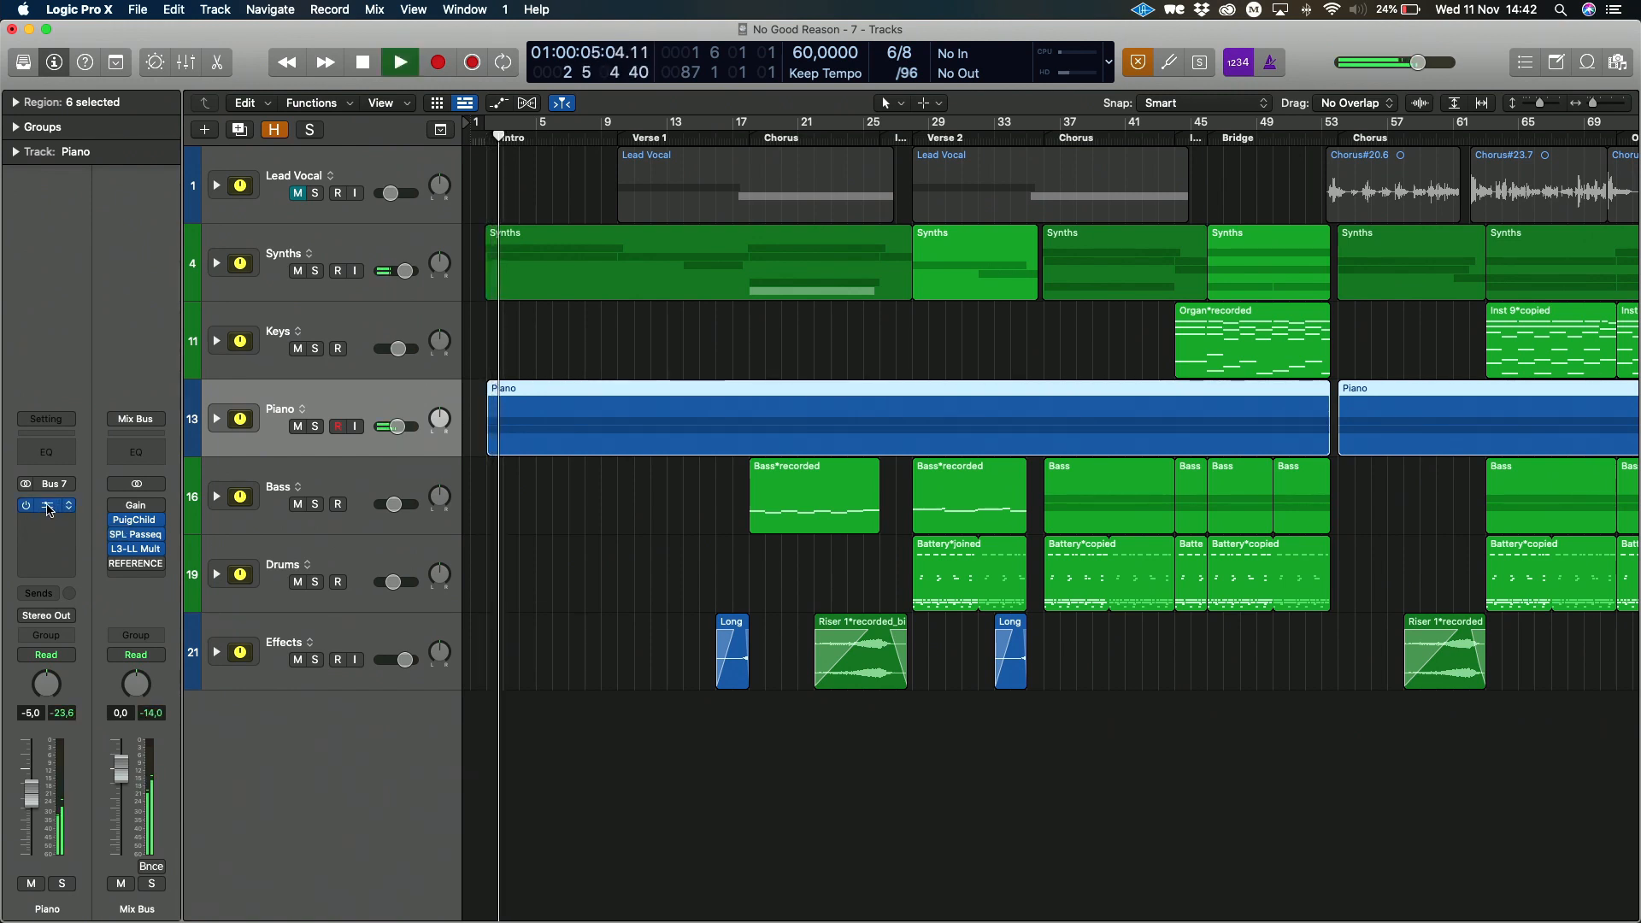
pyautogui.click(400, 62)
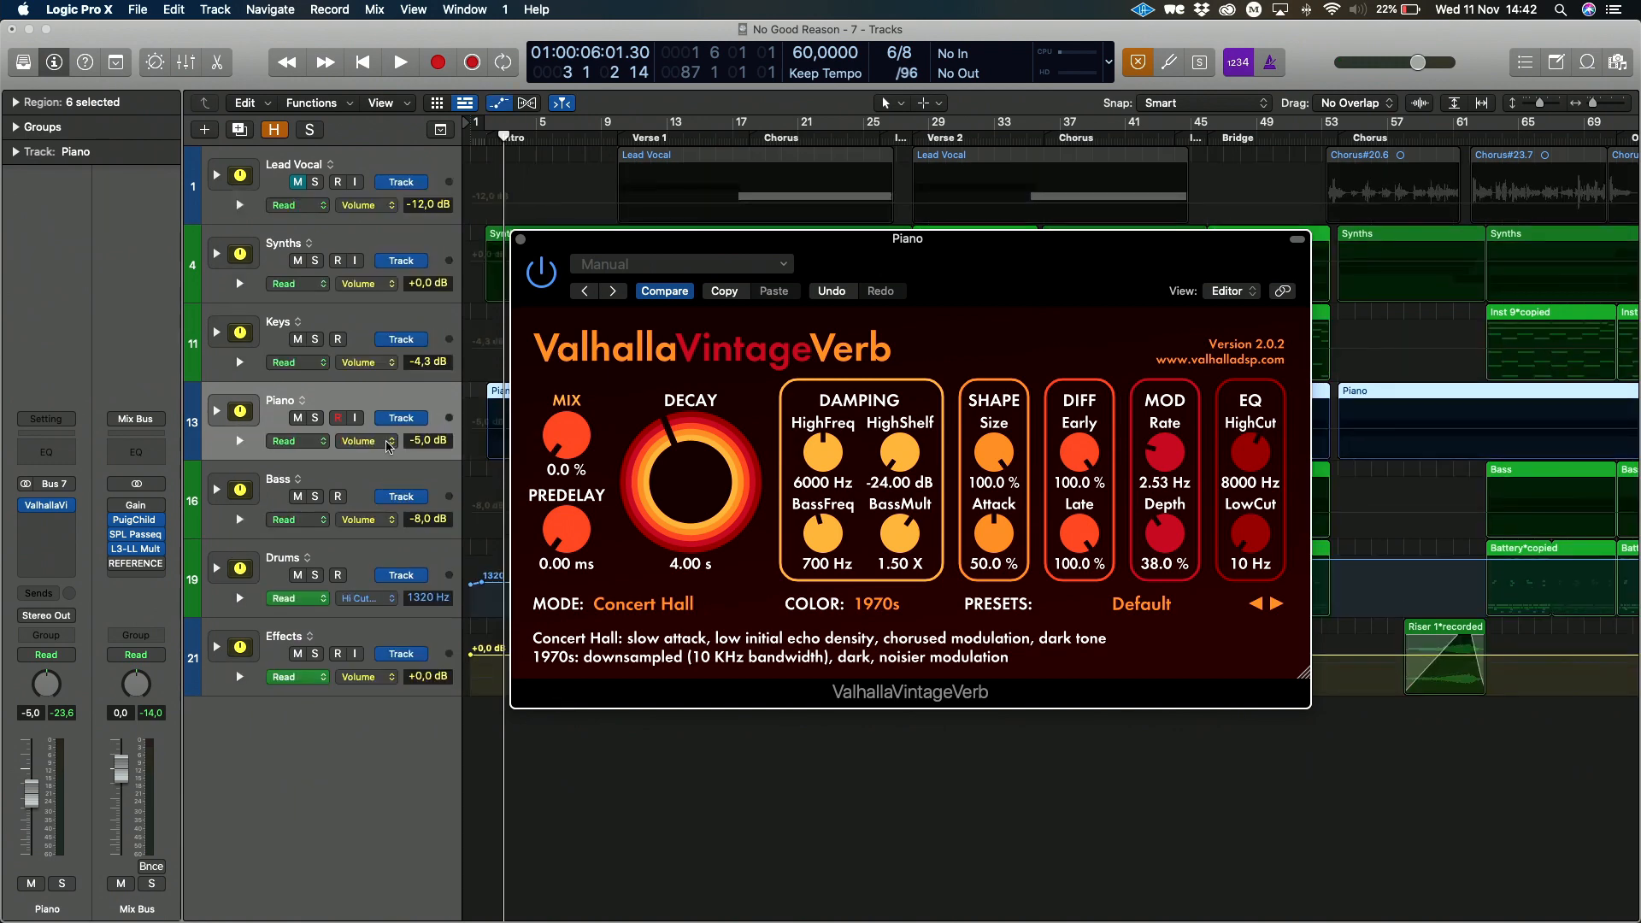
# Automate the piano's ValhallaVintageVerb Mix to curve from 0 up to 0.72 over the intro
pyautogui.click(361, 441)
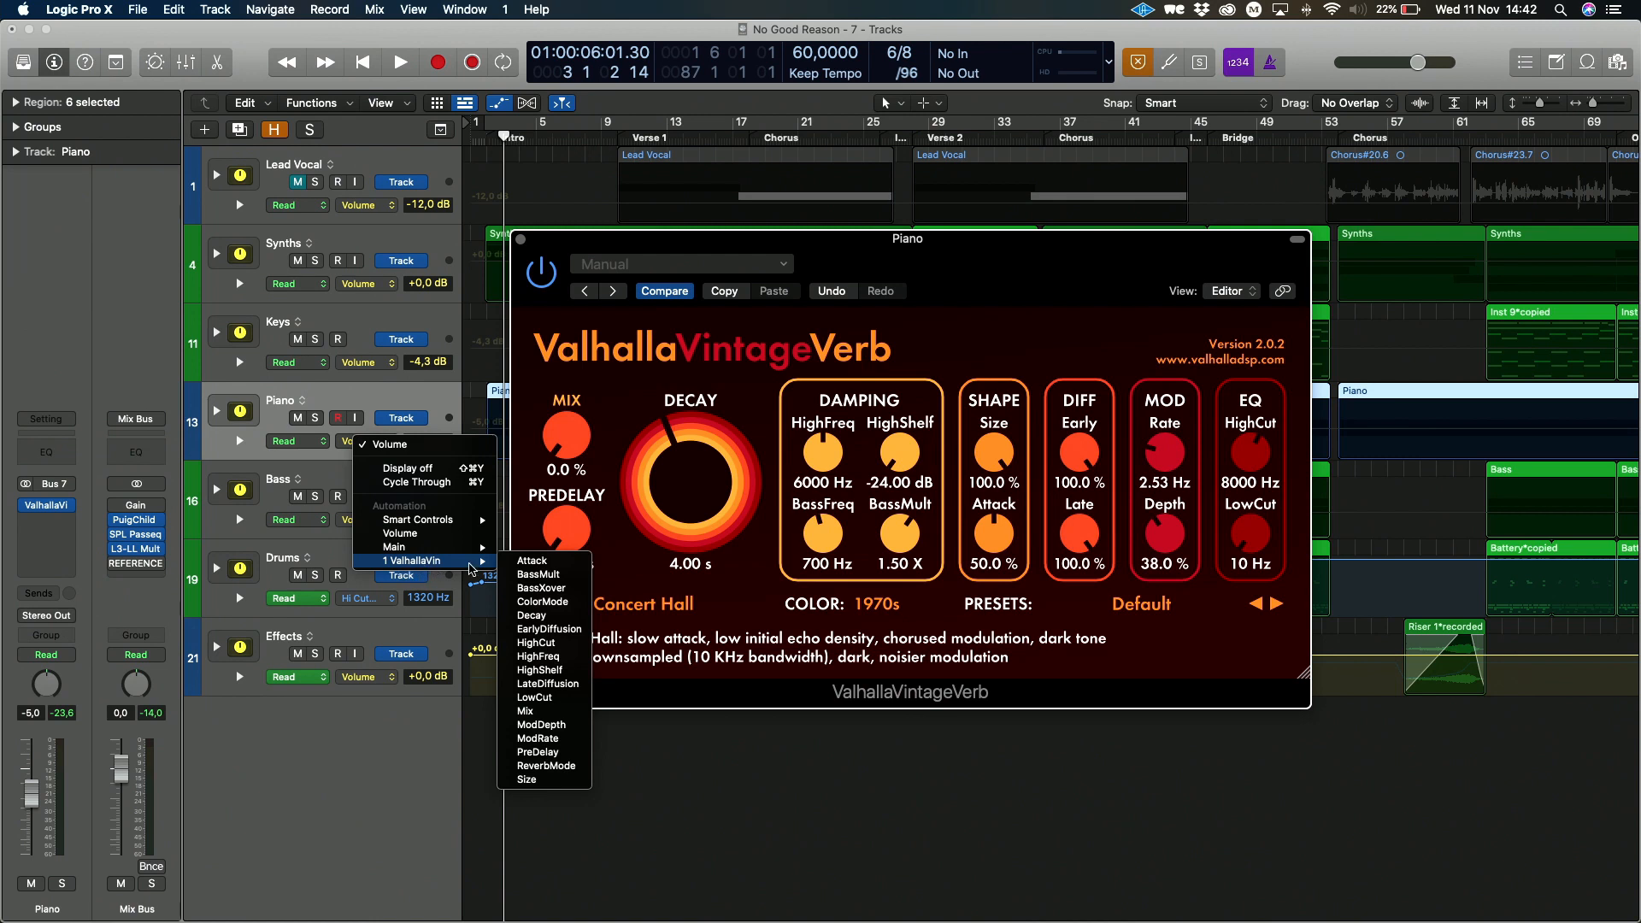
pyautogui.moveTo(541, 587)
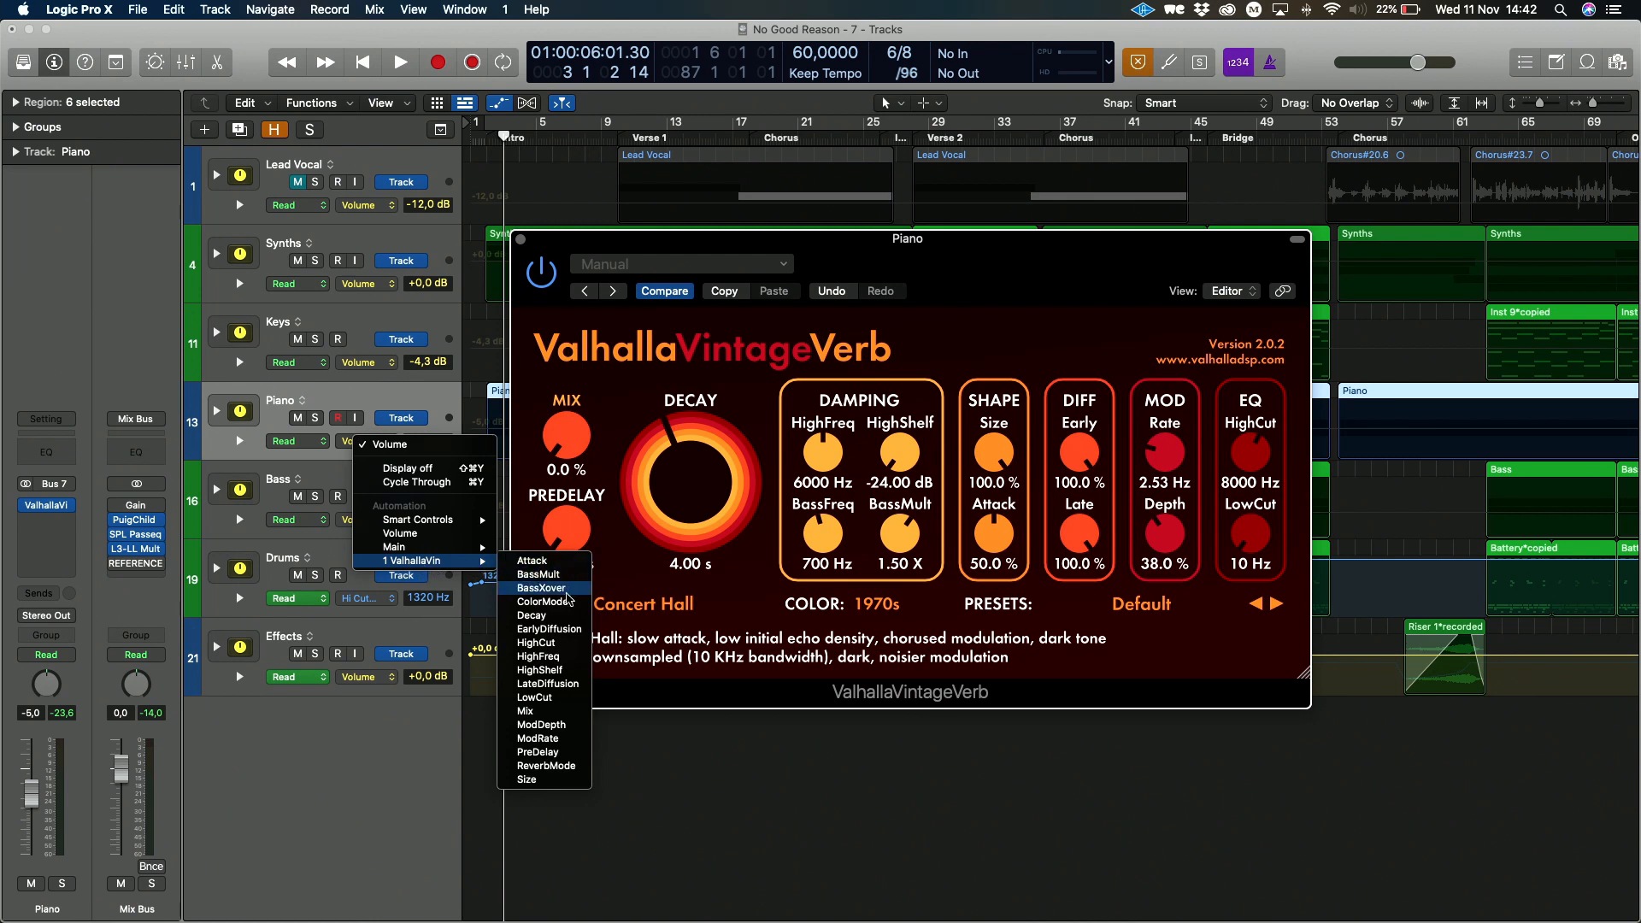
pyautogui.moveTo(565, 601)
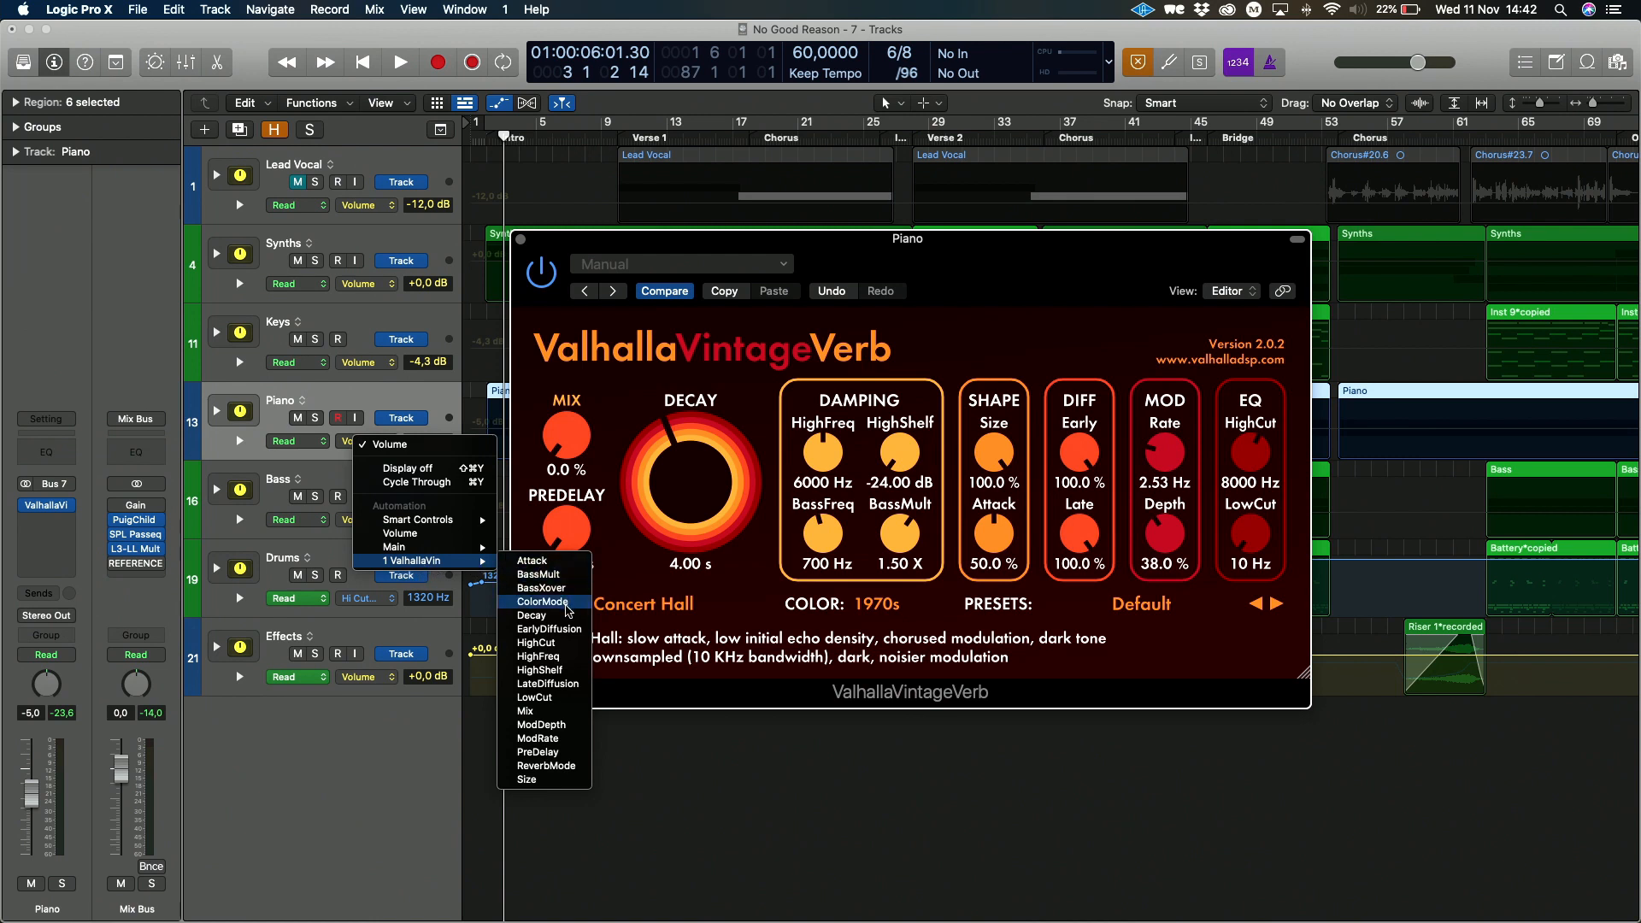
pyautogui.moveTo(540, 712)
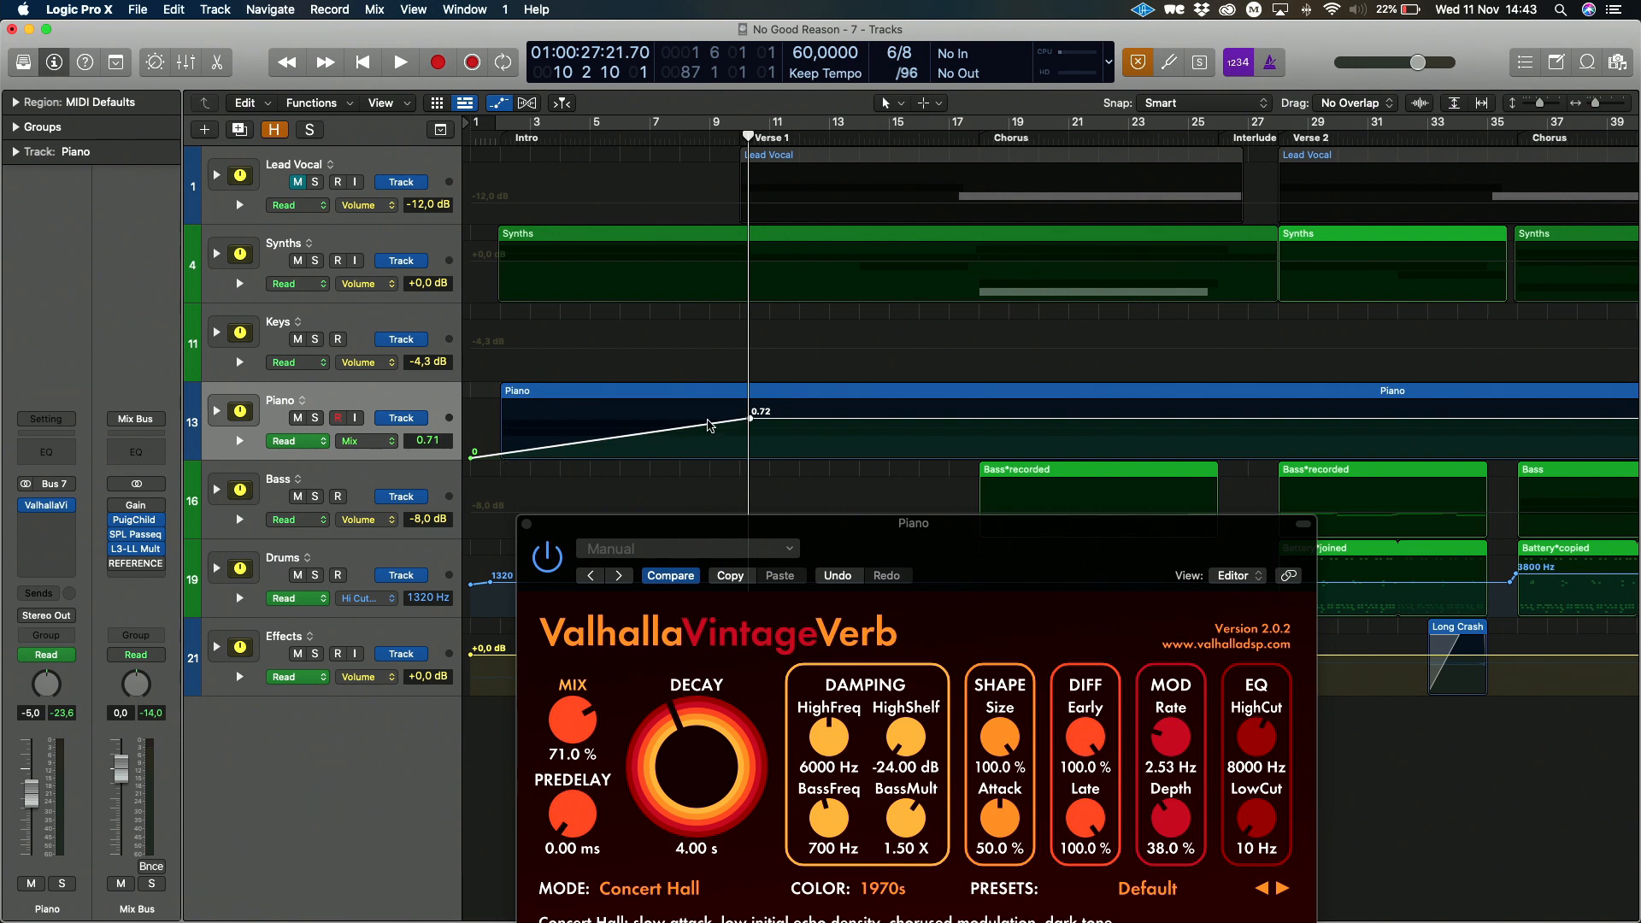
pyautogui.moveTo(722, 424)
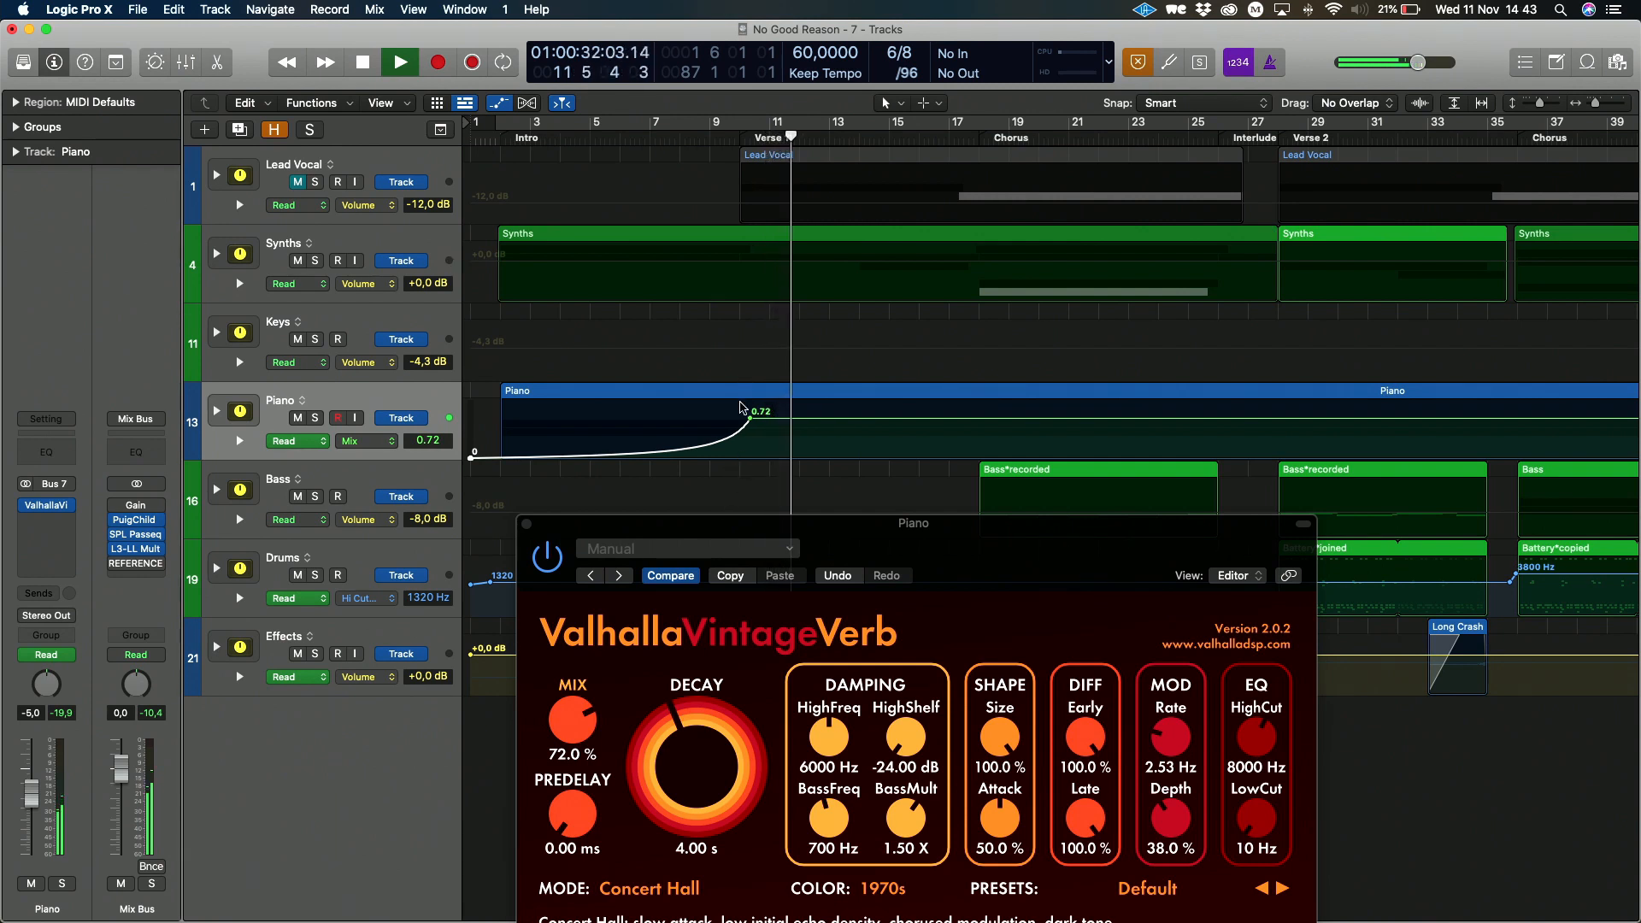
pyautogui.click(363, 62)
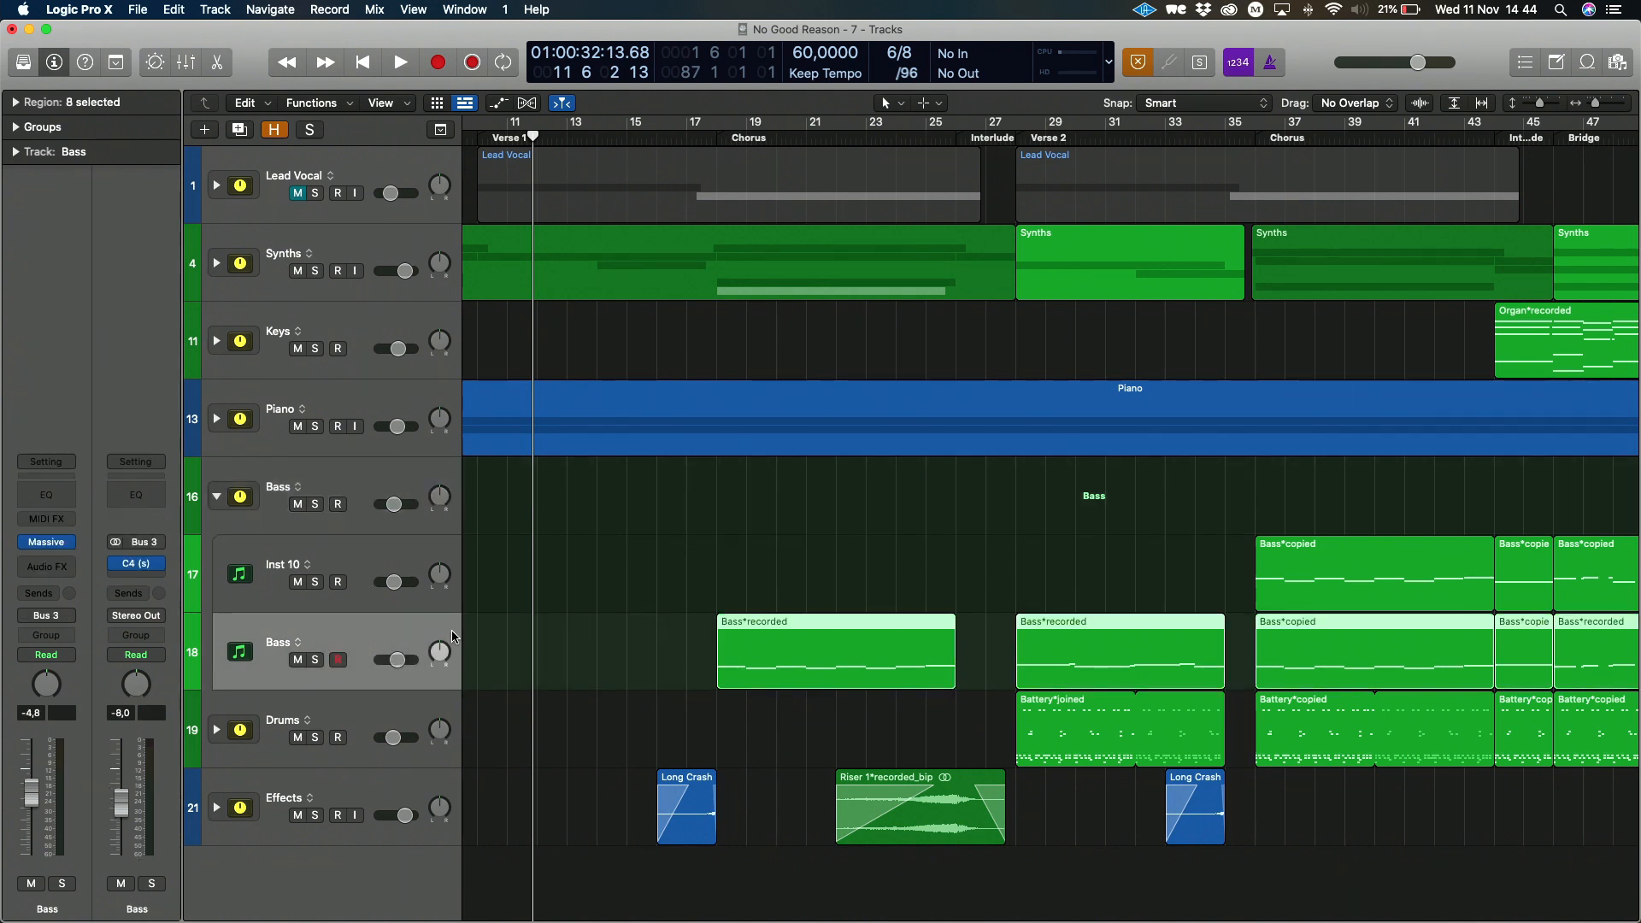
# Solo the Bass, bring up its Massive synth (Sub Bass Clean-Dirty) and audition the FX1 Dry/Wet amount
pyautogui.hscroll(3)
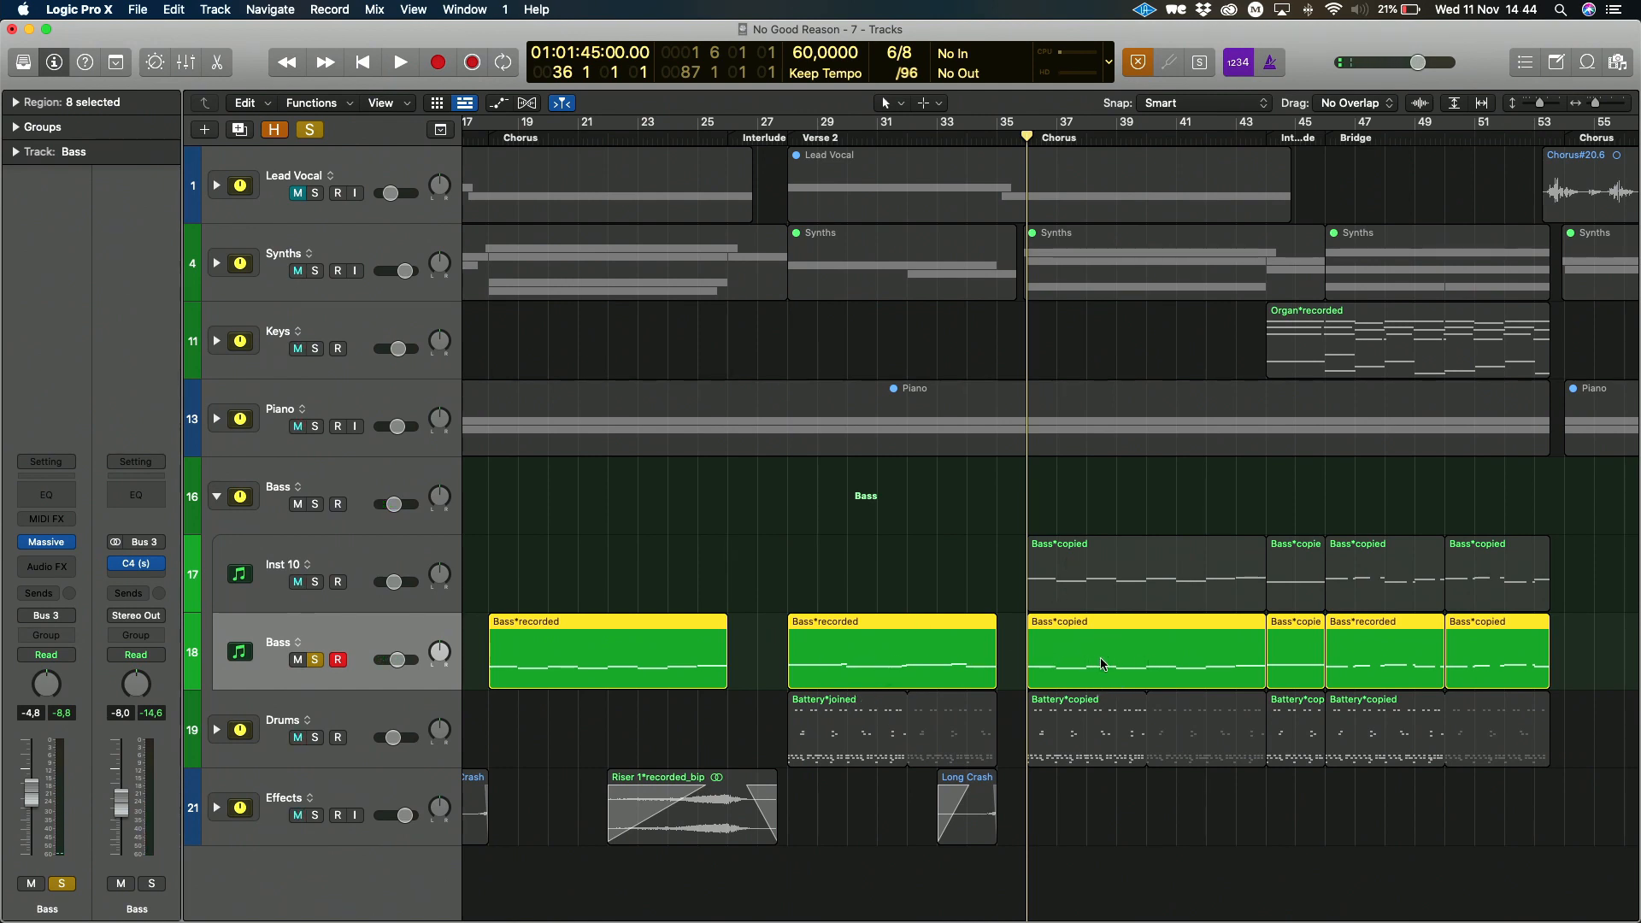
pyautogui.click(399, 61)
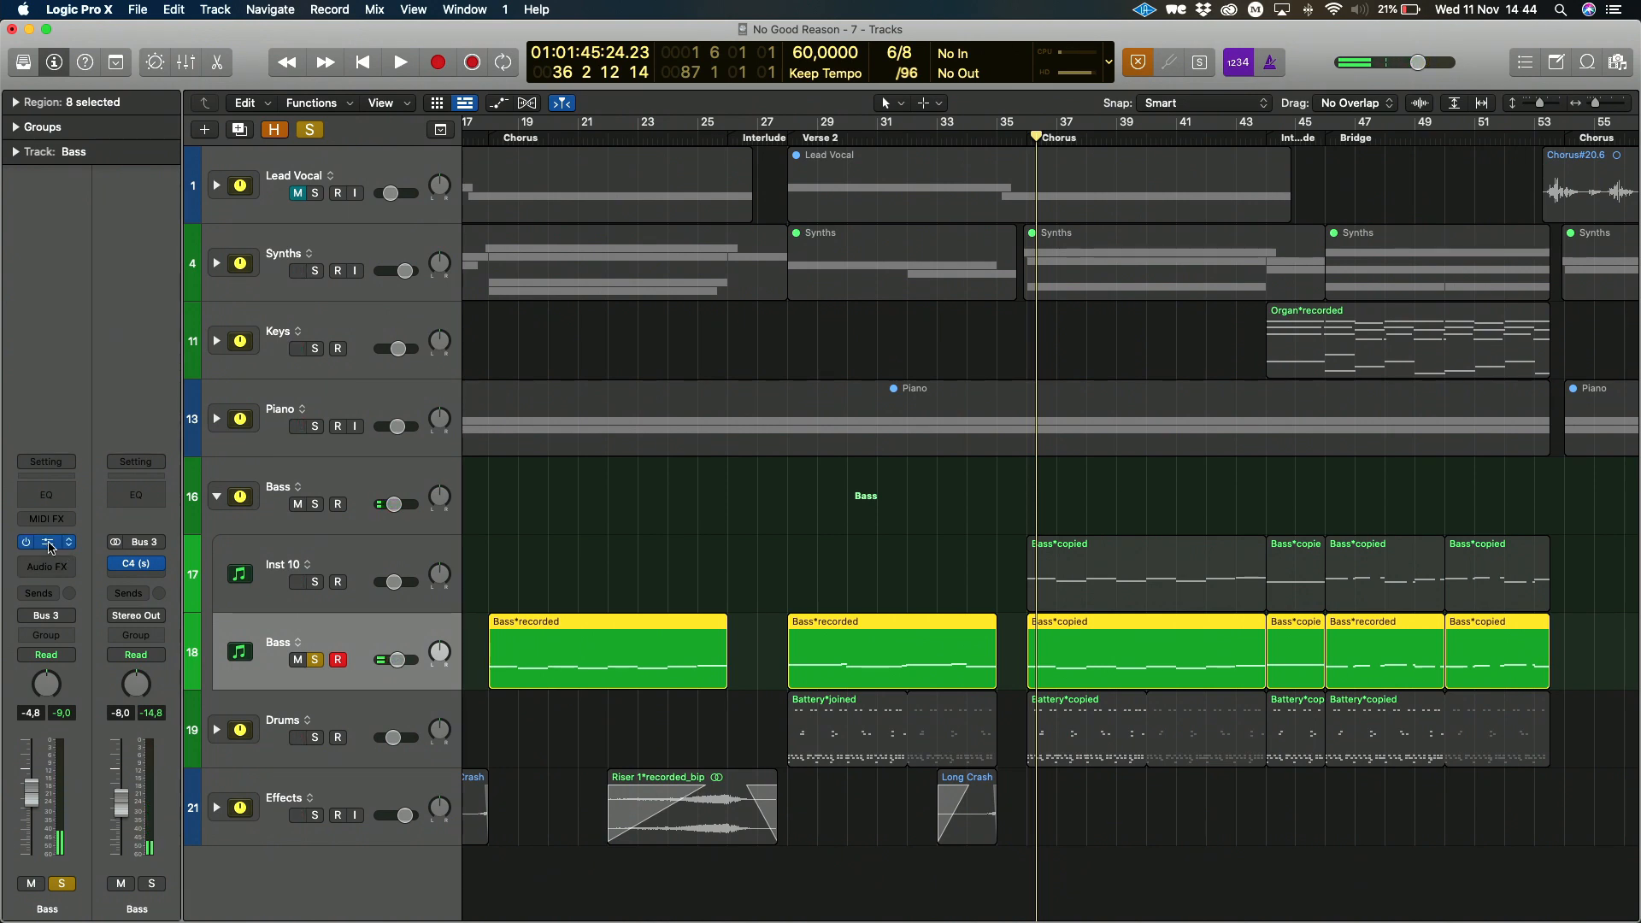
pyautogui.click(46, 541)
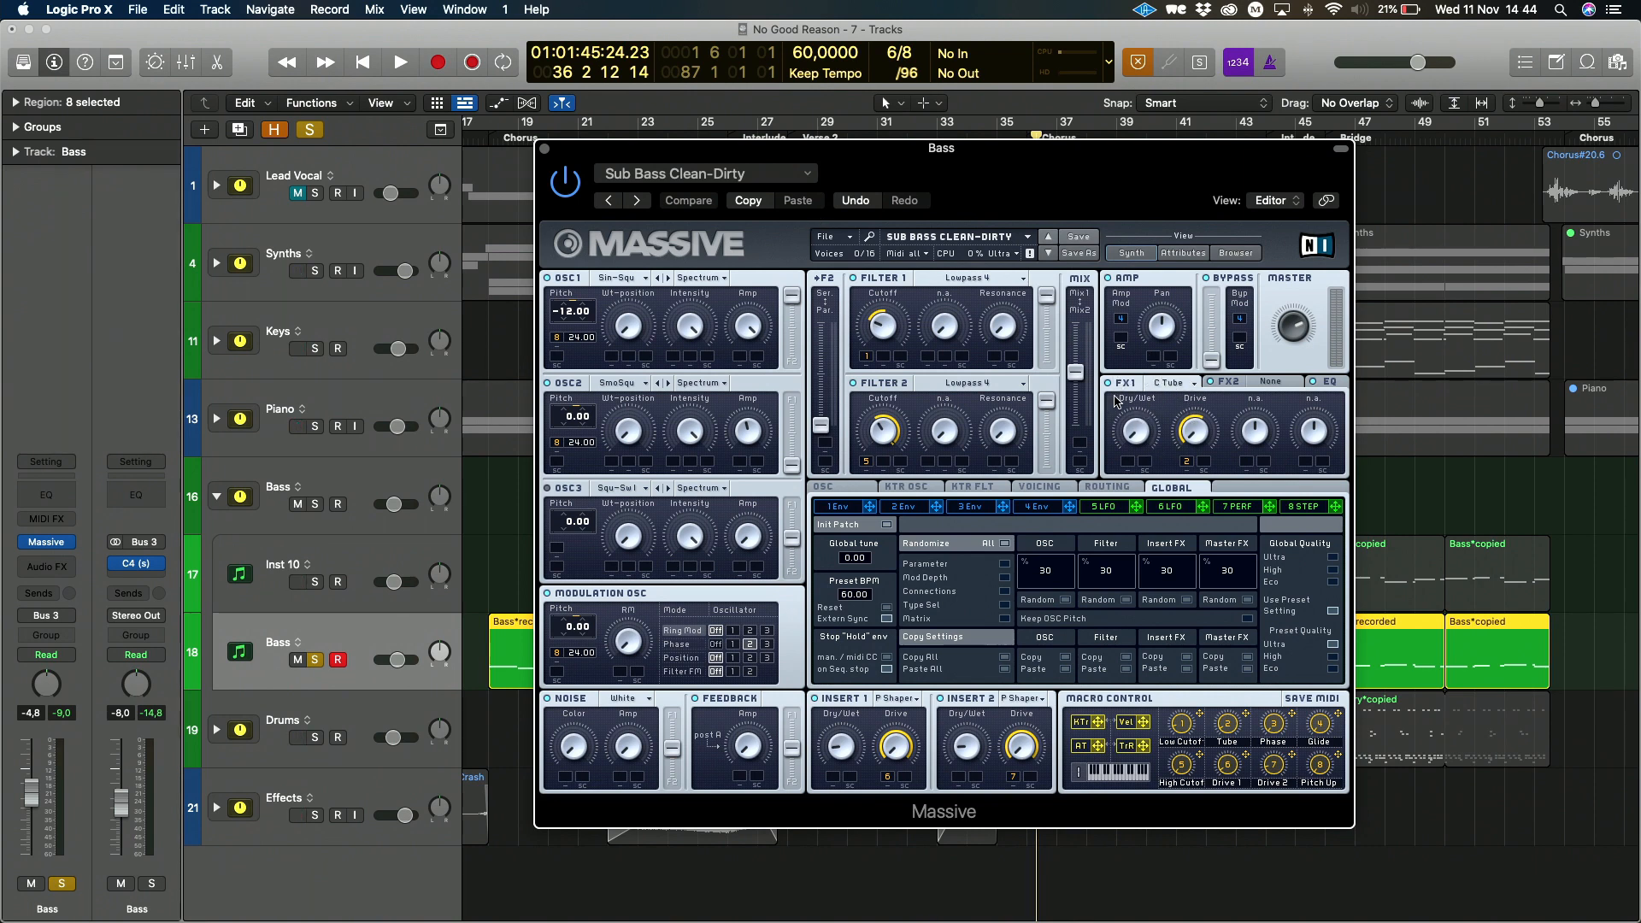
pyautogui.moveTo(1125, 424)
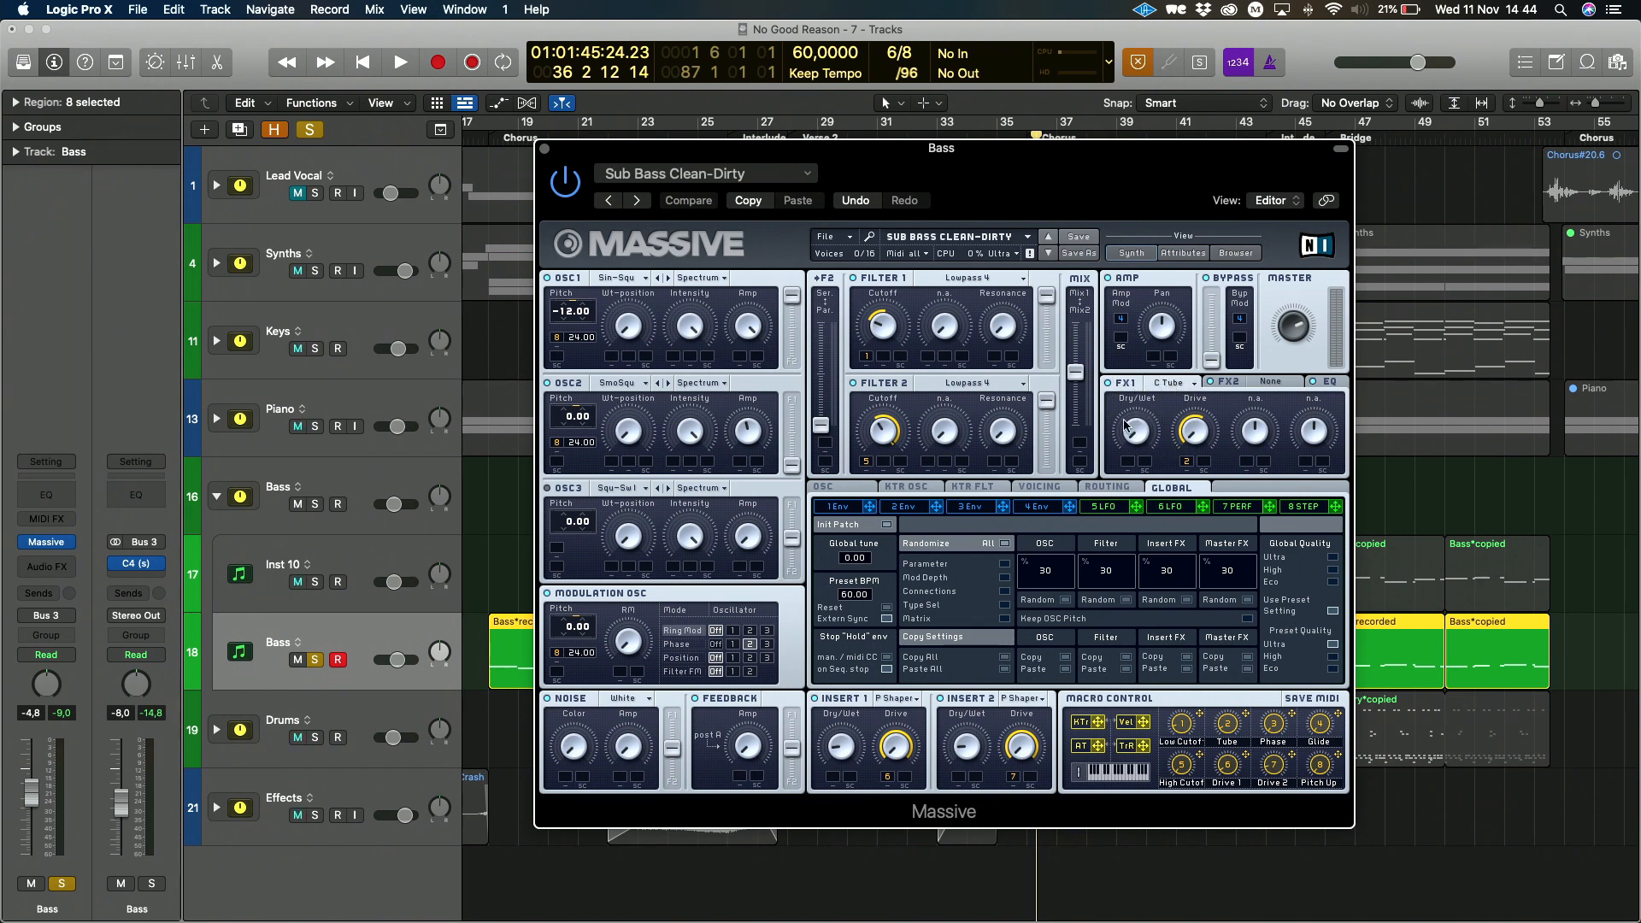
pyautogui.click(400, 61)
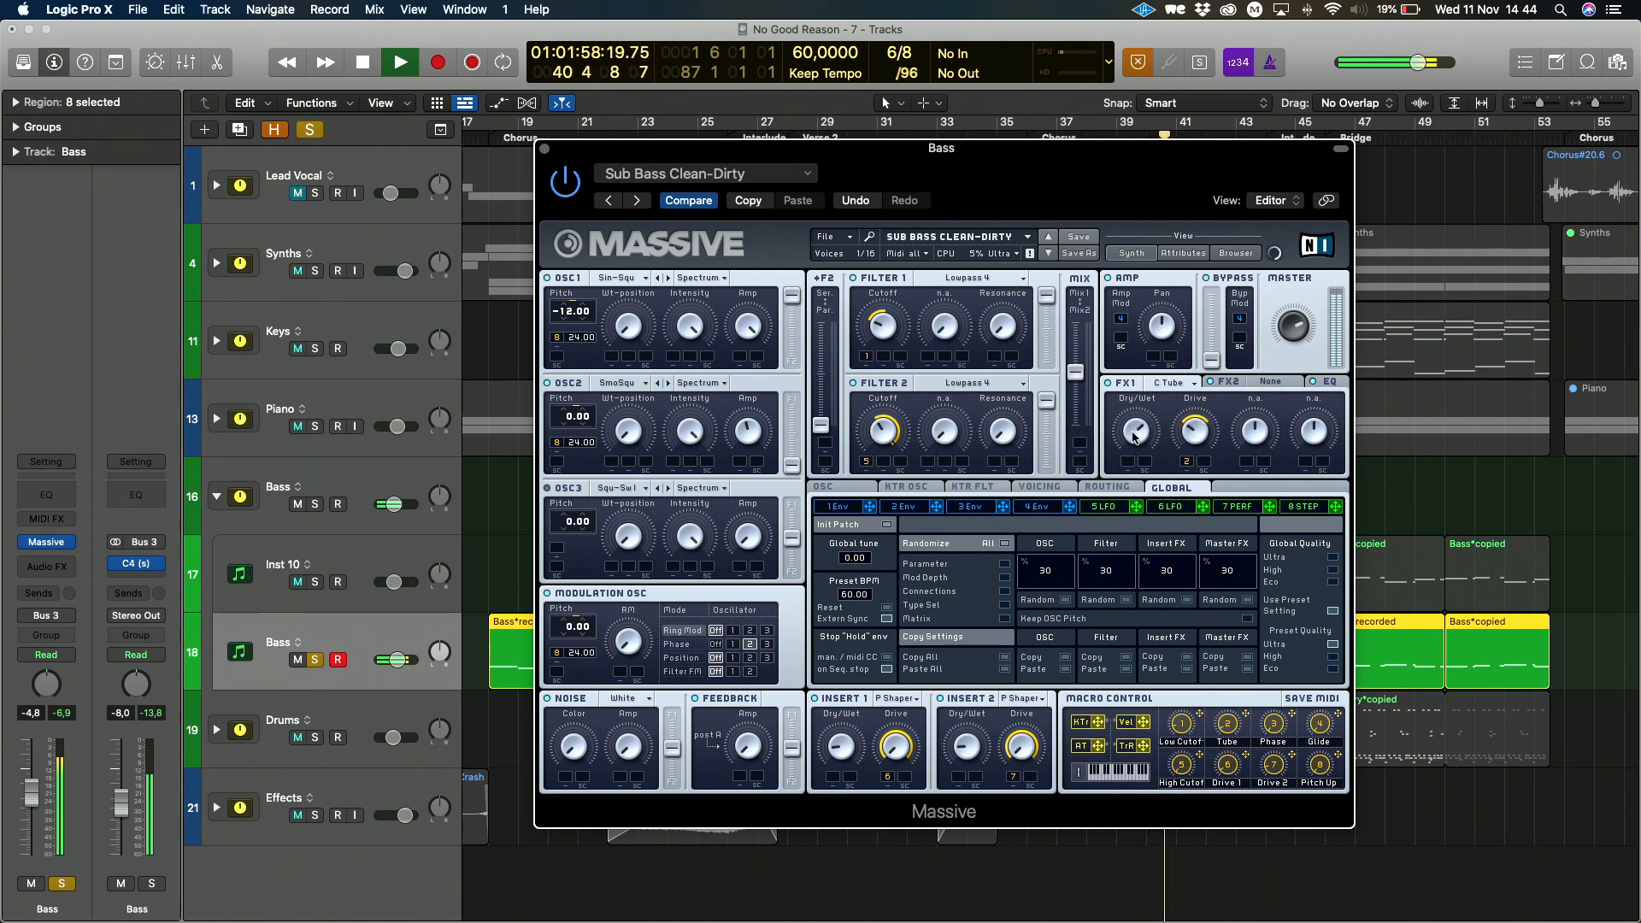
# Replay from the chorus start to compare, then return to the tracks with automation visible
pyautogui.click(363, 62)
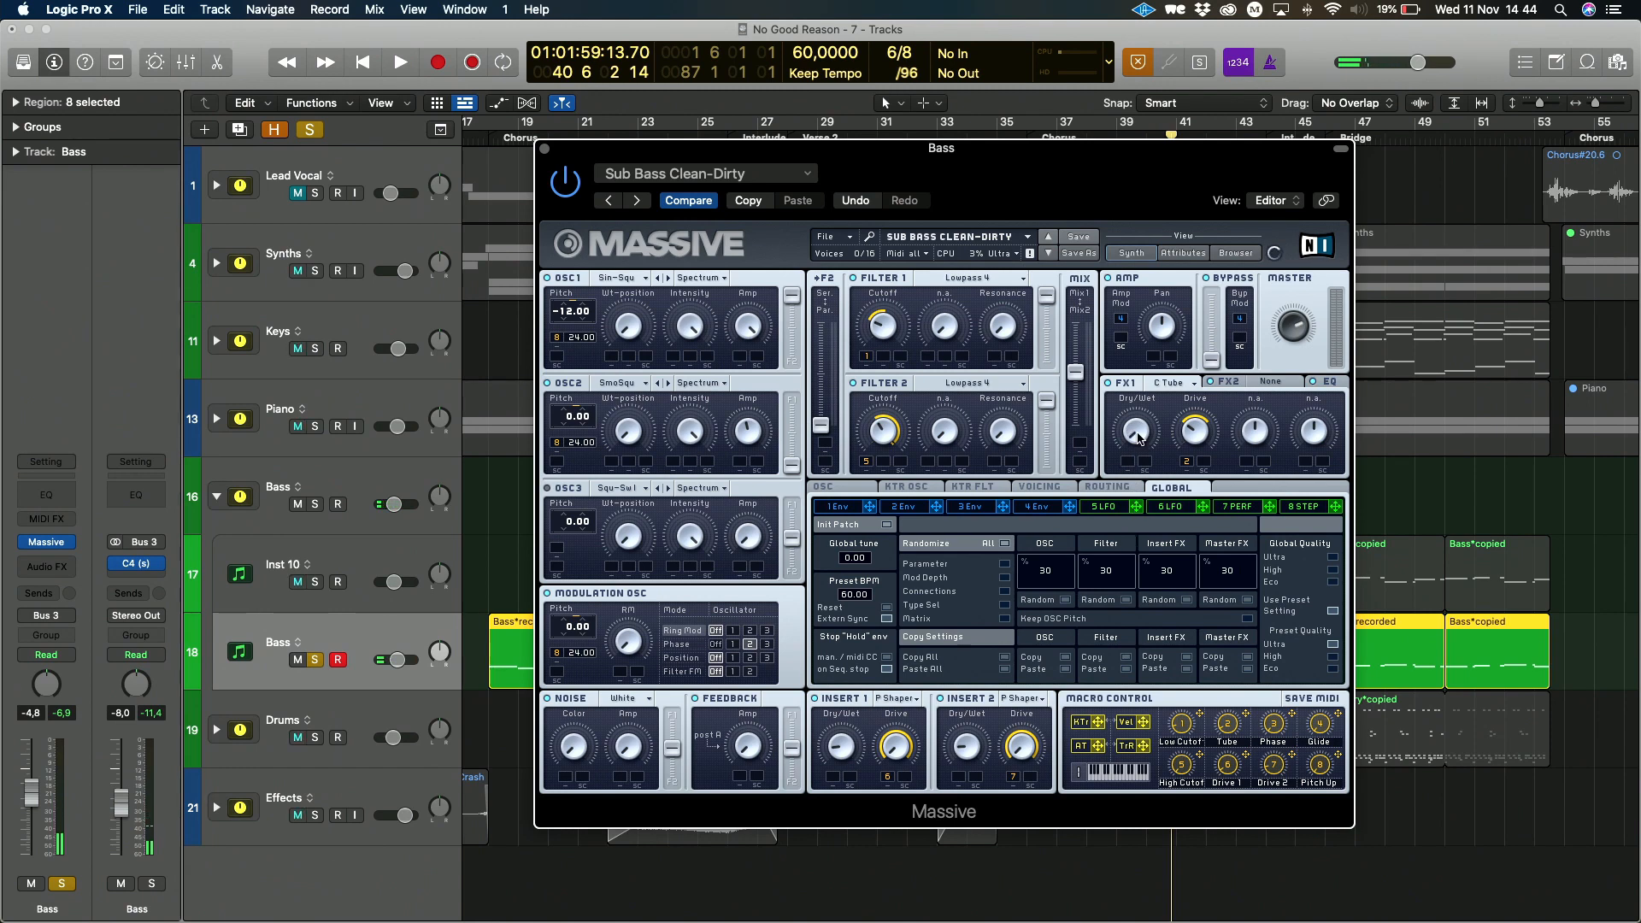
pyautogui.click(400, 61)
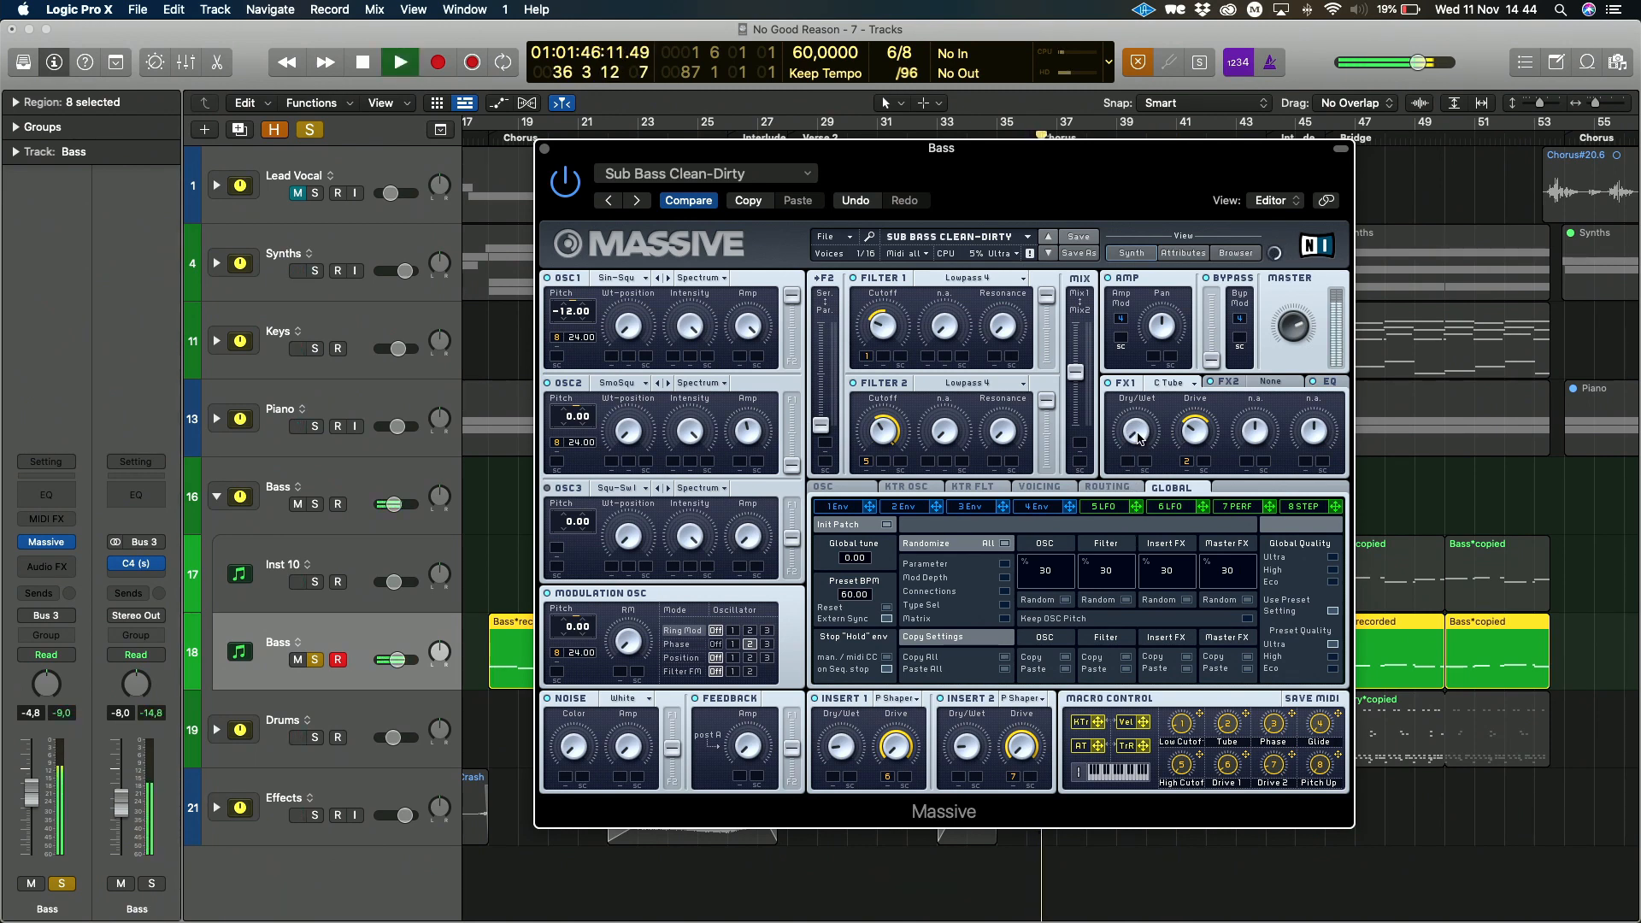
pyautogui.click(362, 62)
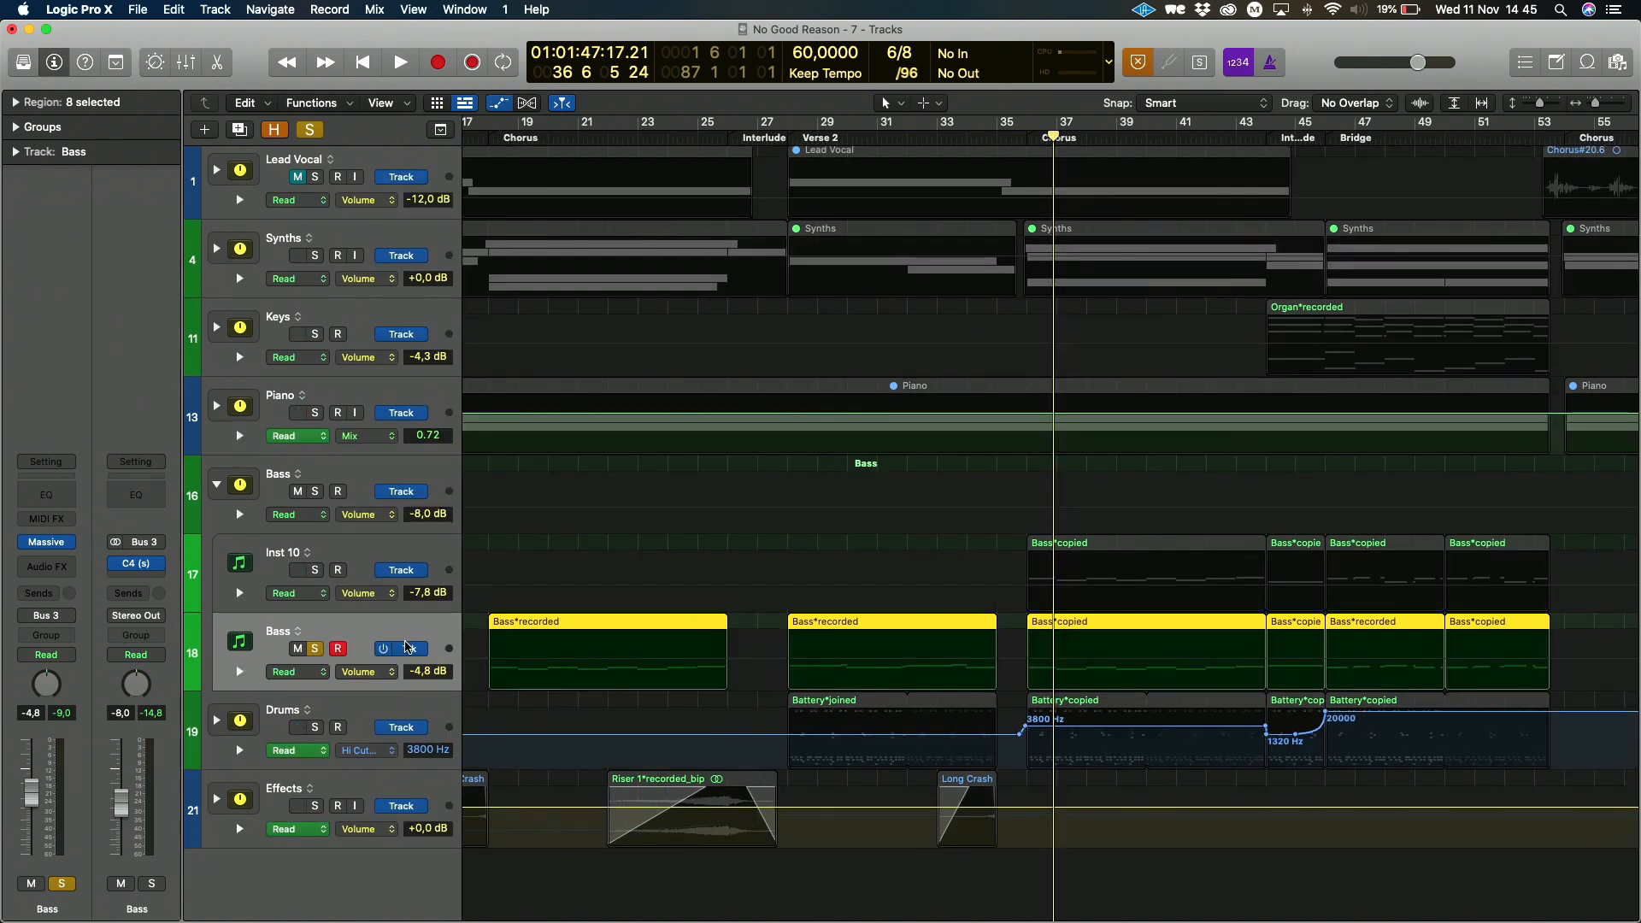
# Target the Bass lane at Massive's MASTER FX1-DRY WET, drawing 41 over the choruses and 0 elsewhere
pyautogui.click(361, 672)
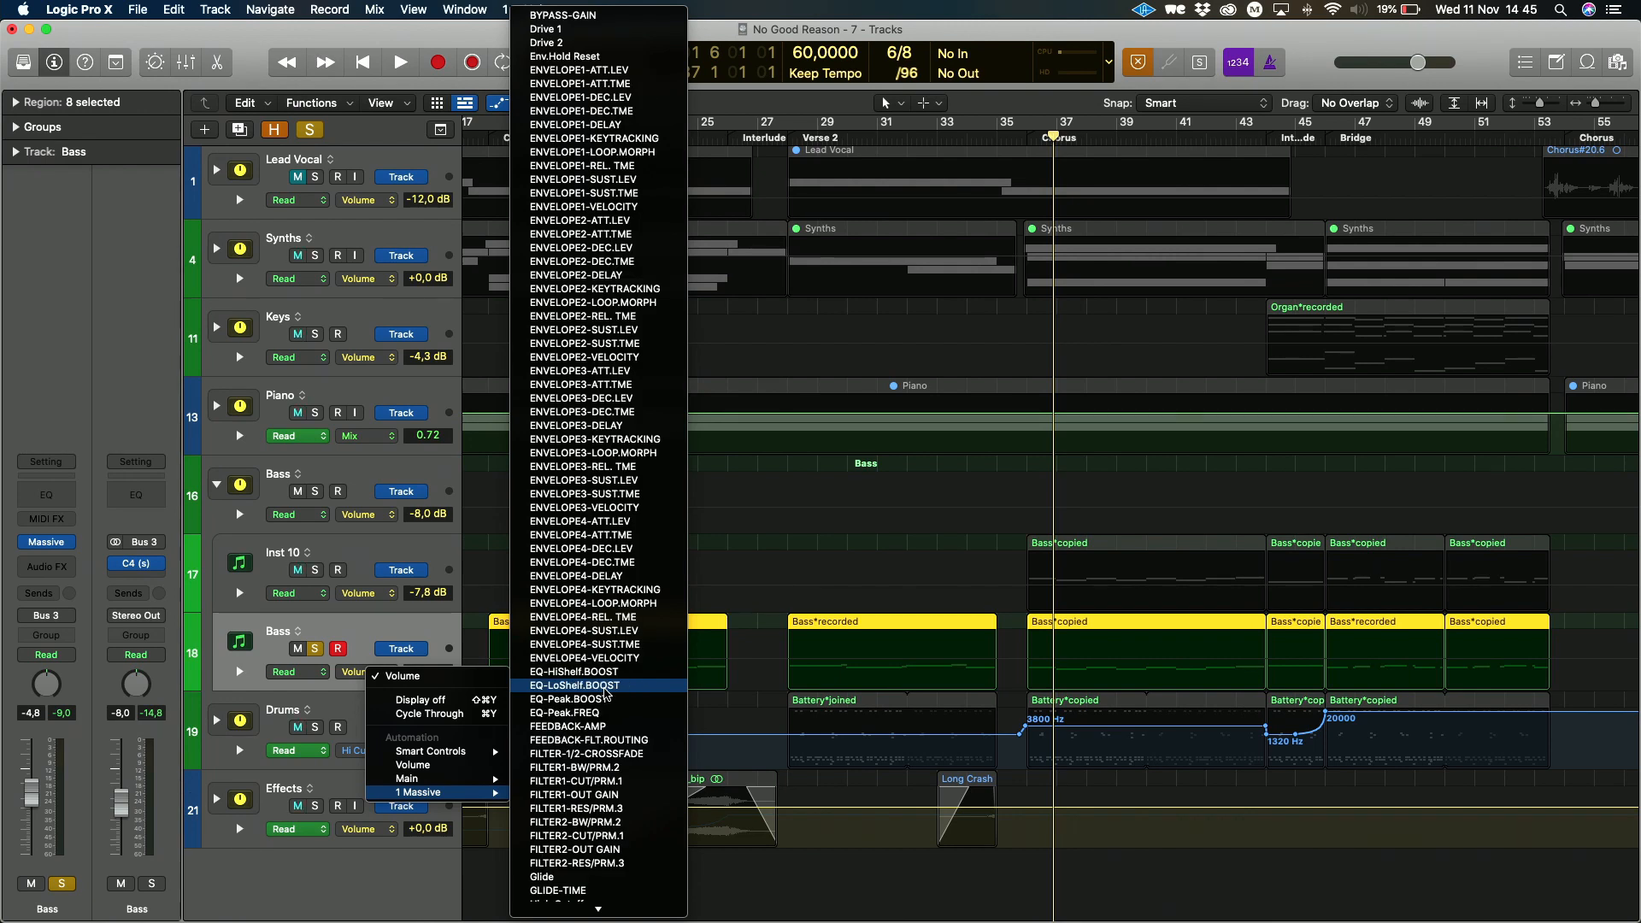
pyautogui.moveTo(605, 694)
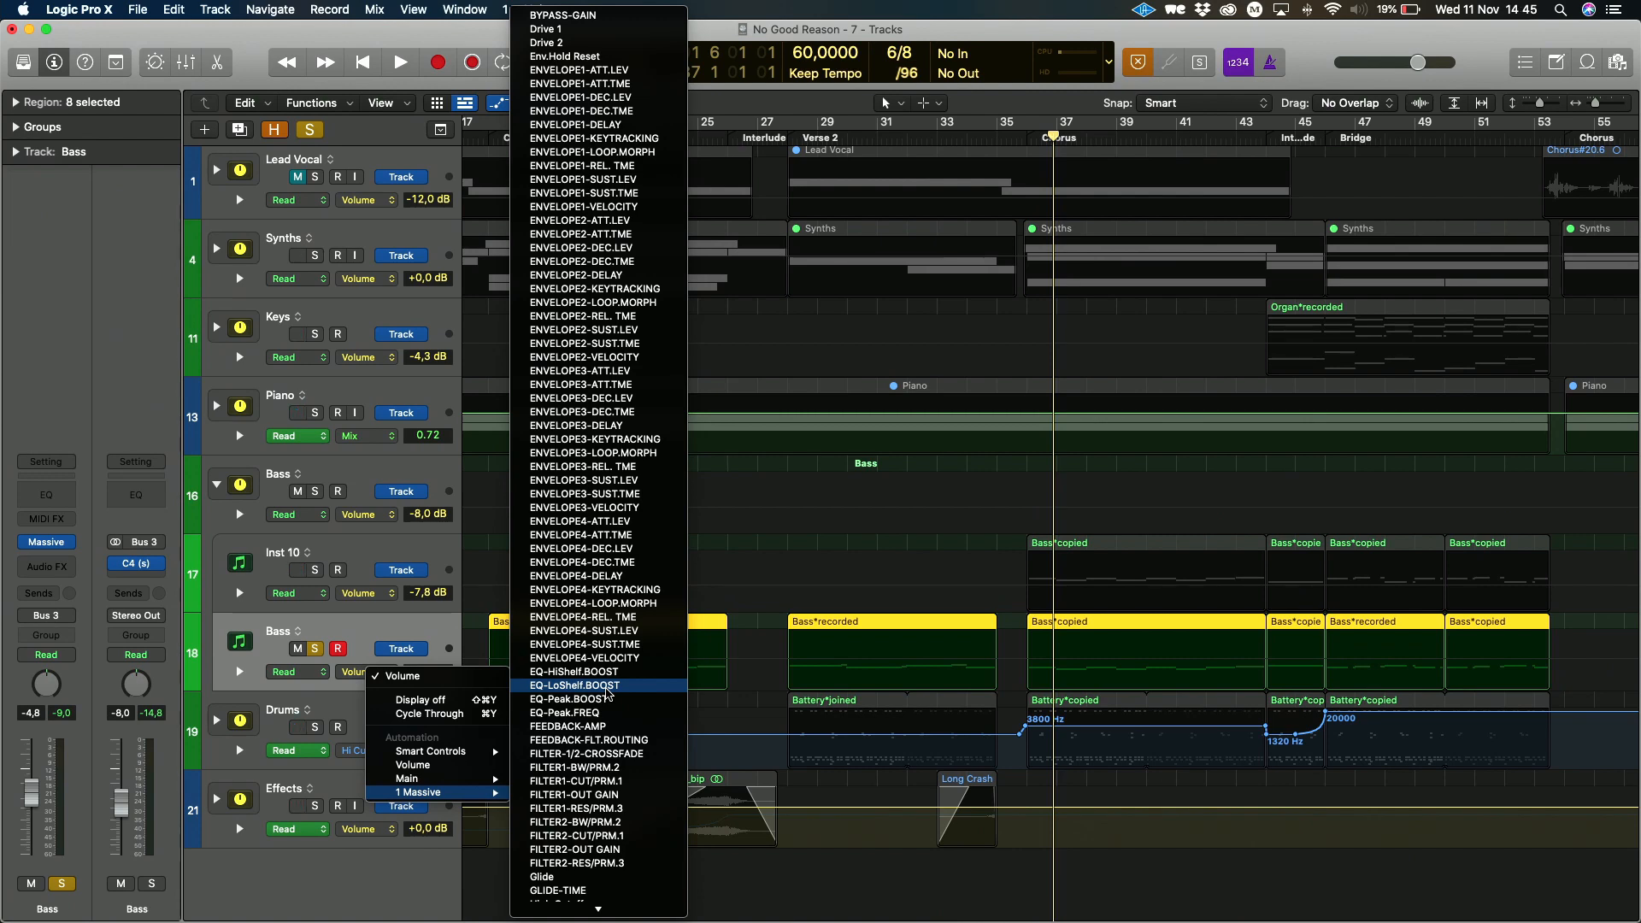
pyautogui.scroll(-3)
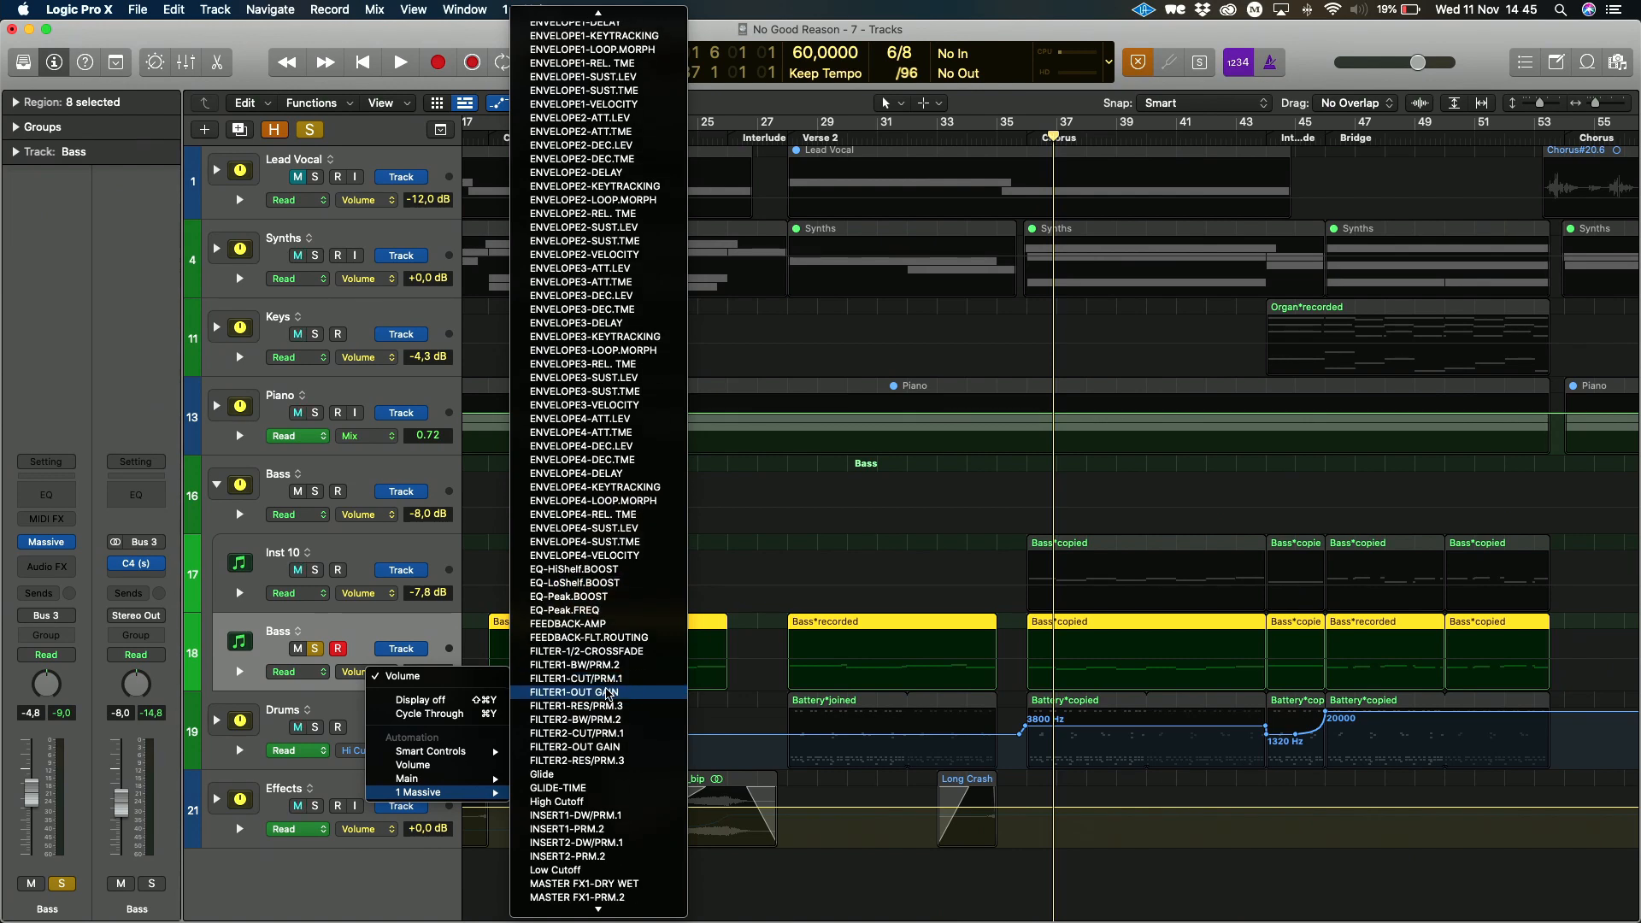
pyautogui.scroll(-3)
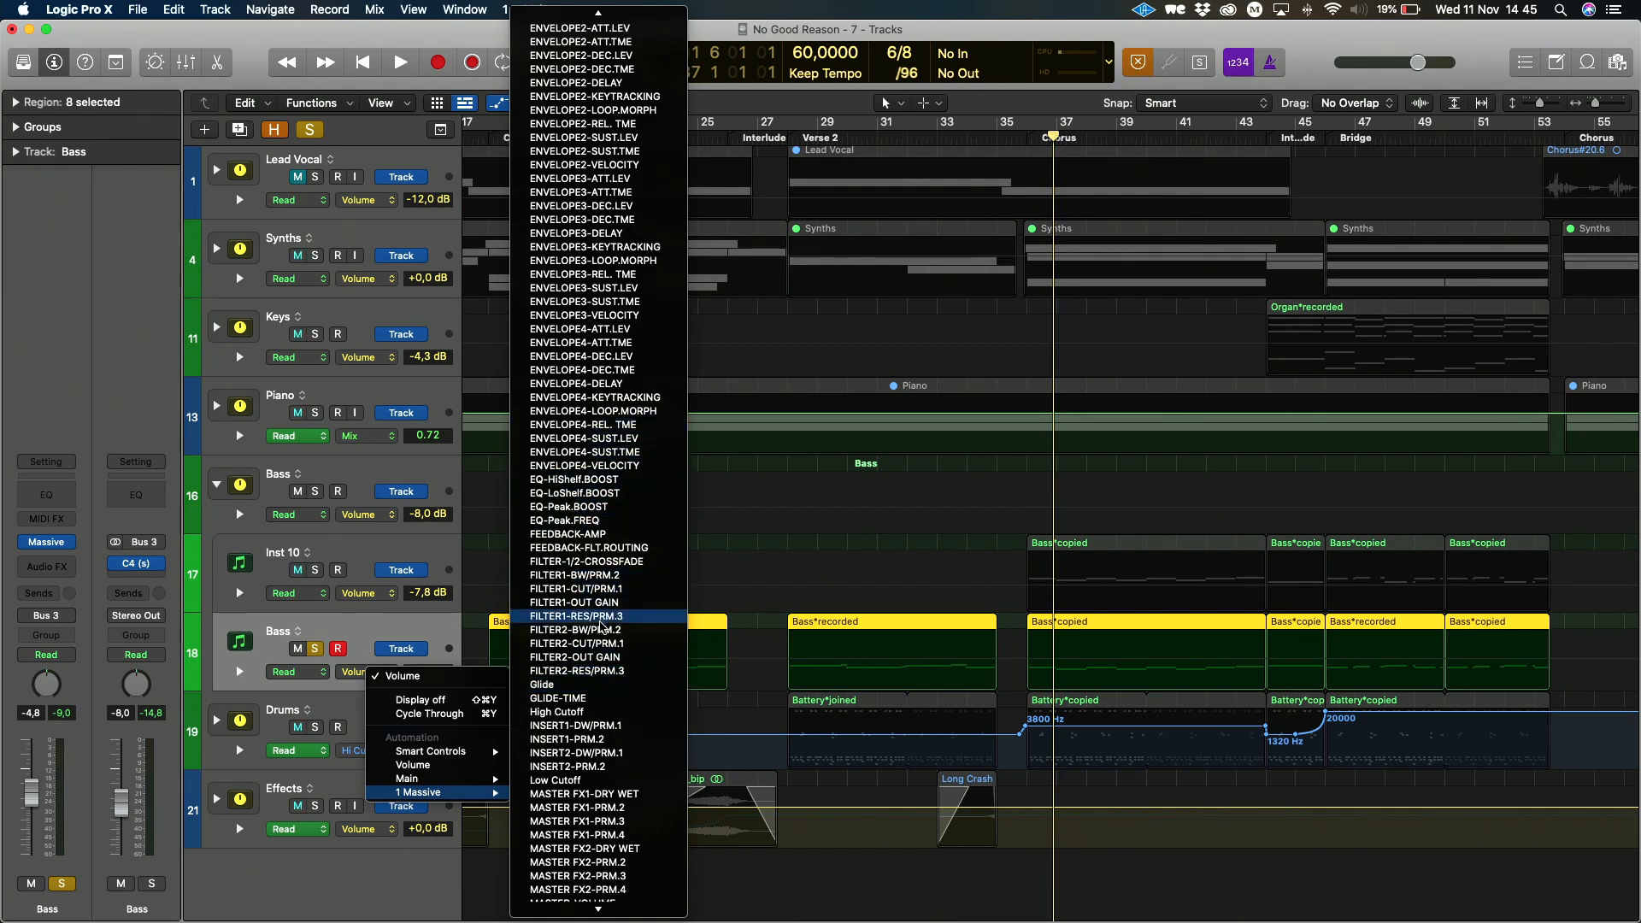
pyautogui.scroll(-3)
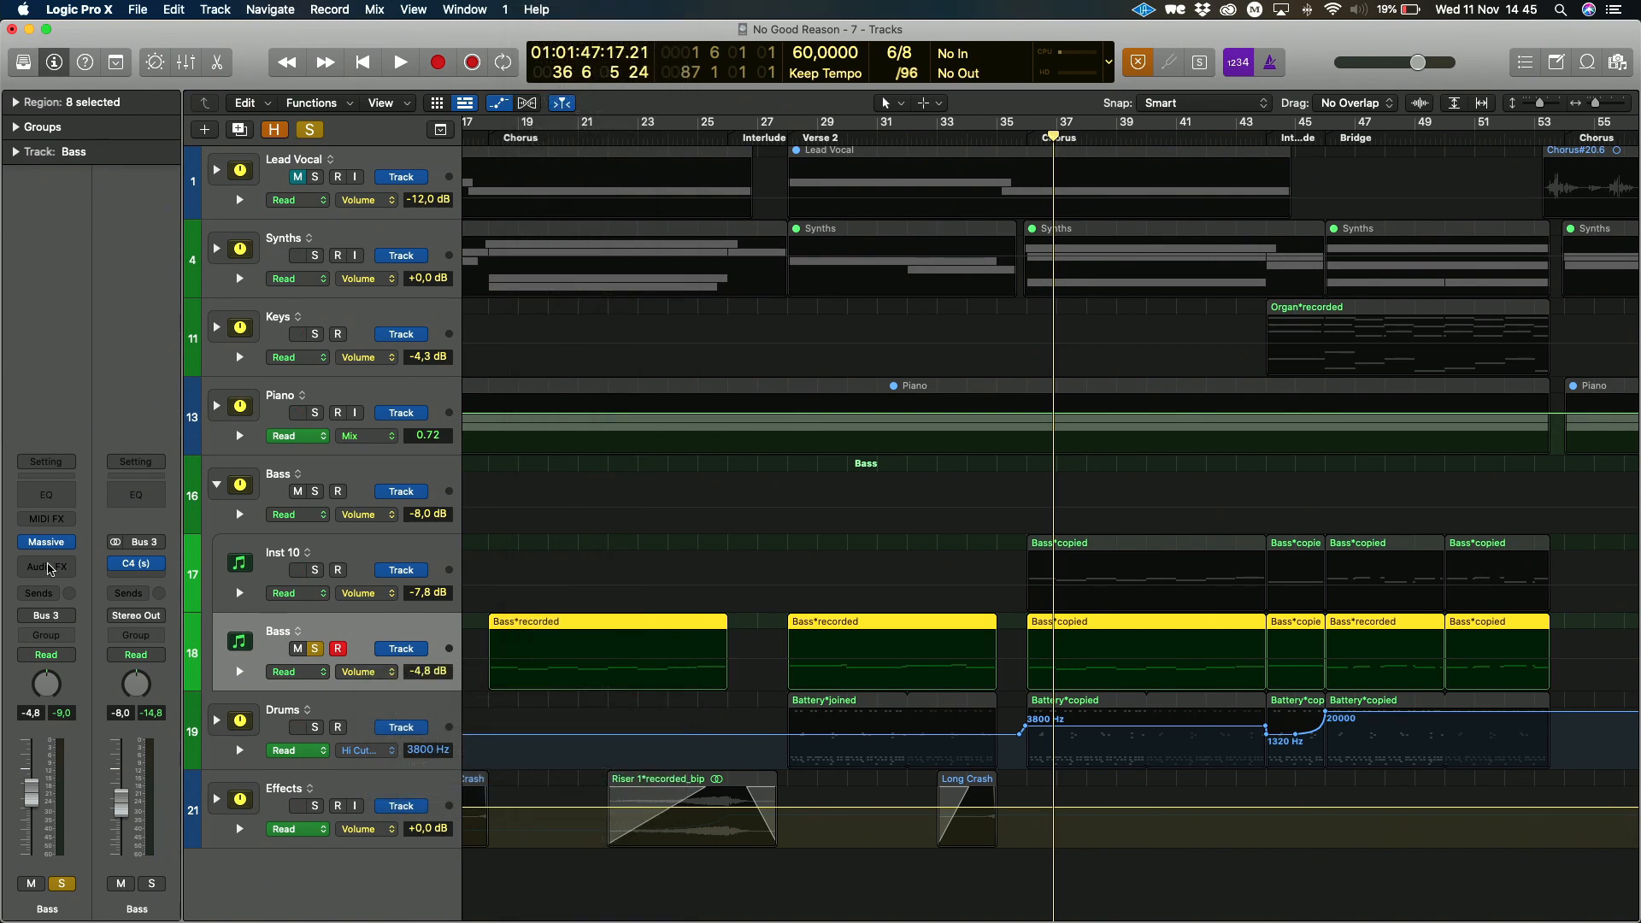
pyautogui.click(46, 541)
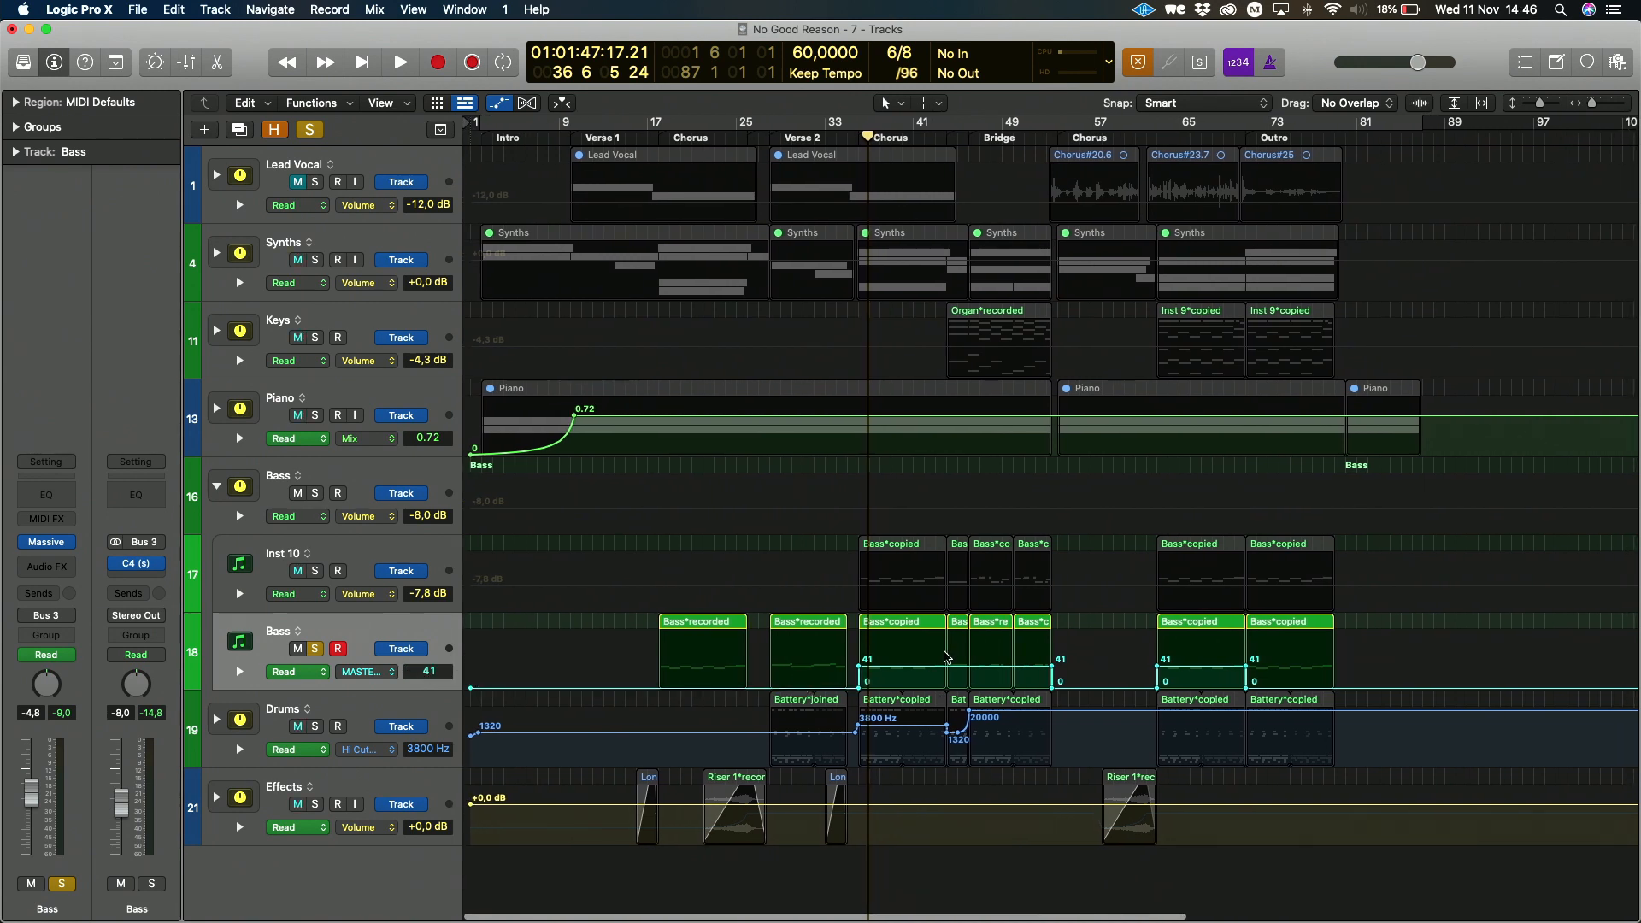
pyautogui.click(428, 671)
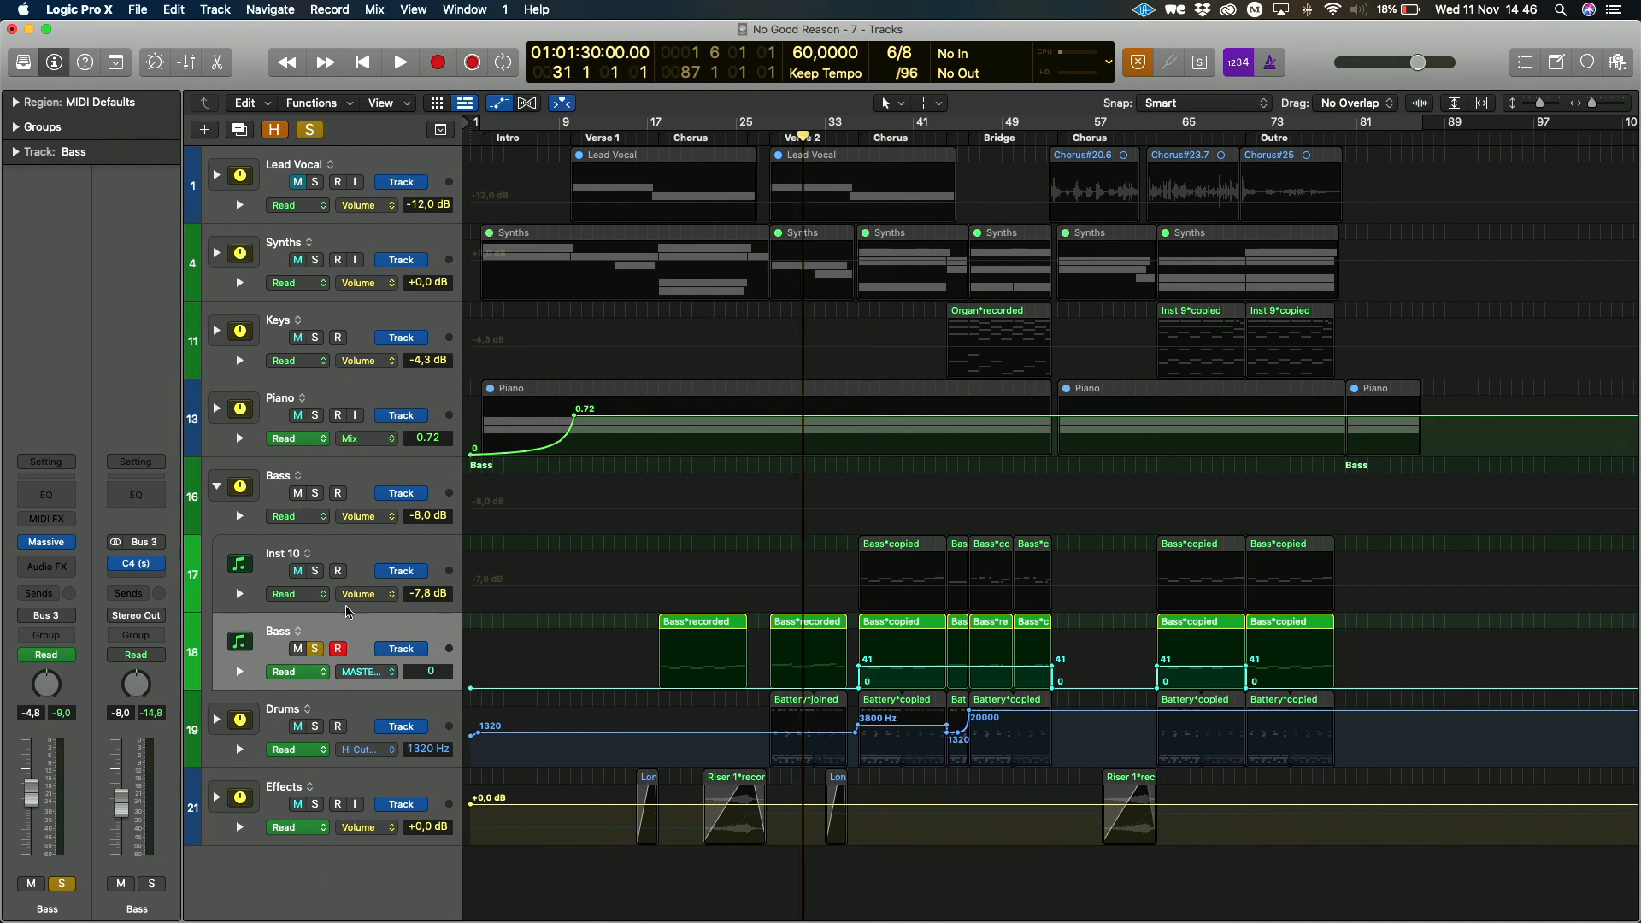
pyautogui.click(400, 62)
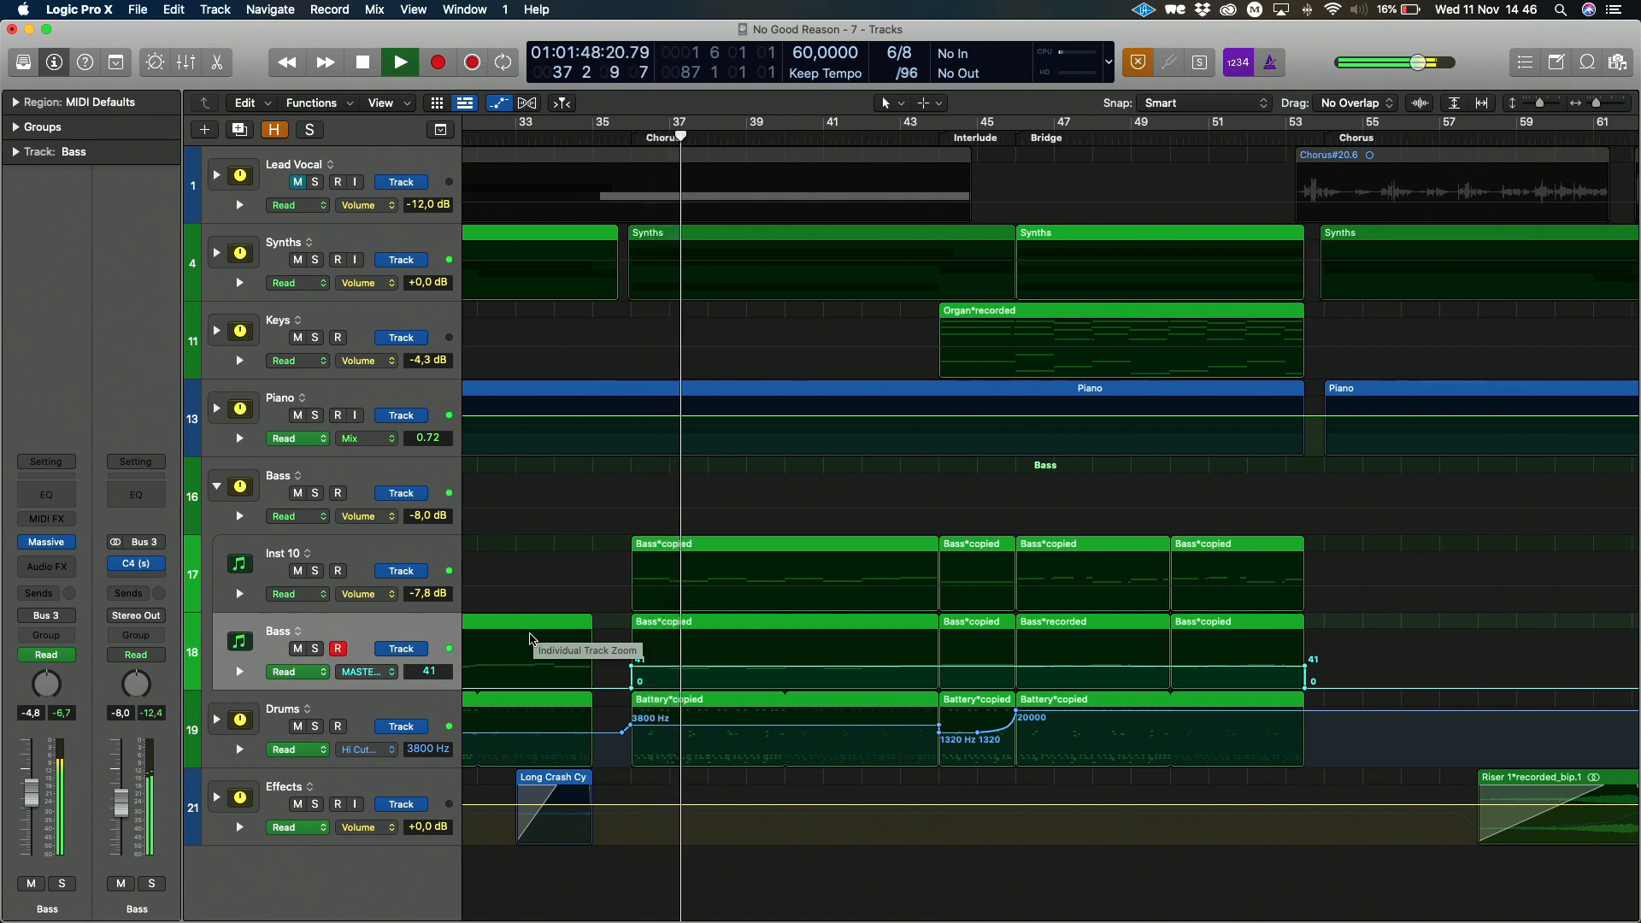
pyautogui.click(399, 62)
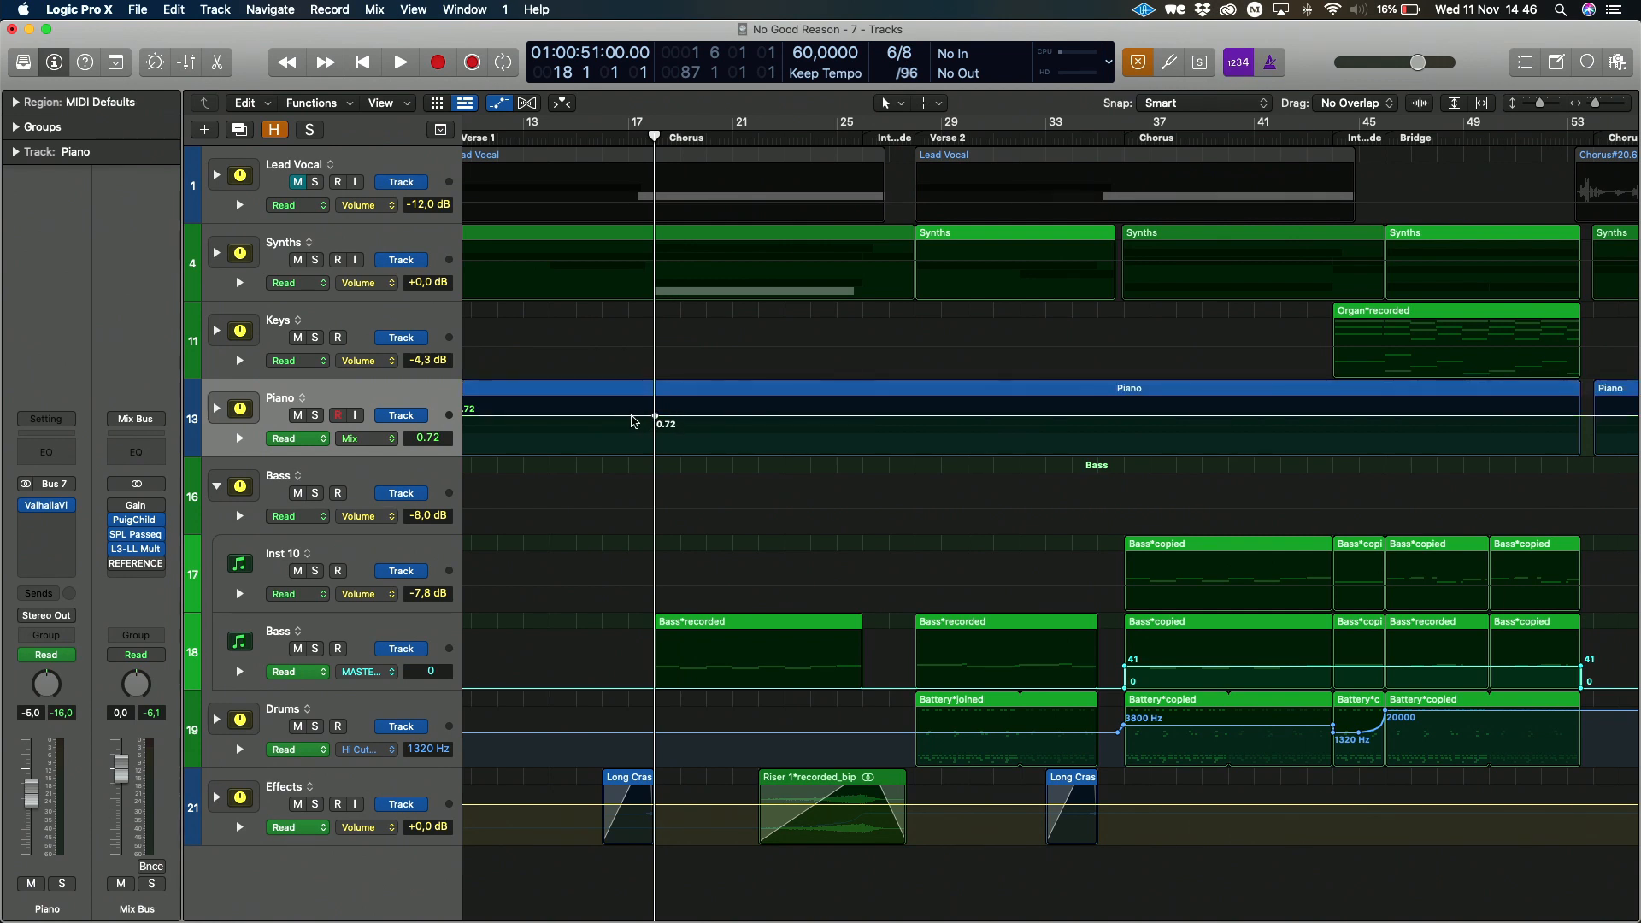
pyautogui.moveTo(602, 424)
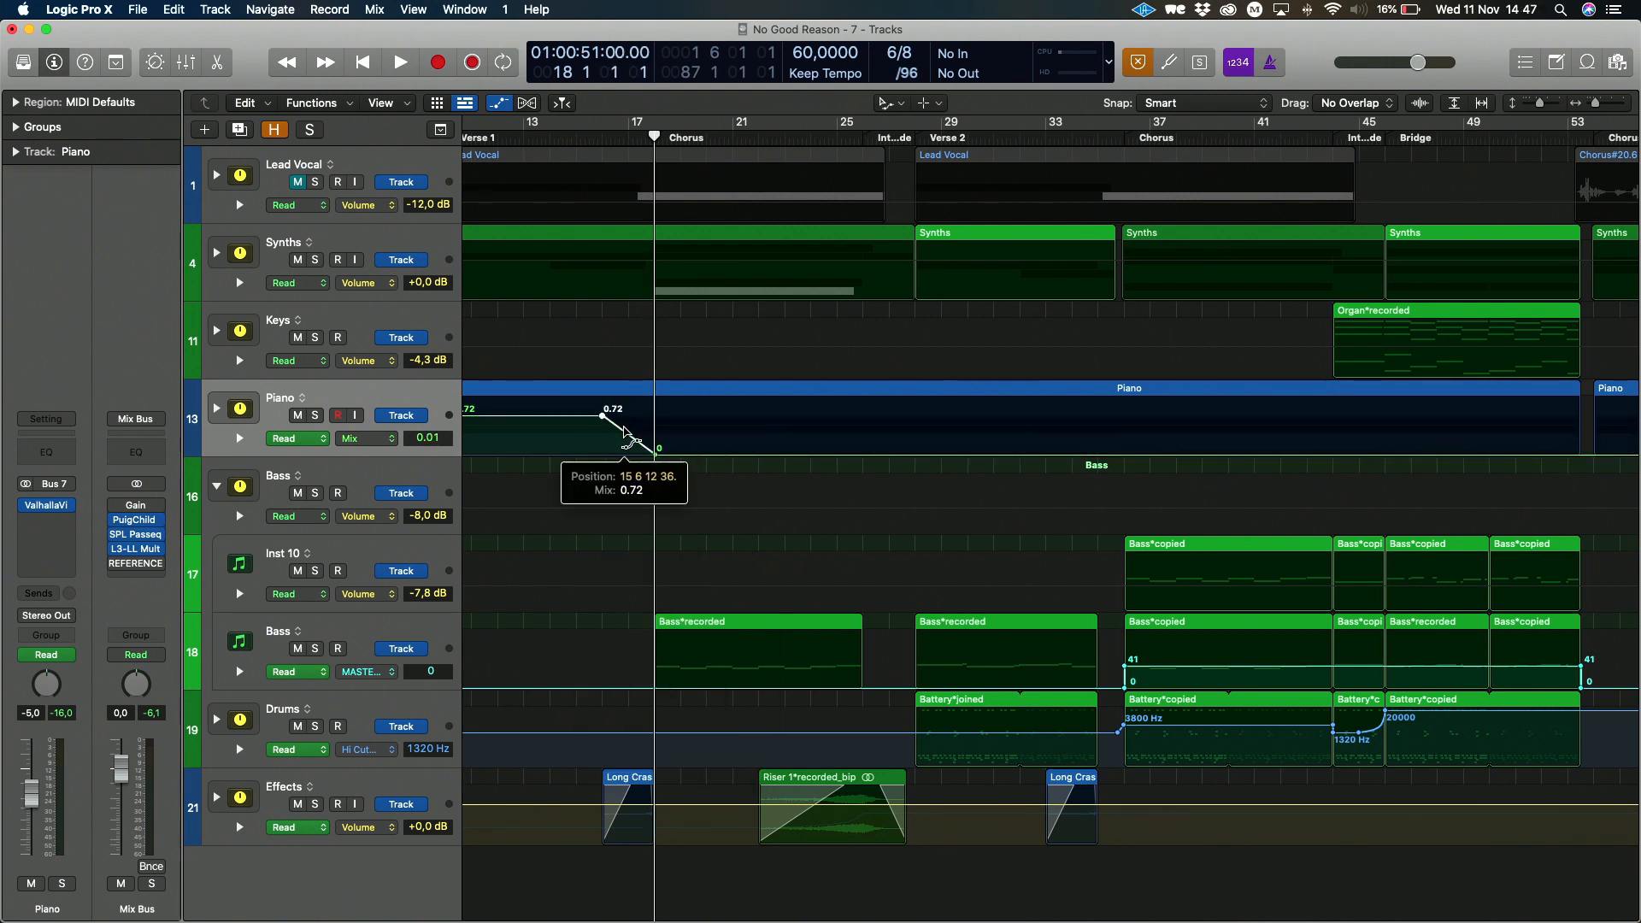
# Bend the piano reverb Mix fade from 0.72 to 0 before bar 17 into a curve
pyautogui.moveTo(623, 431); pyautogui.dragTo(628, 331)
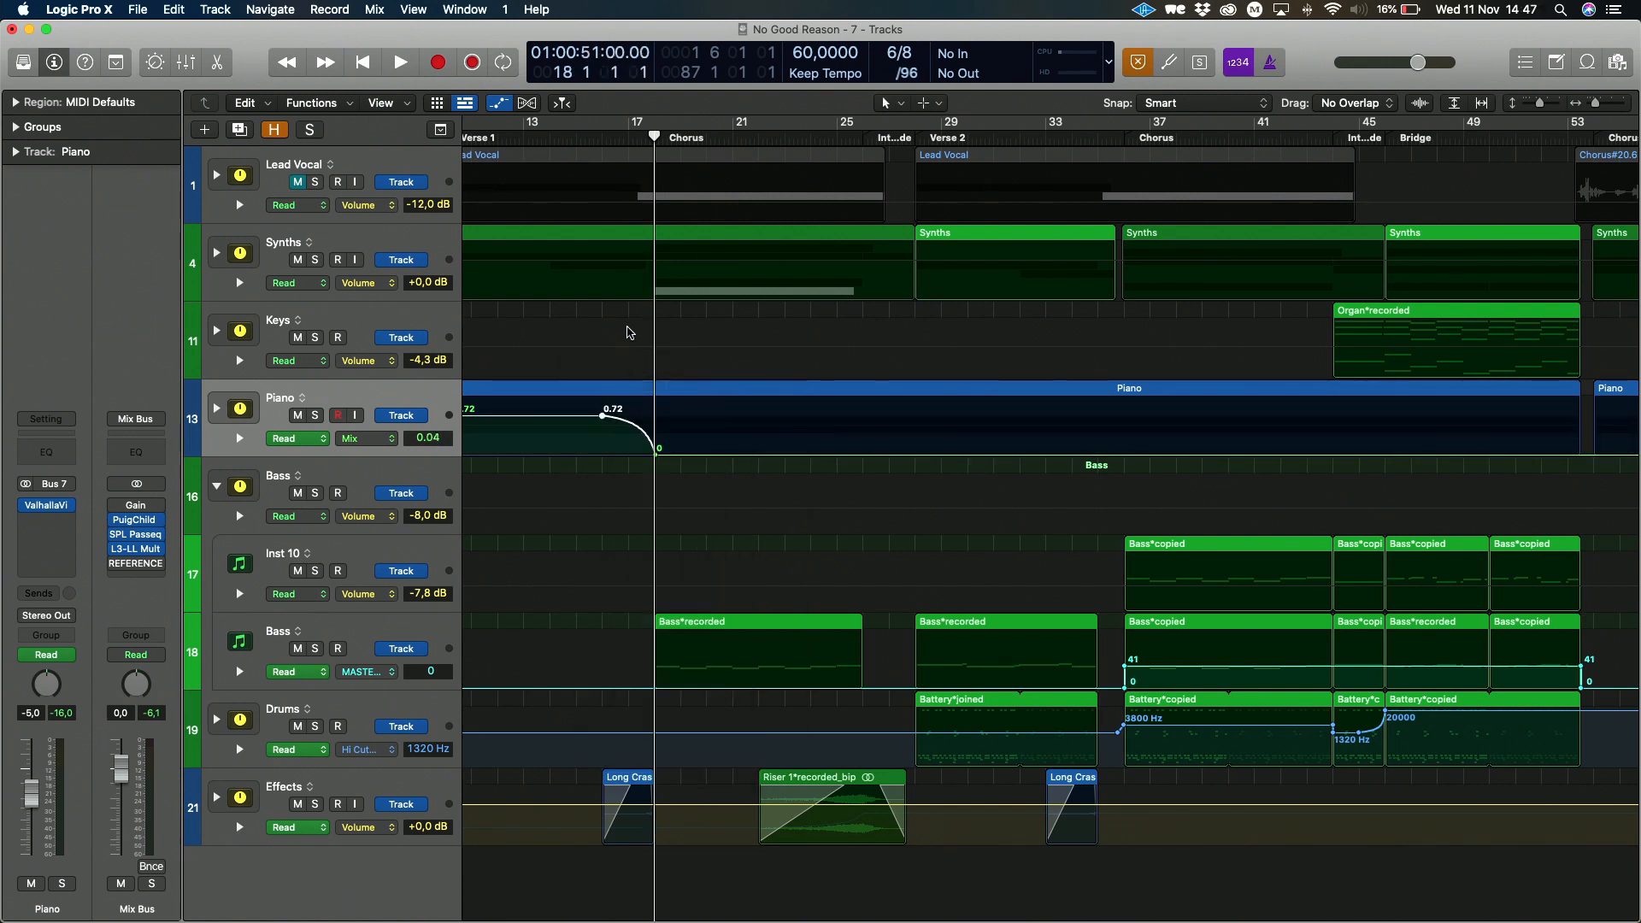